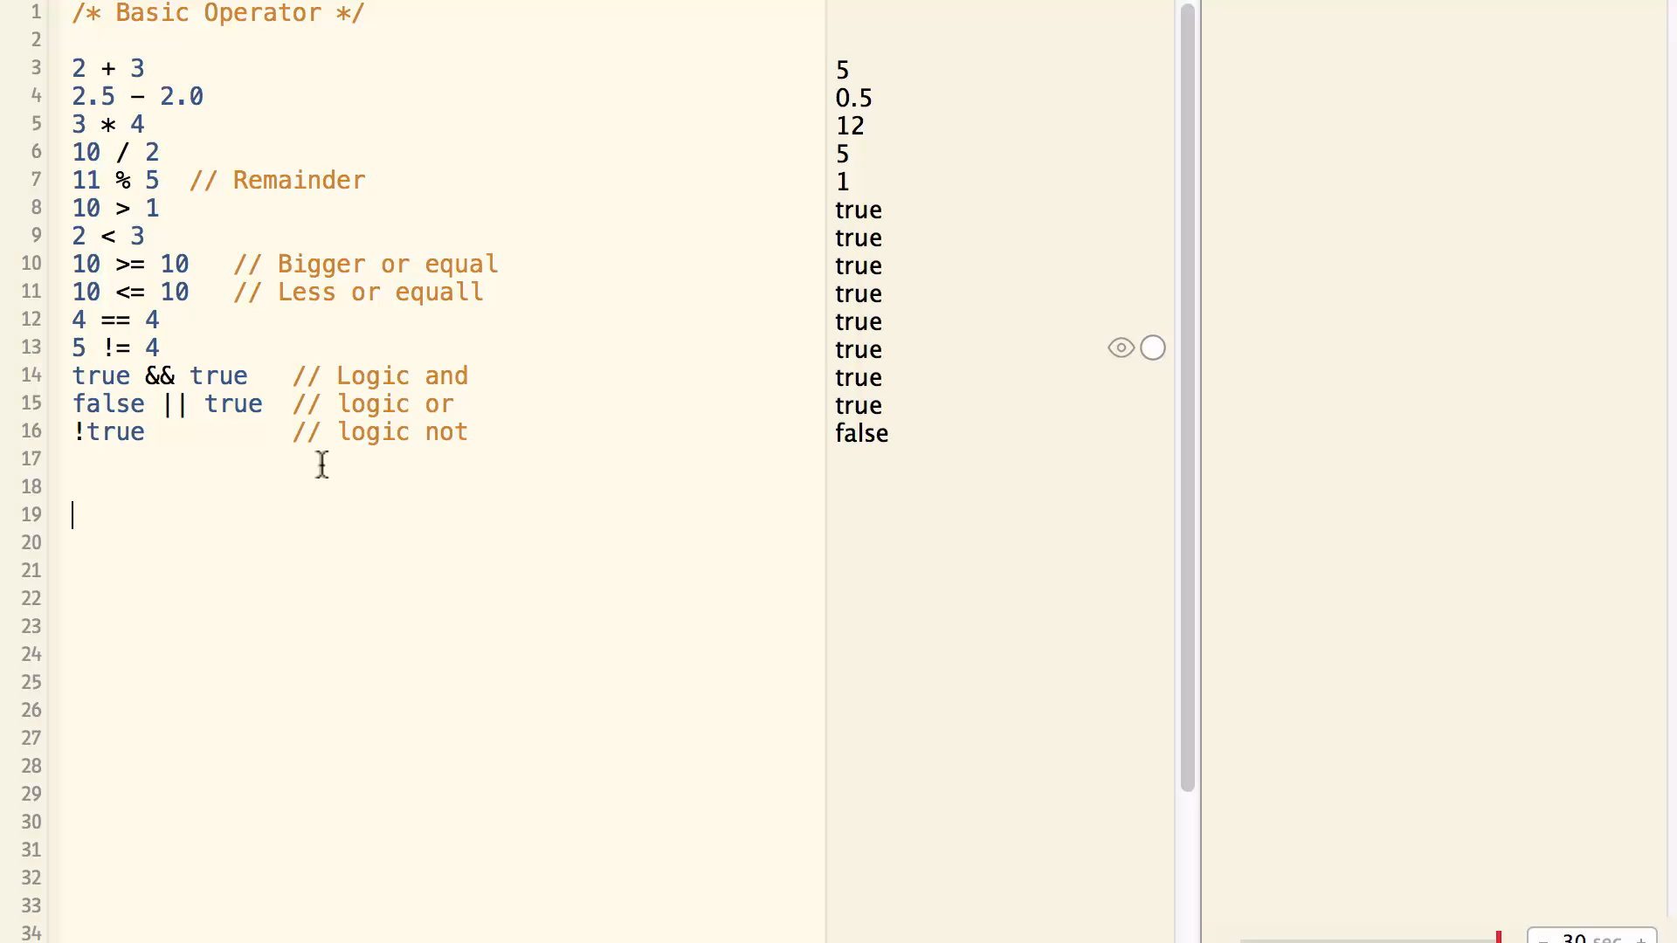
Add a '// Remainder' comment line.
{"action": "type", "text": "/"}
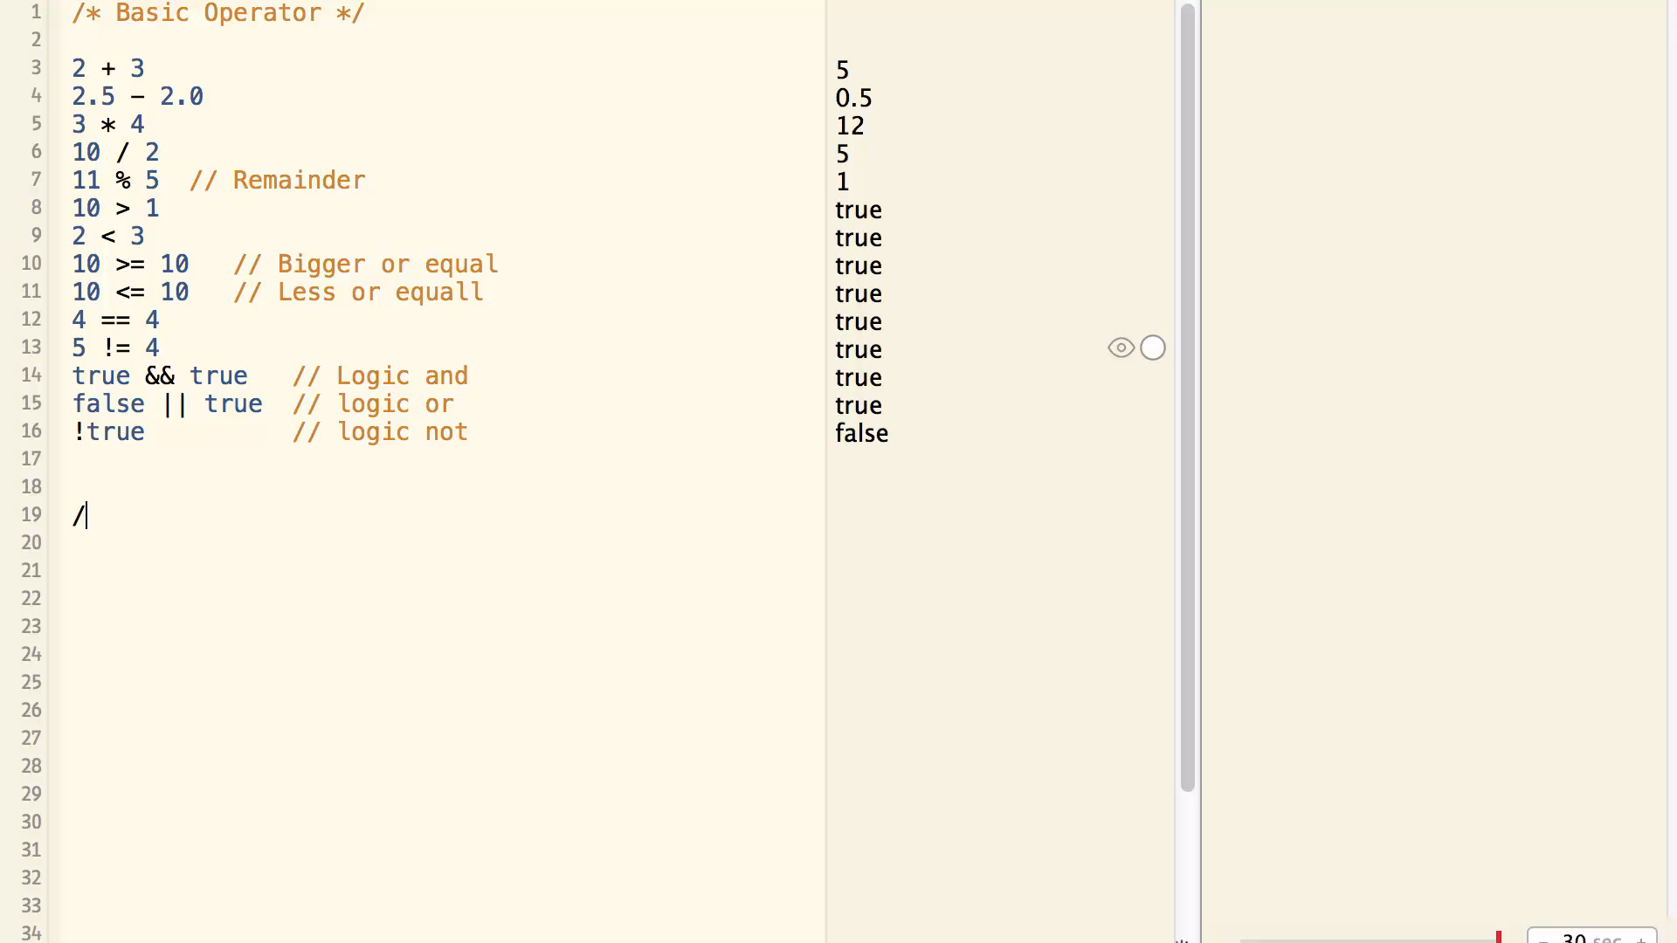
{"action": "type", "text": "/"}
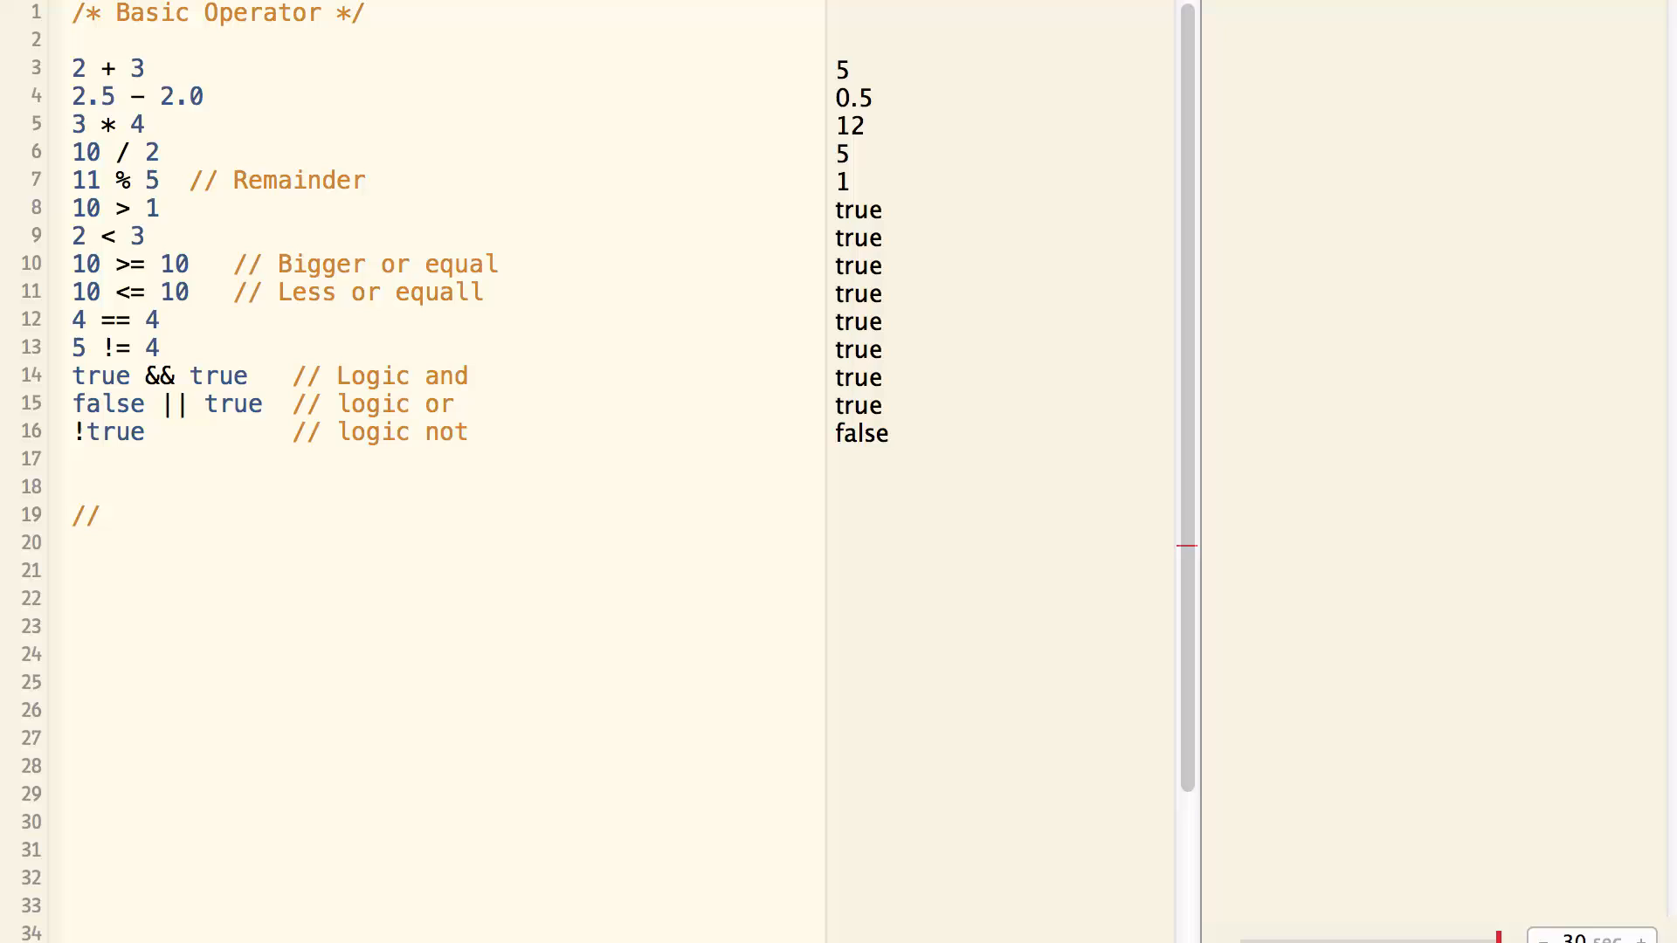
{"action": "type", "text": "Remain"}
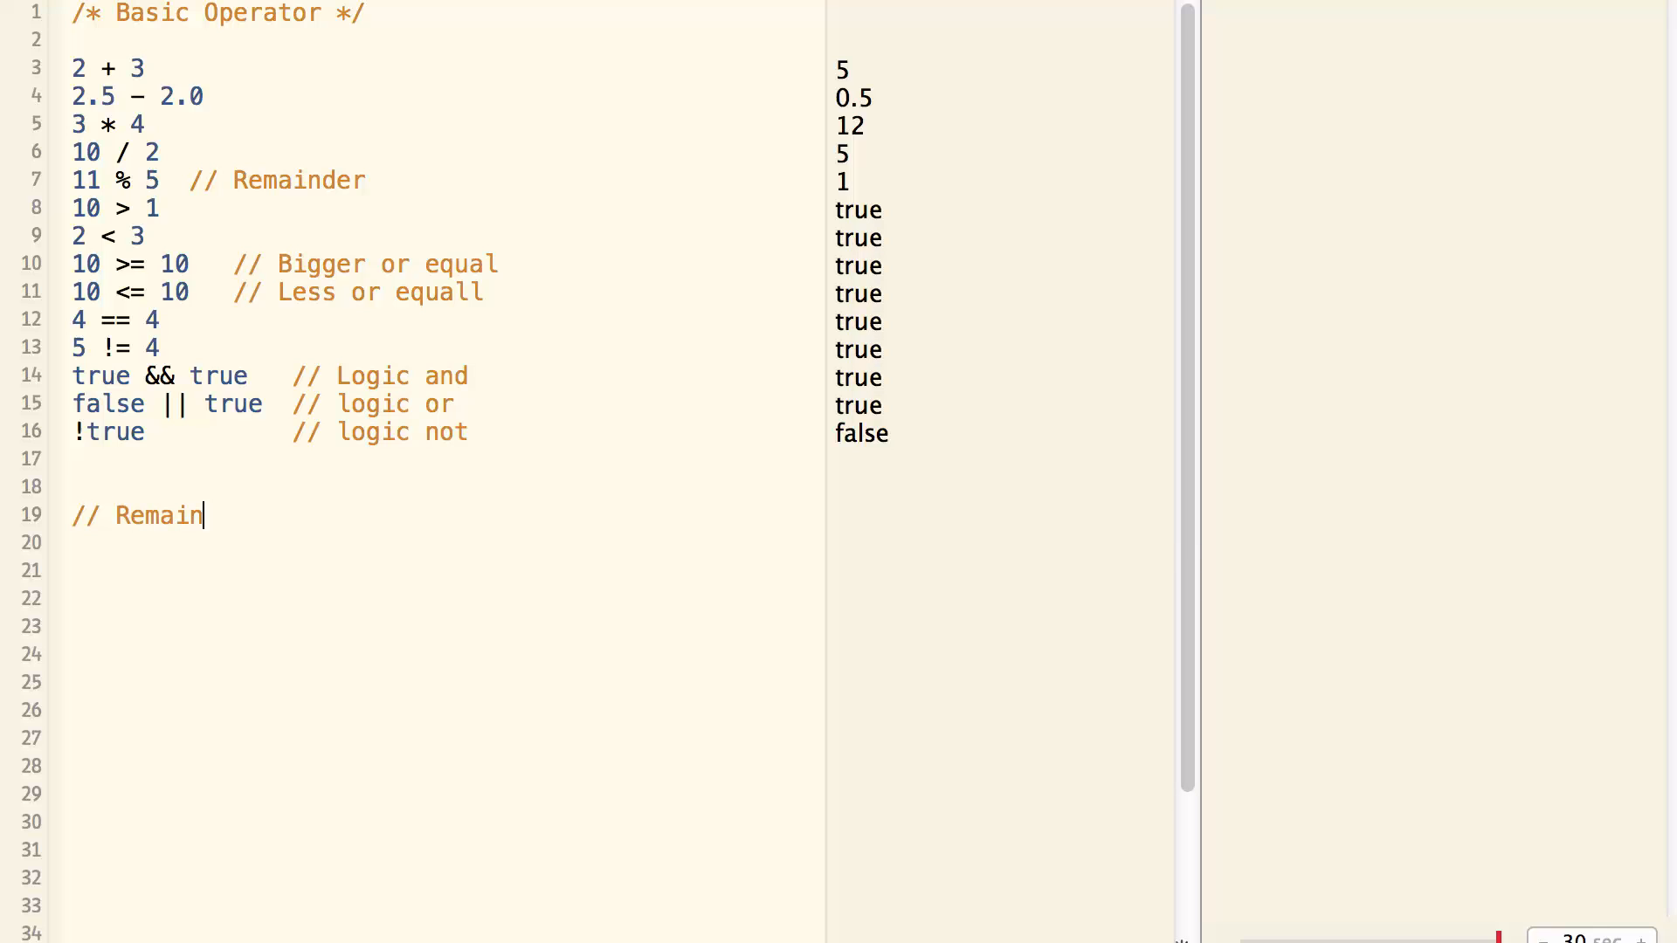
{"action": "type", "text": "der"}
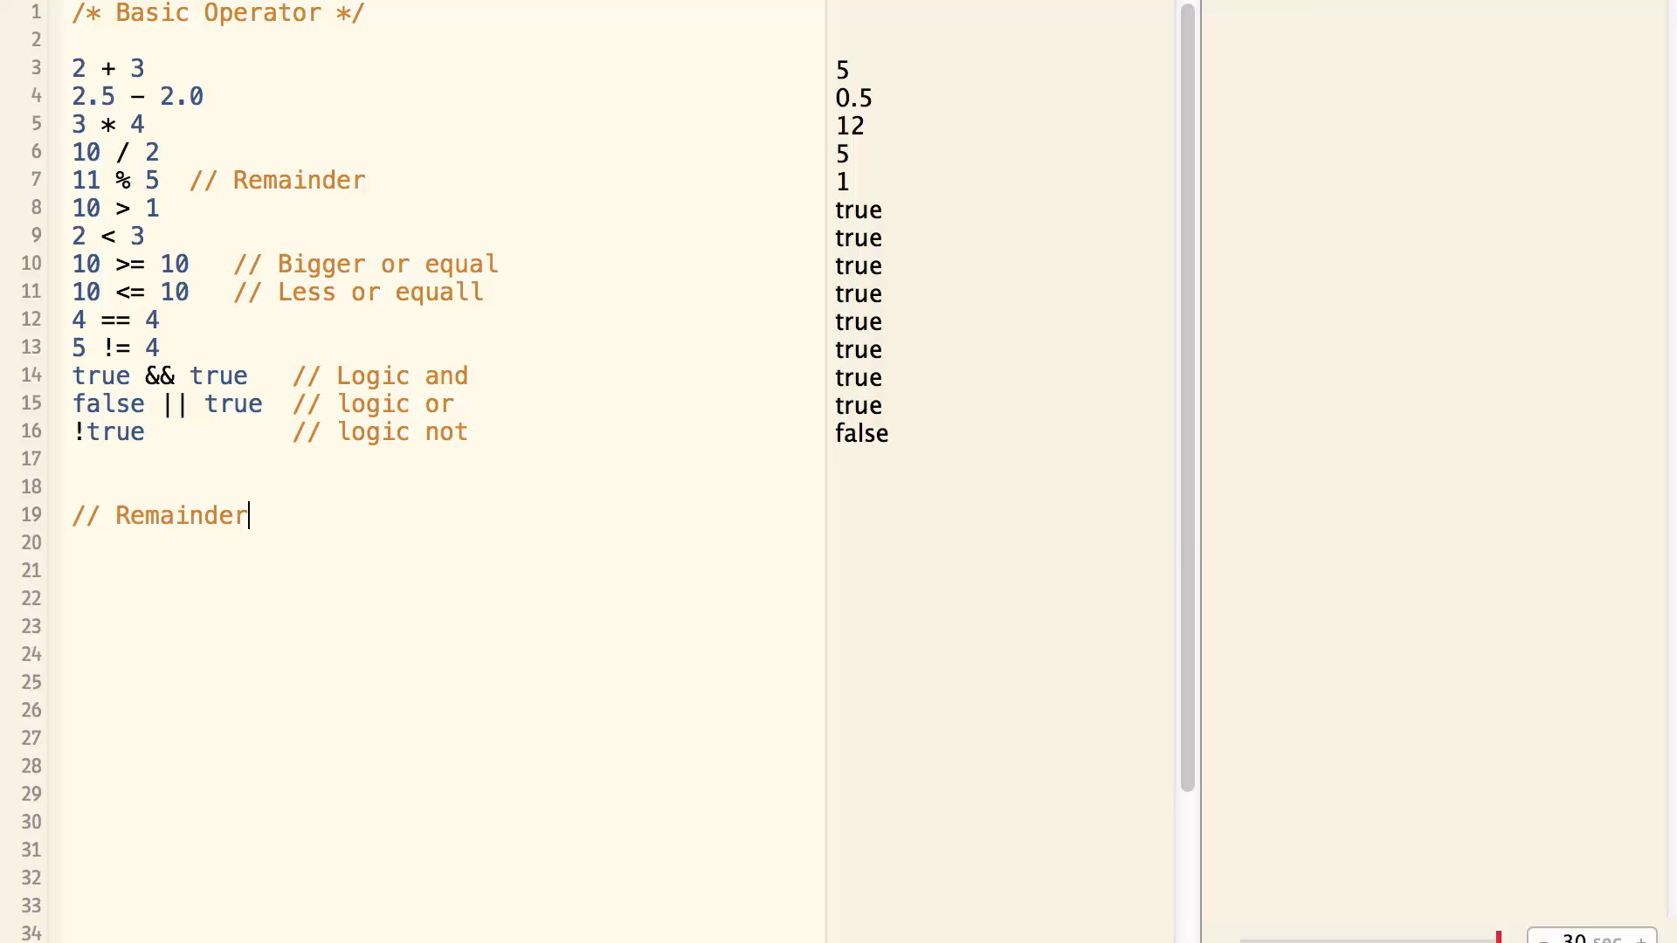
{"action": "key", "text": "Enter"}
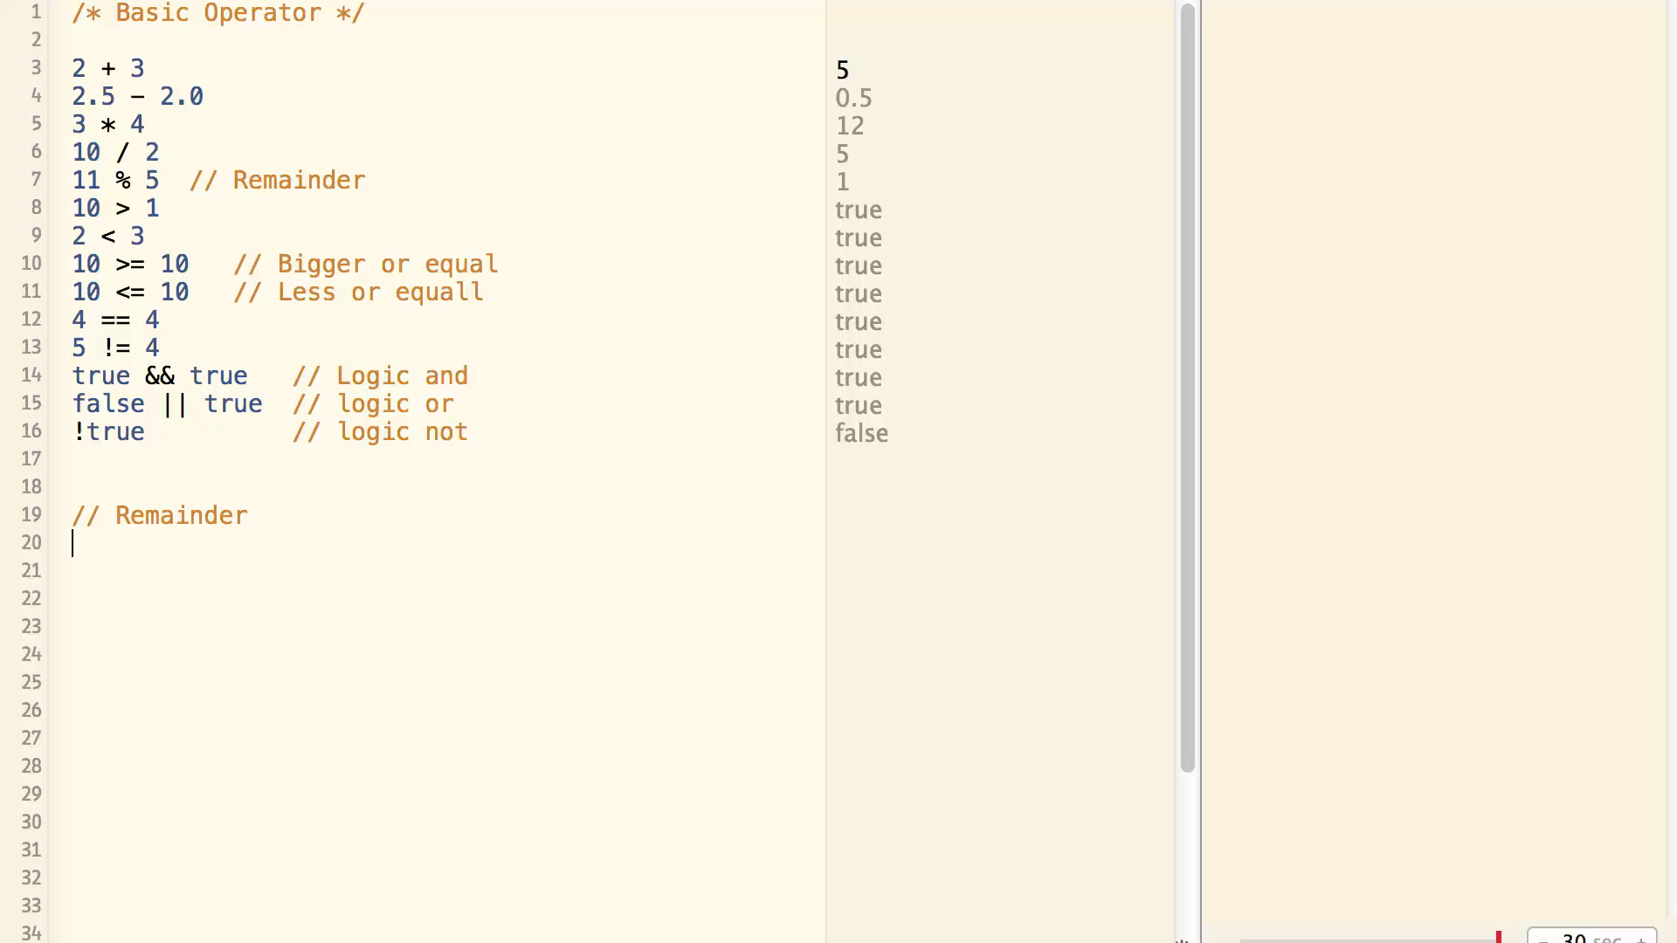
Write 11 % 5 with the trailing comment '// 11 = 5 * 2 + 1'.
{"action": "type", "text": "11"}
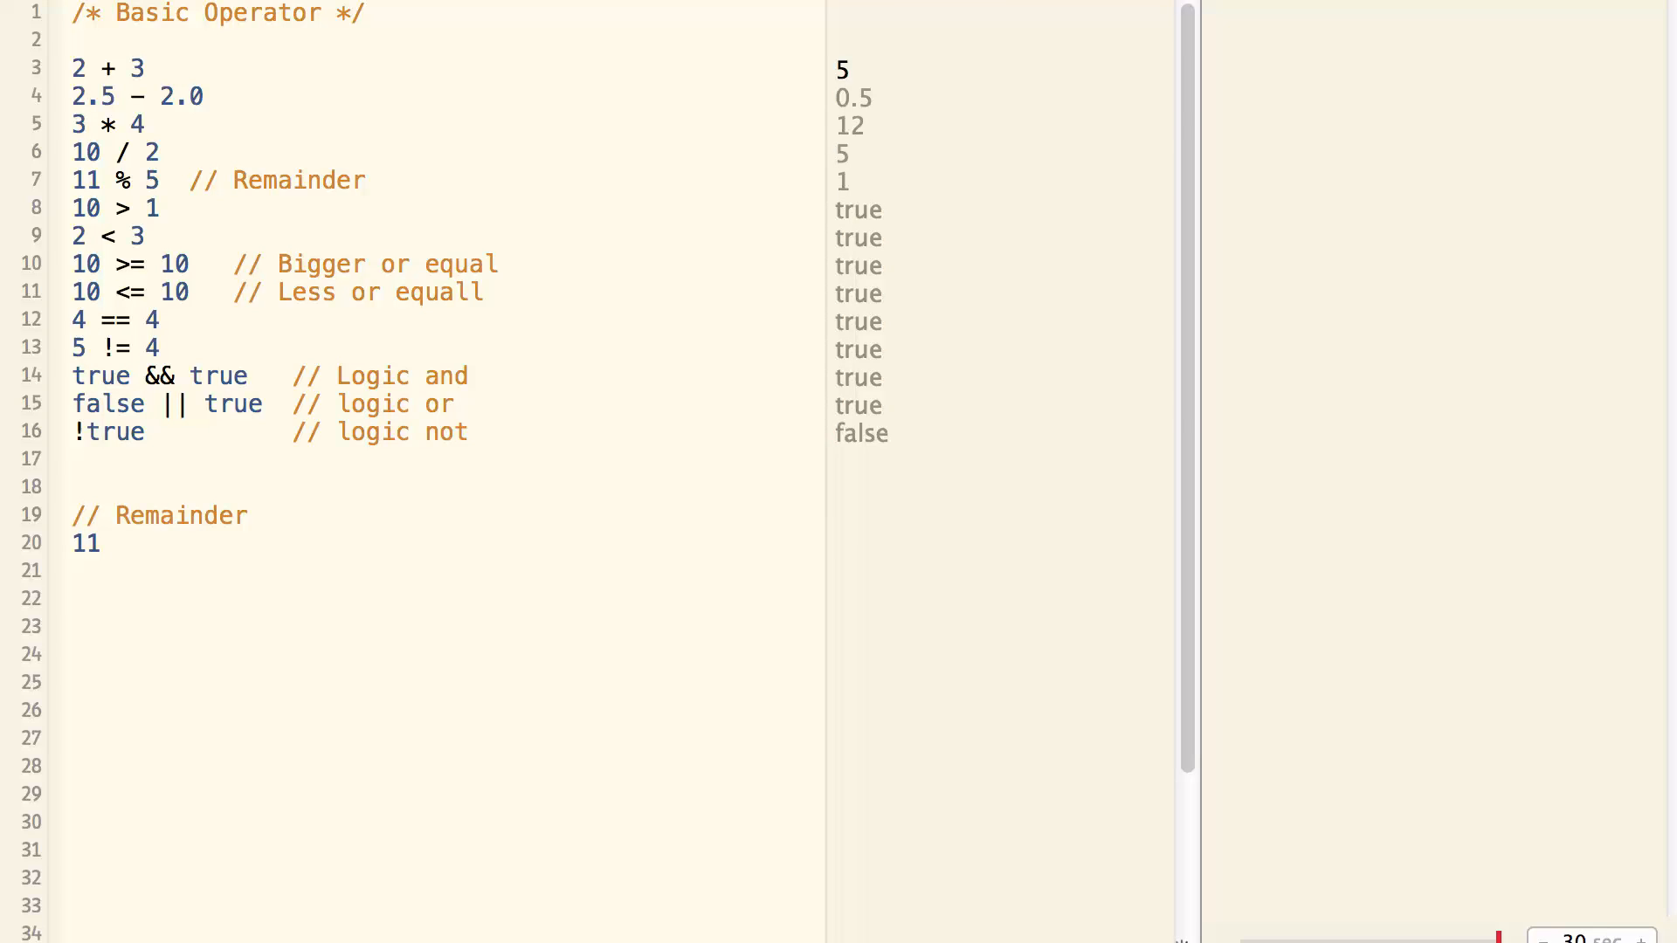
{"action": "type", "text": "% 5"}
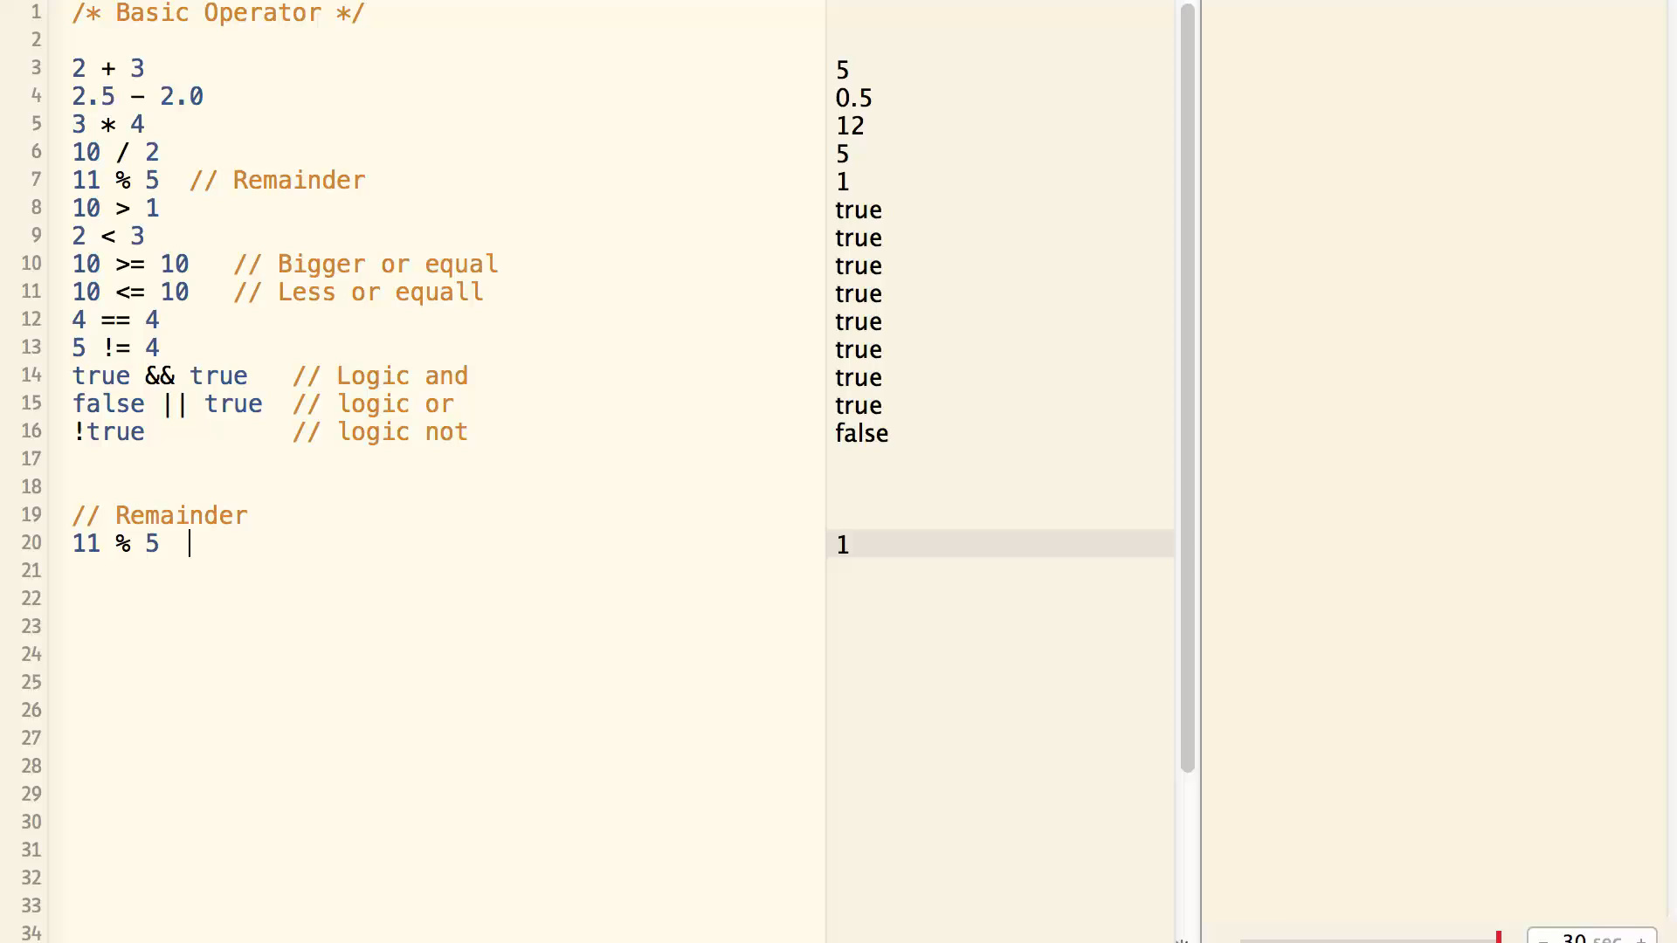
{"action": "type", "text": "// 11 ="}
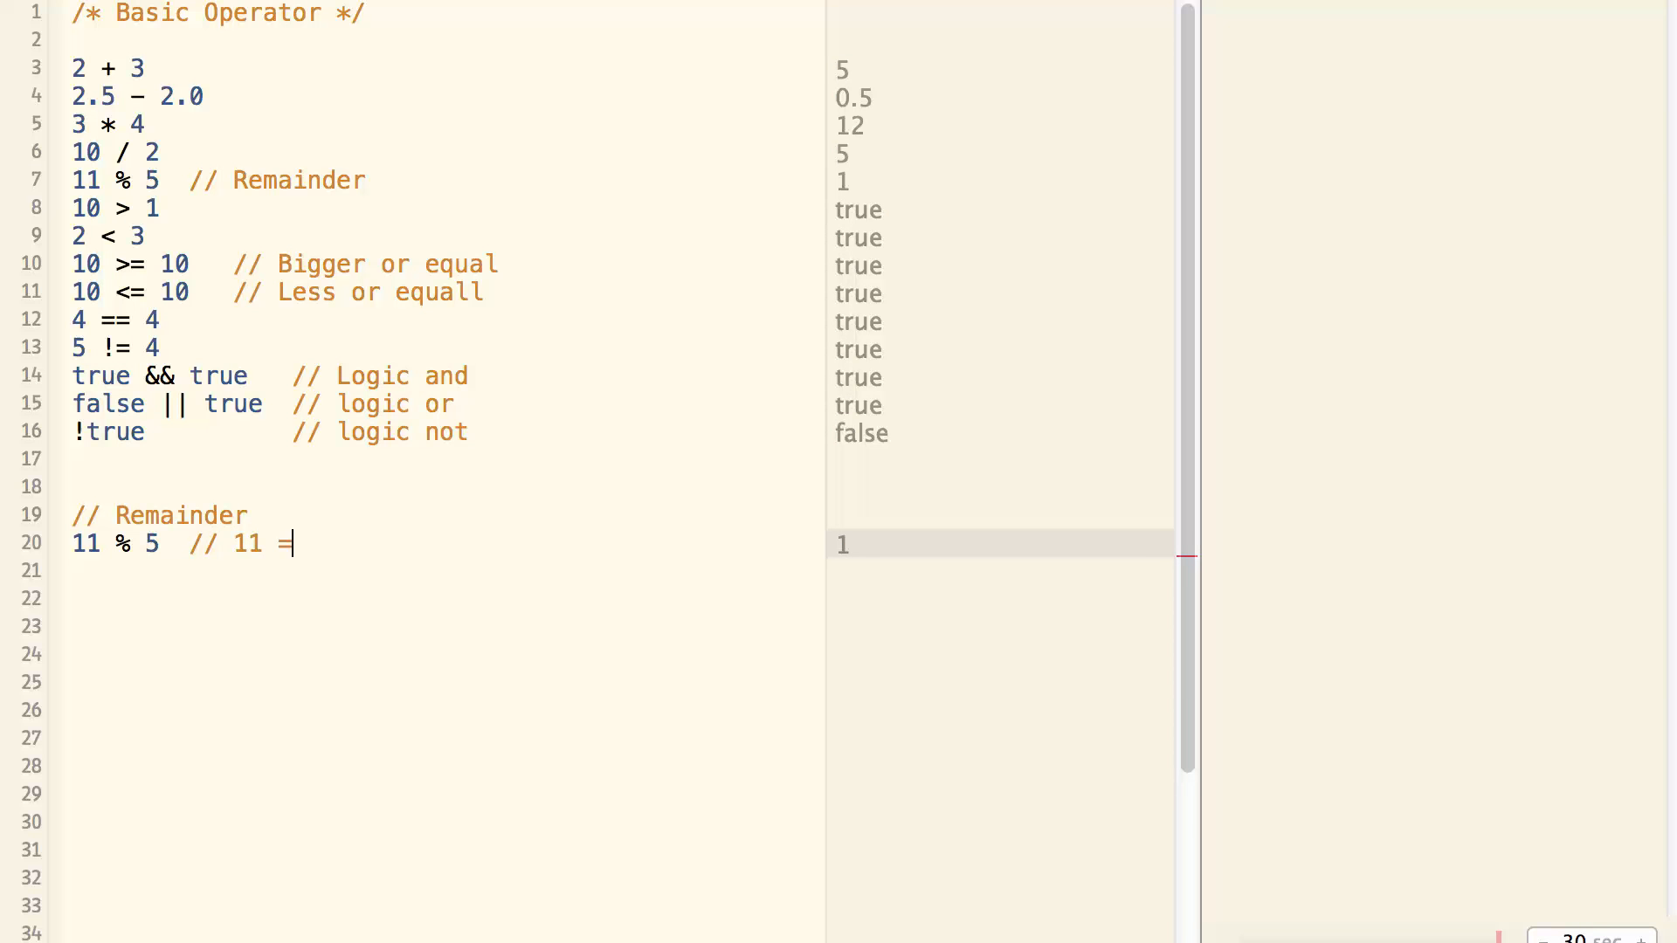
{"action": "type", "text": "5 * 2"}
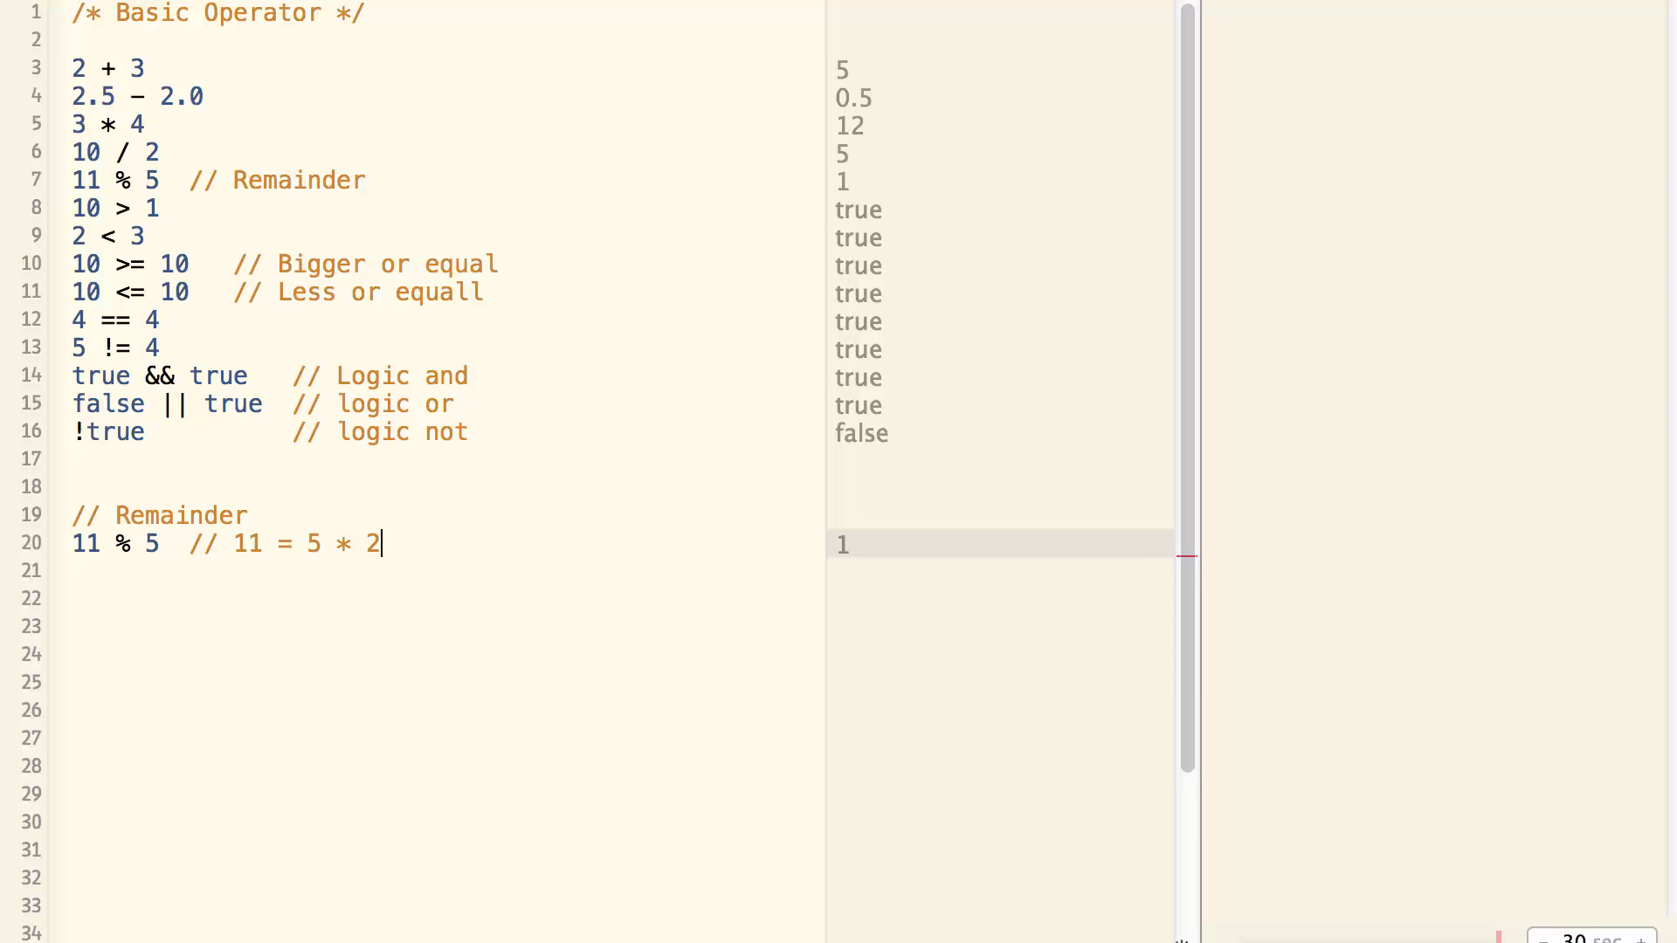
{"action": "type", "text": "+ 1"}
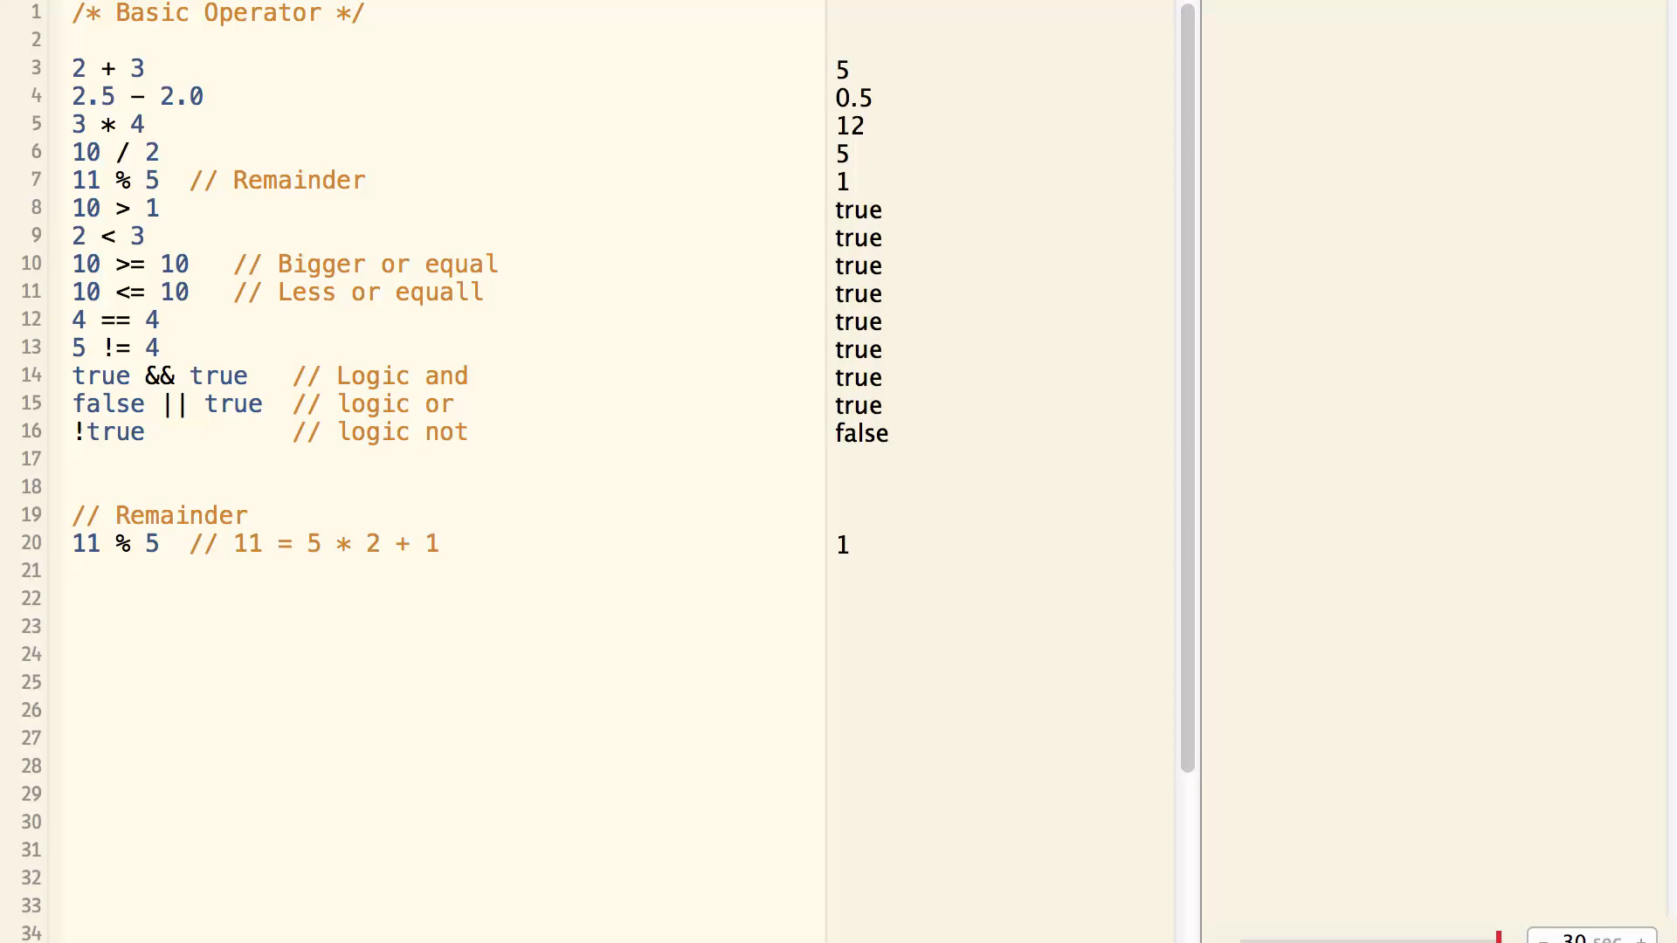
Add the comment '// -11 = 5 * (-2) - 1'.
{"action": "type", "text": "//"}
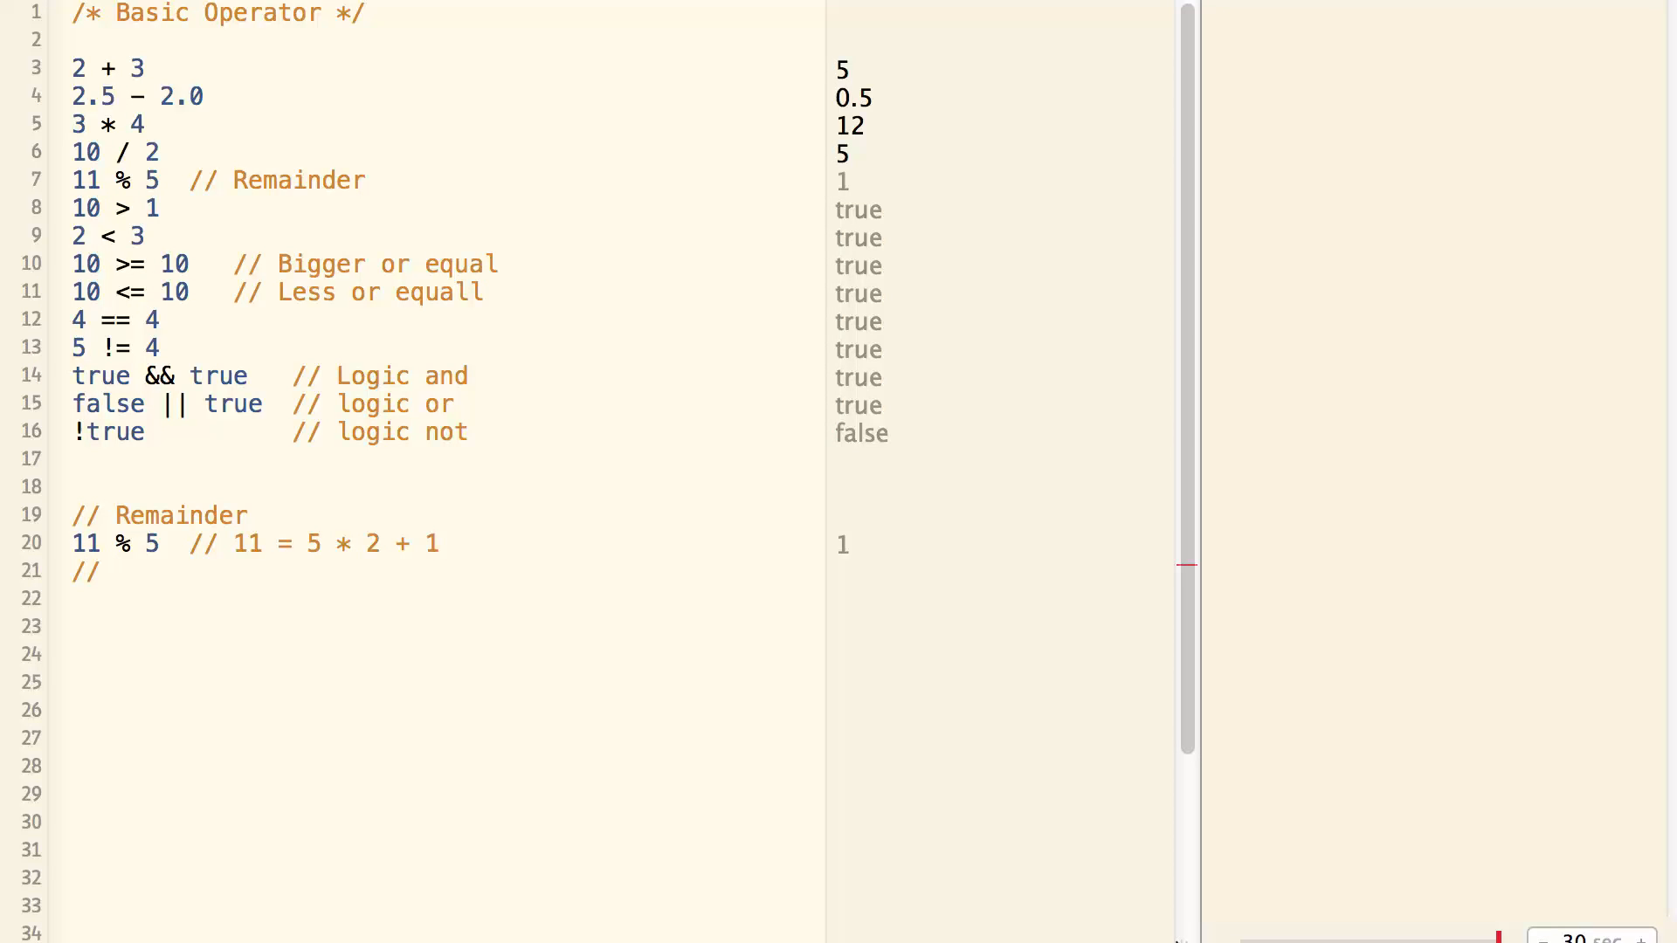
{"action": "type", "text": "-11"}
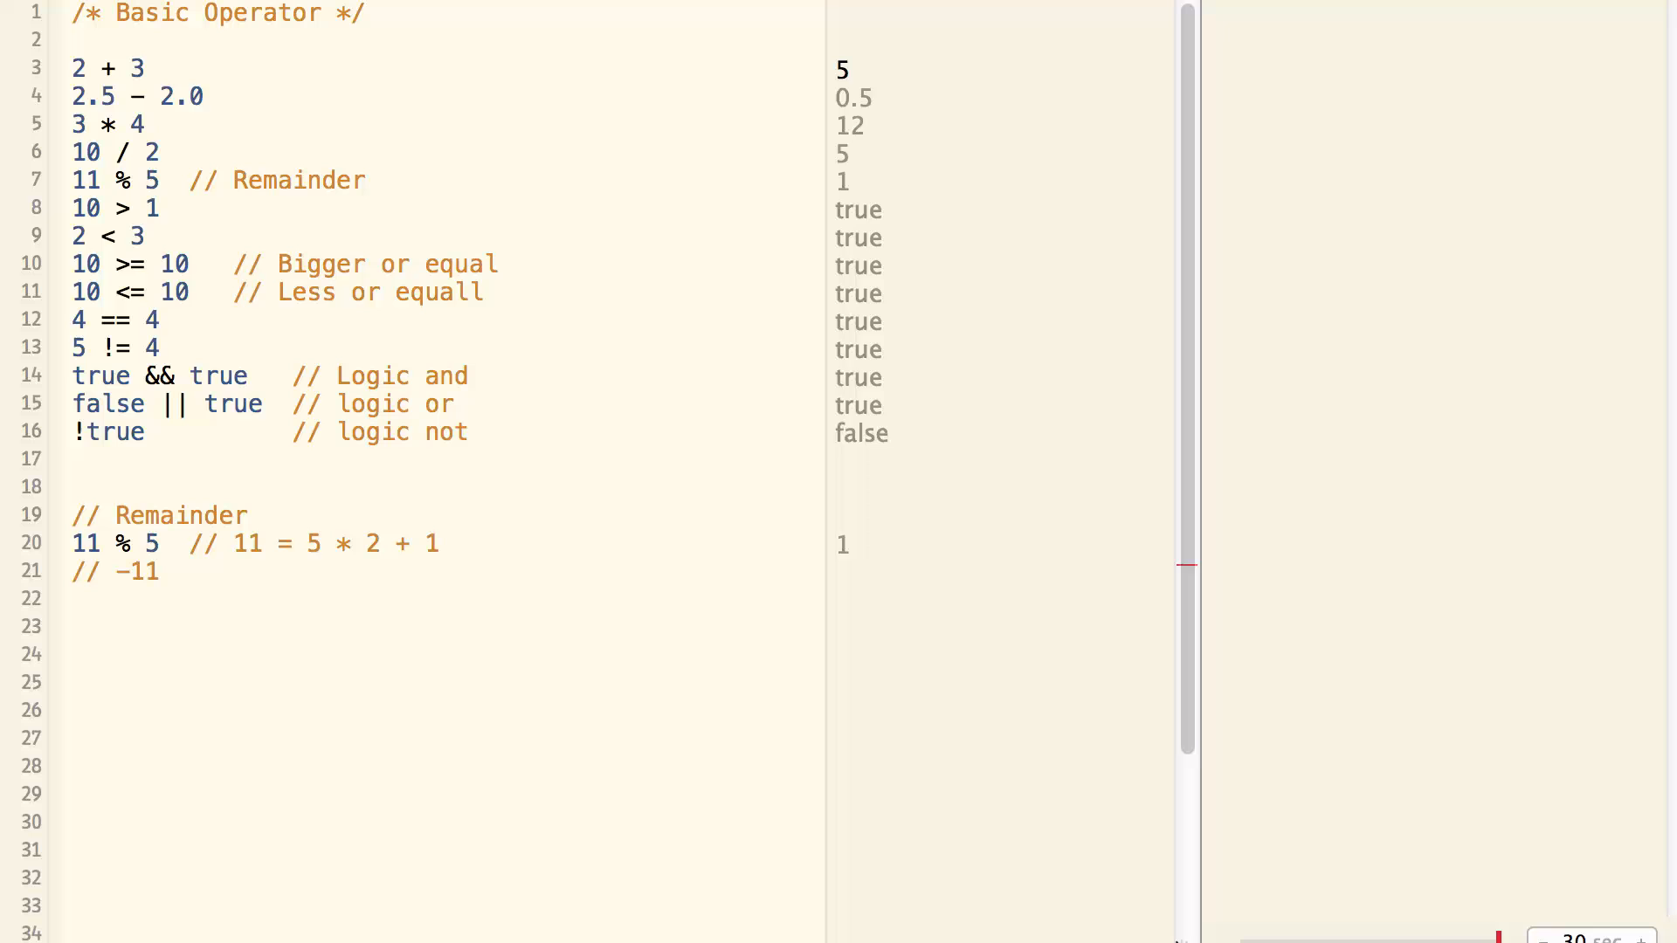
{"action": "type", "text": "="}
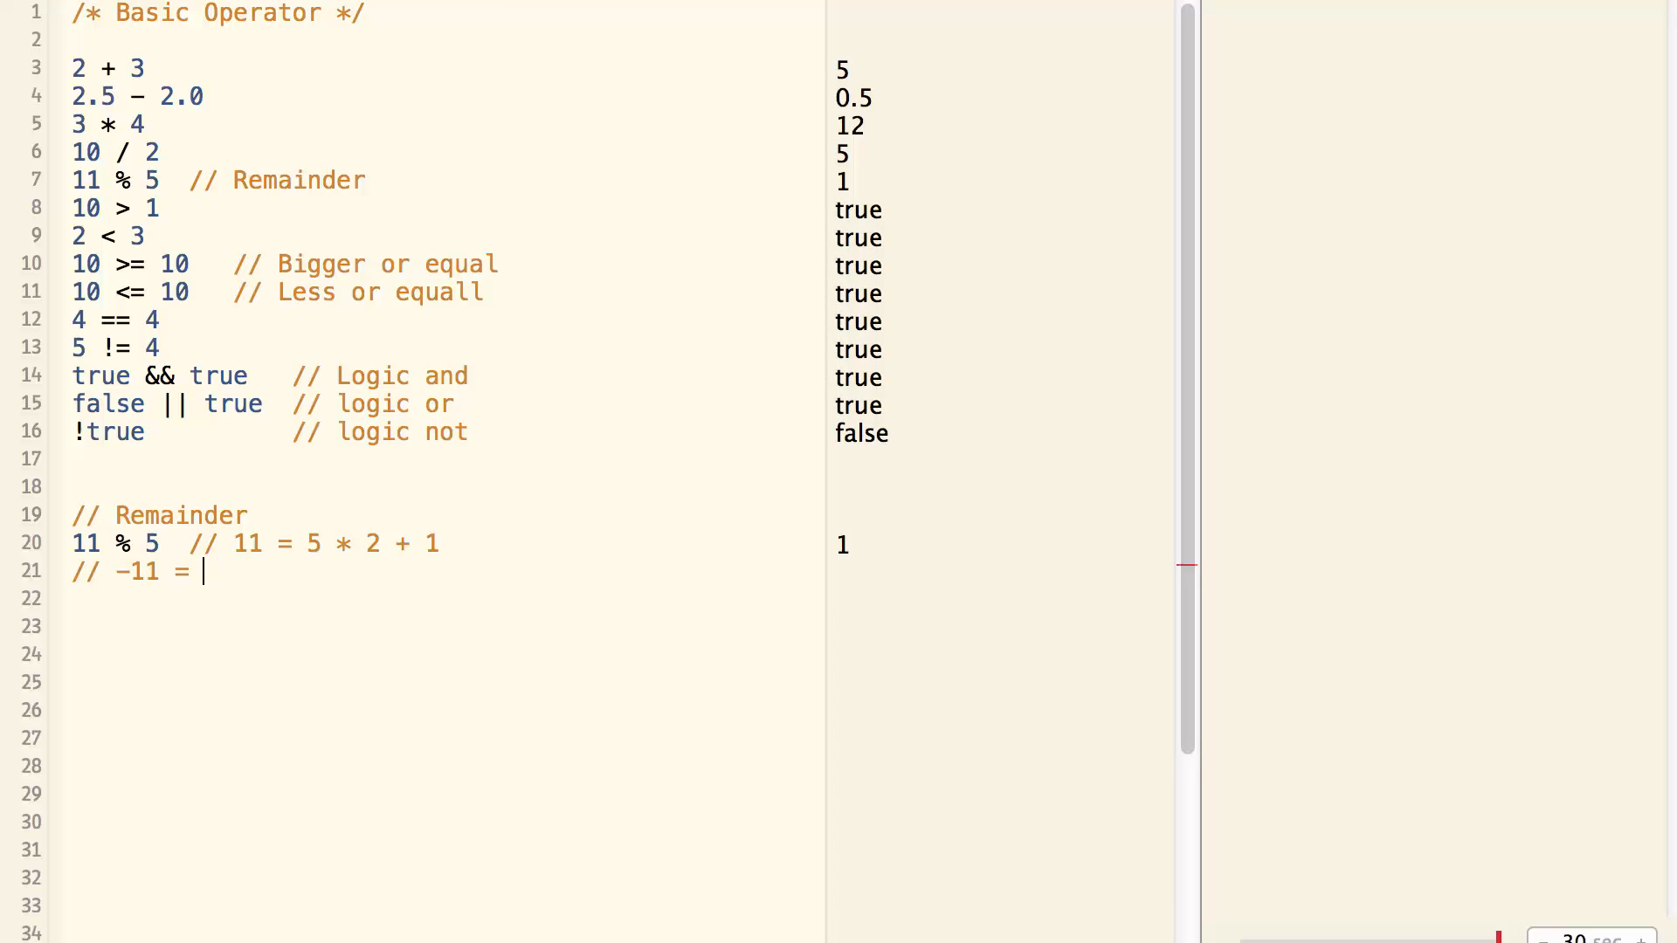
{"action": "type", "text": "5 * ("}
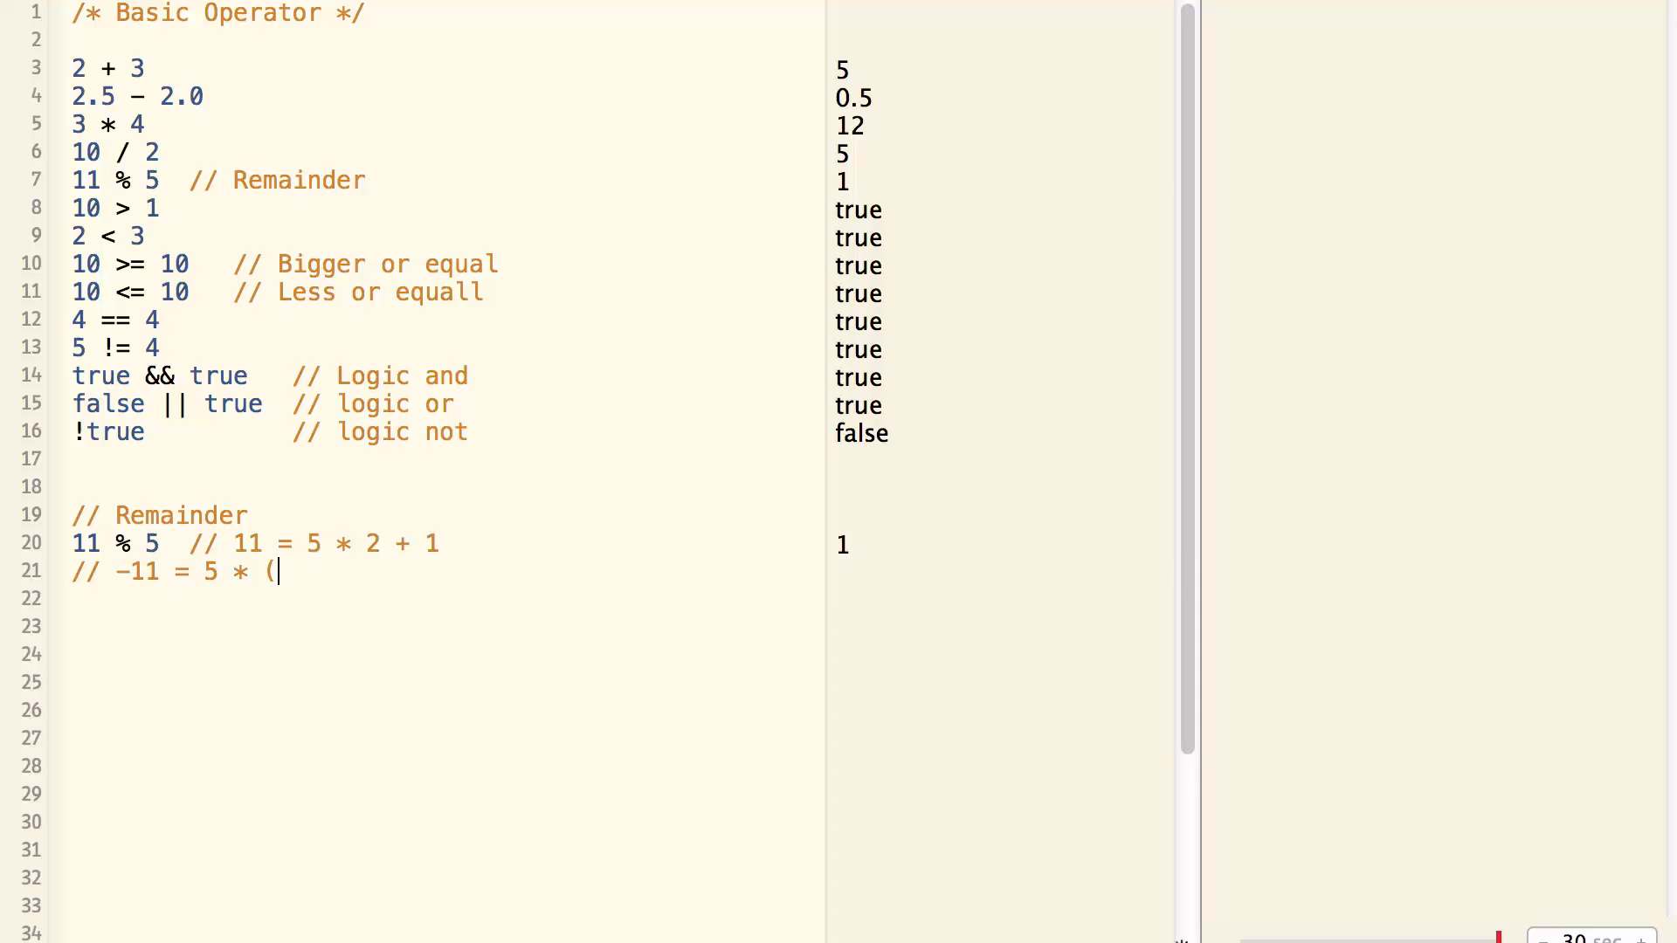
{"action": "type", "text": "-2)"}
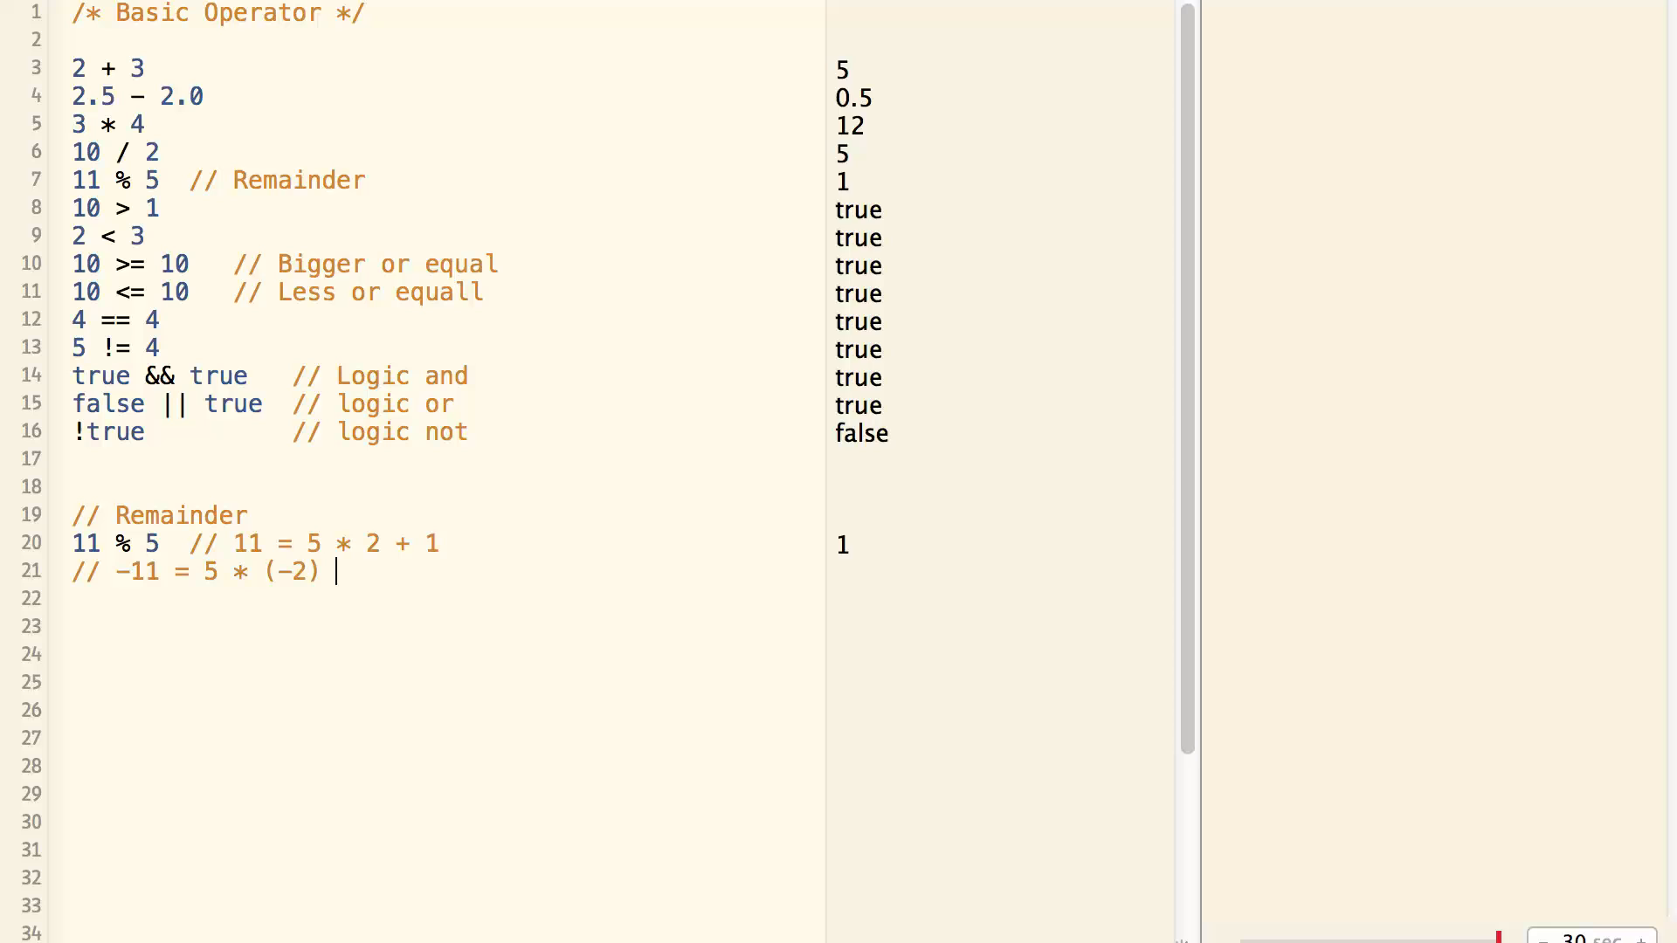
{"action": "type", "text": "- 1"}
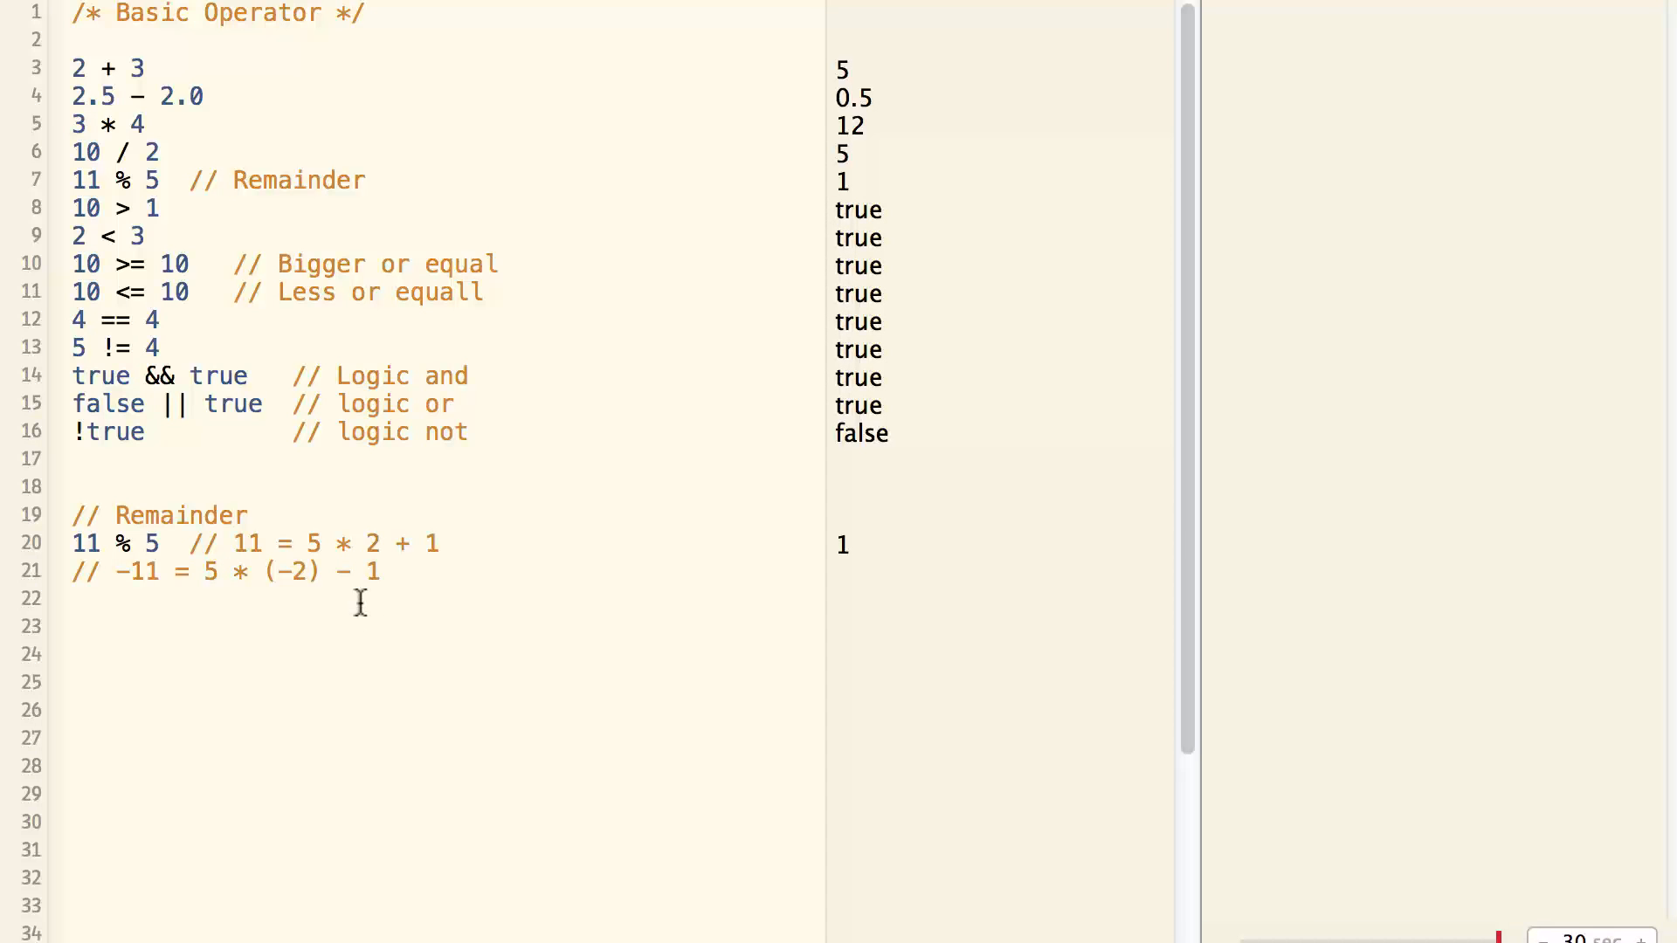
Add the comment '// -11 = 5 * (-3) + 3' and change 11 % 5 to -11 % 5.
{"action": "type", "text": "/"}
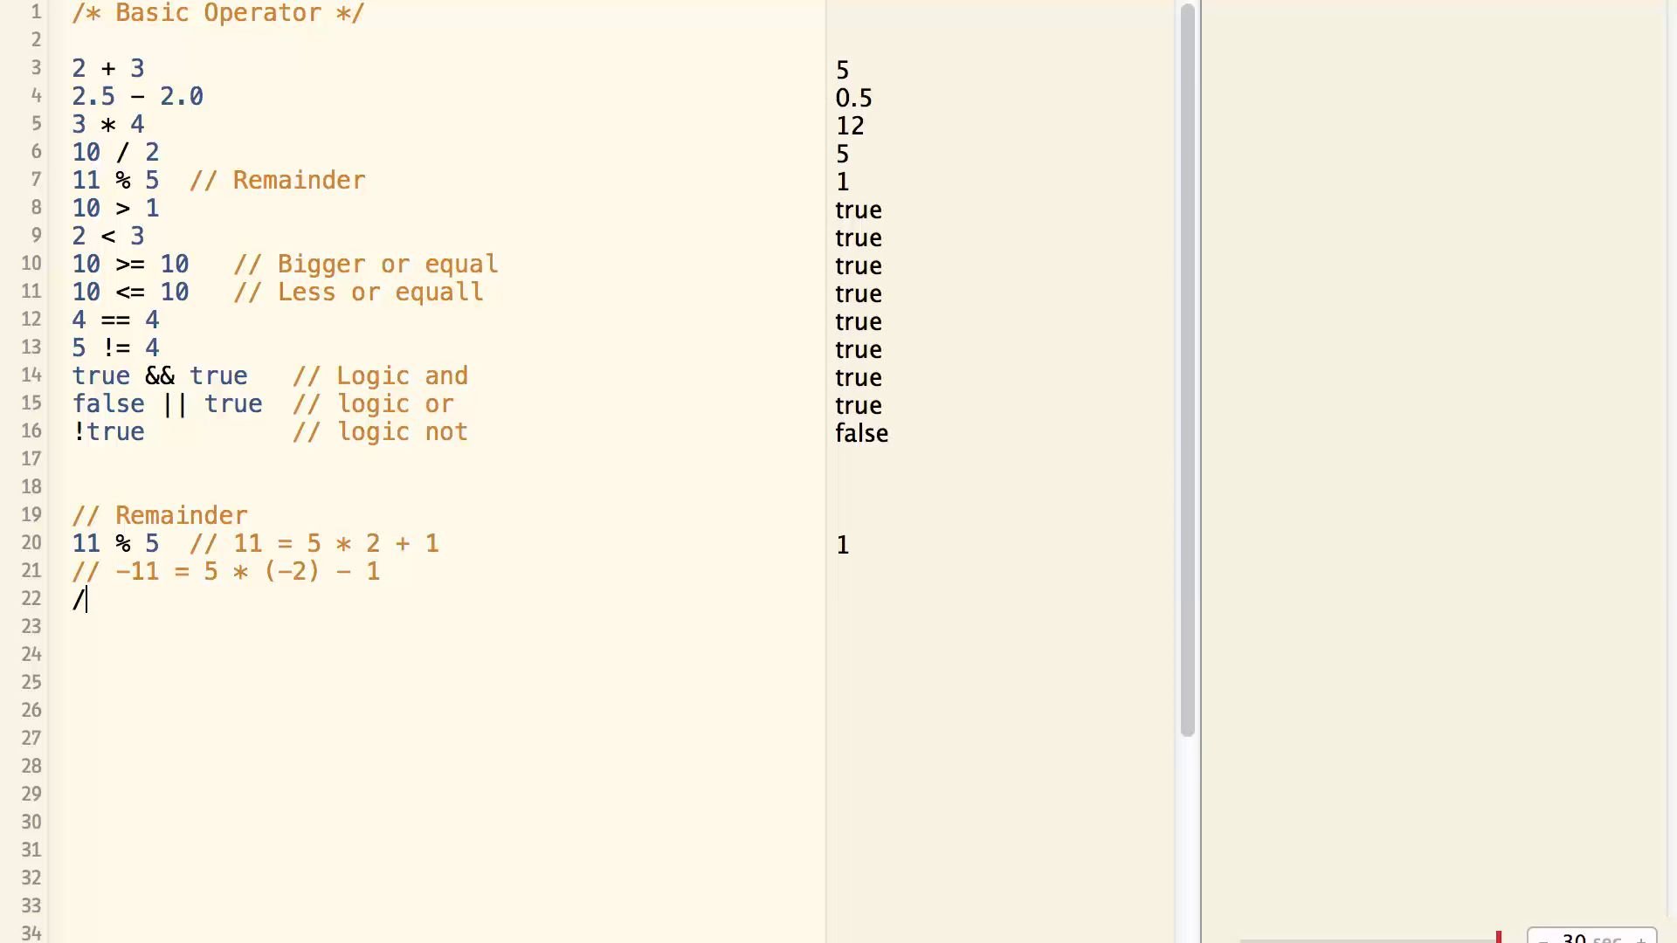
{"action": "type", "text": "/ -11 ="}
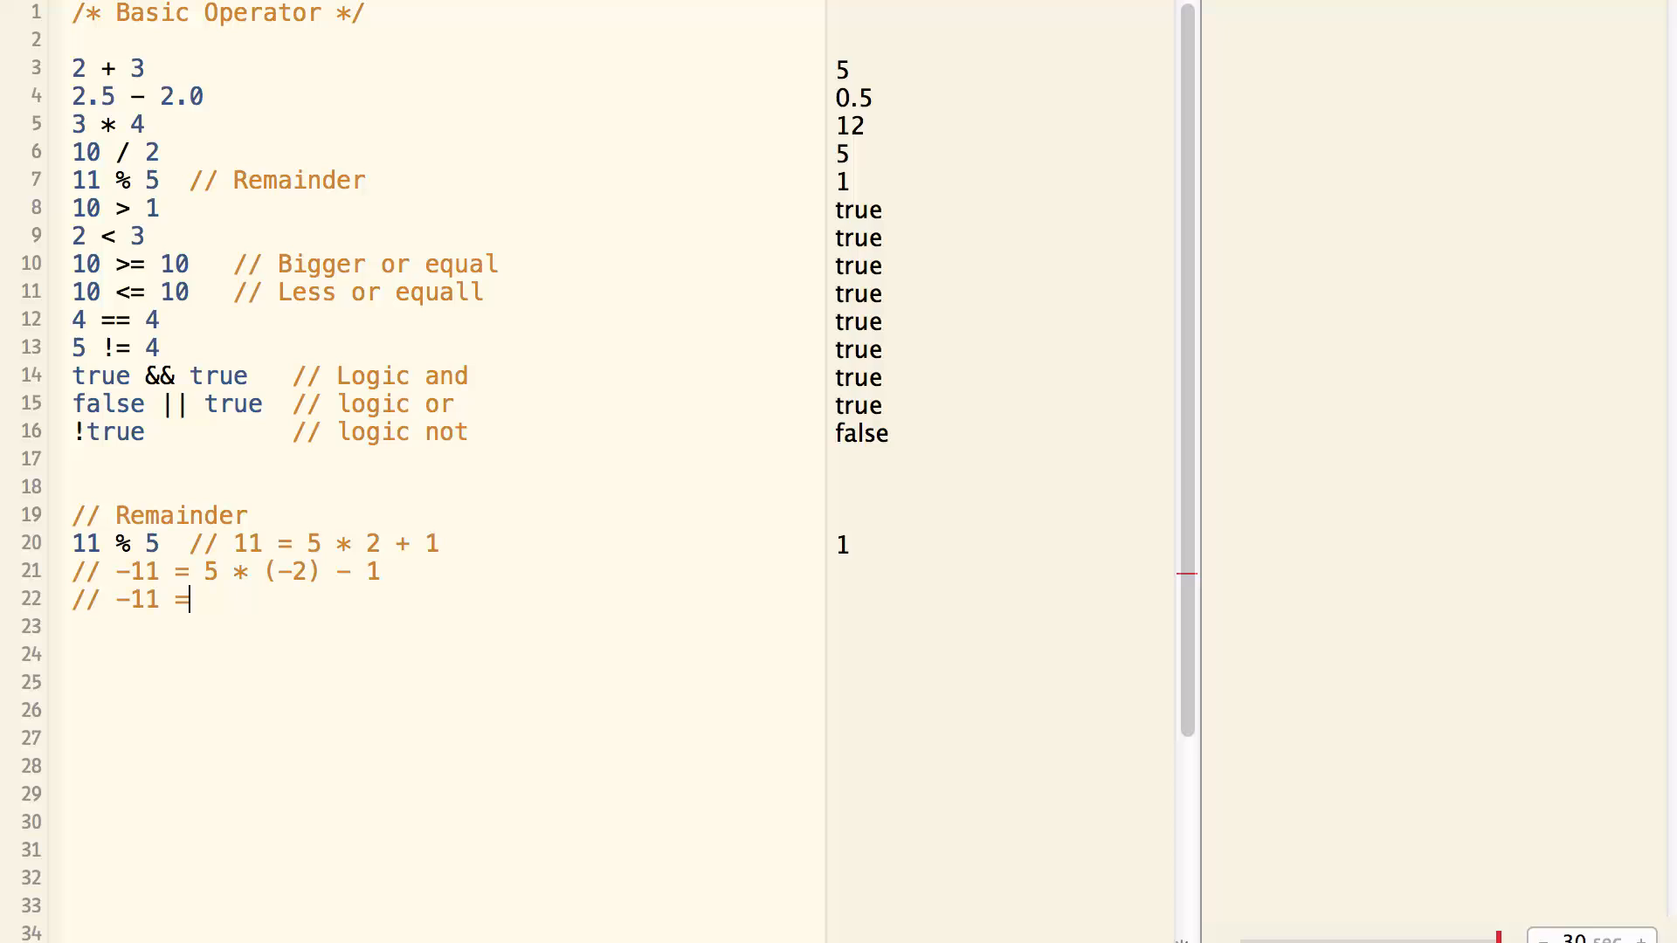
{"action": "type", "text": "5 *"}
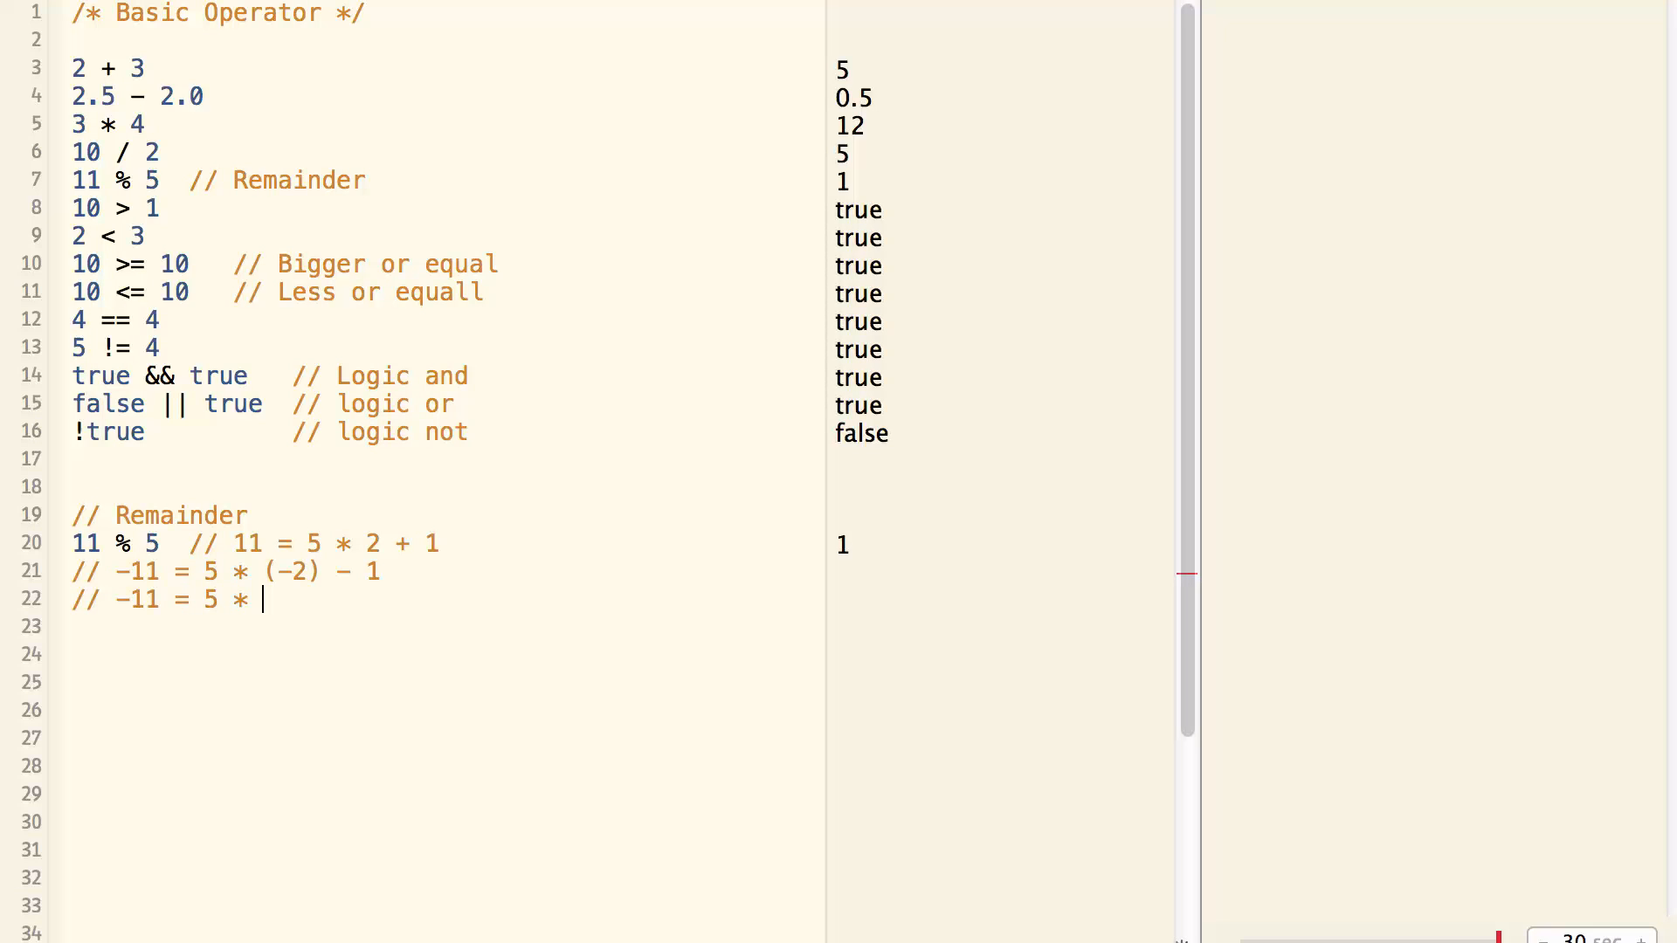
{"action": "type", "text": "(-3) + 3"}
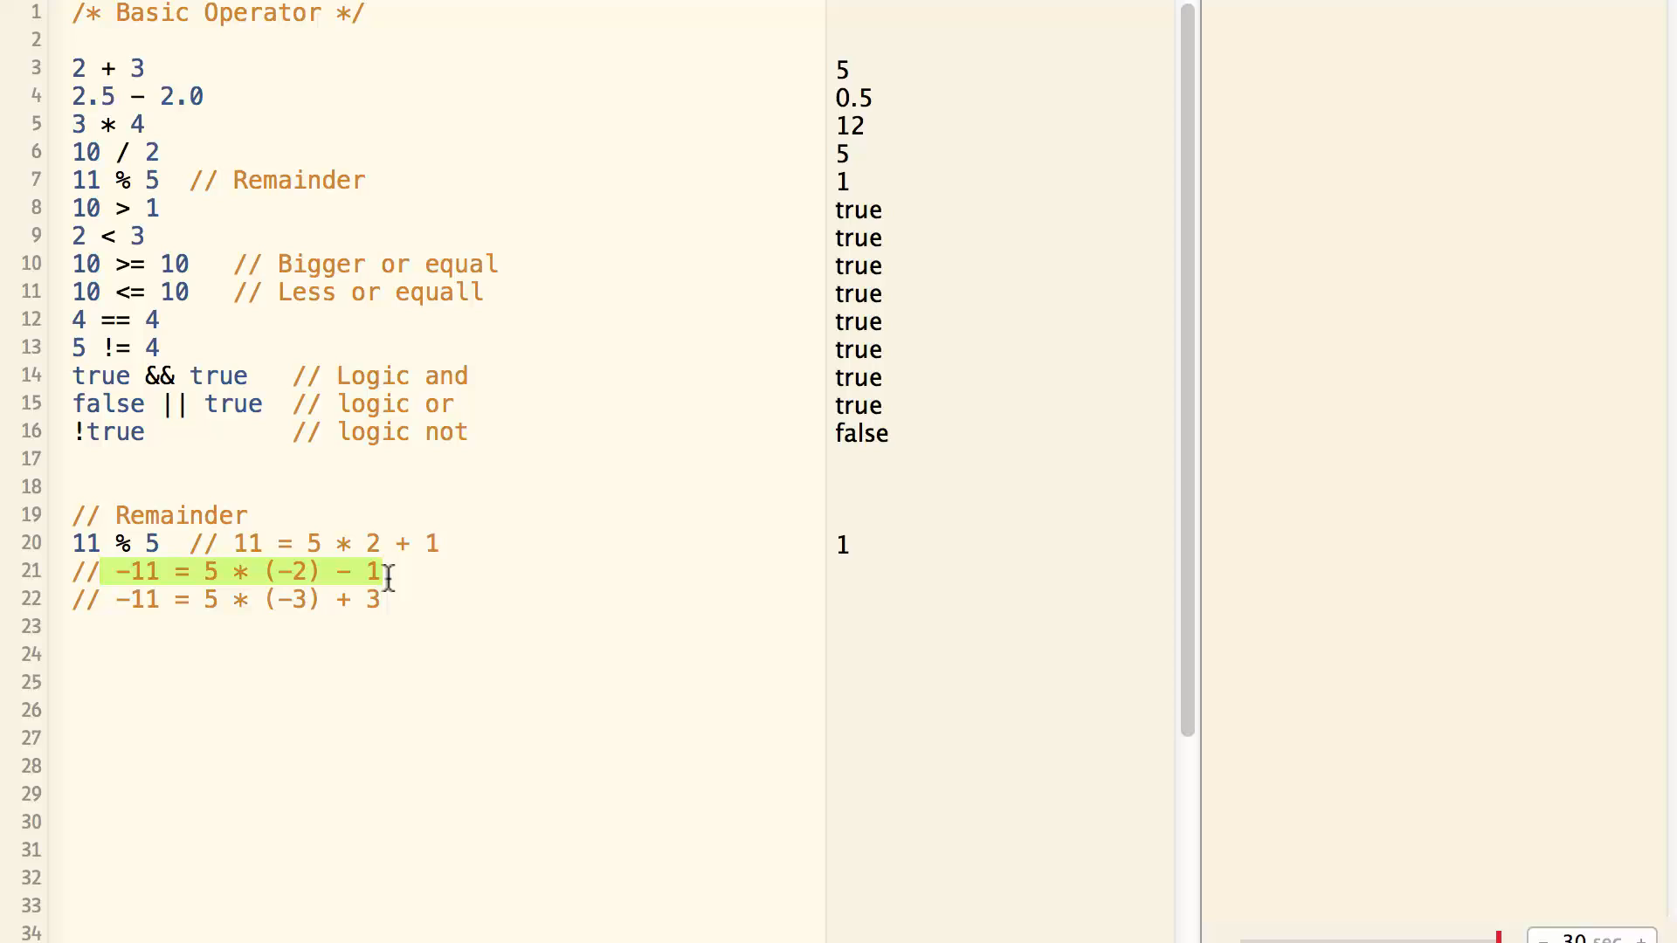
{"action": "left_click", "coordinate": [177, 544]}
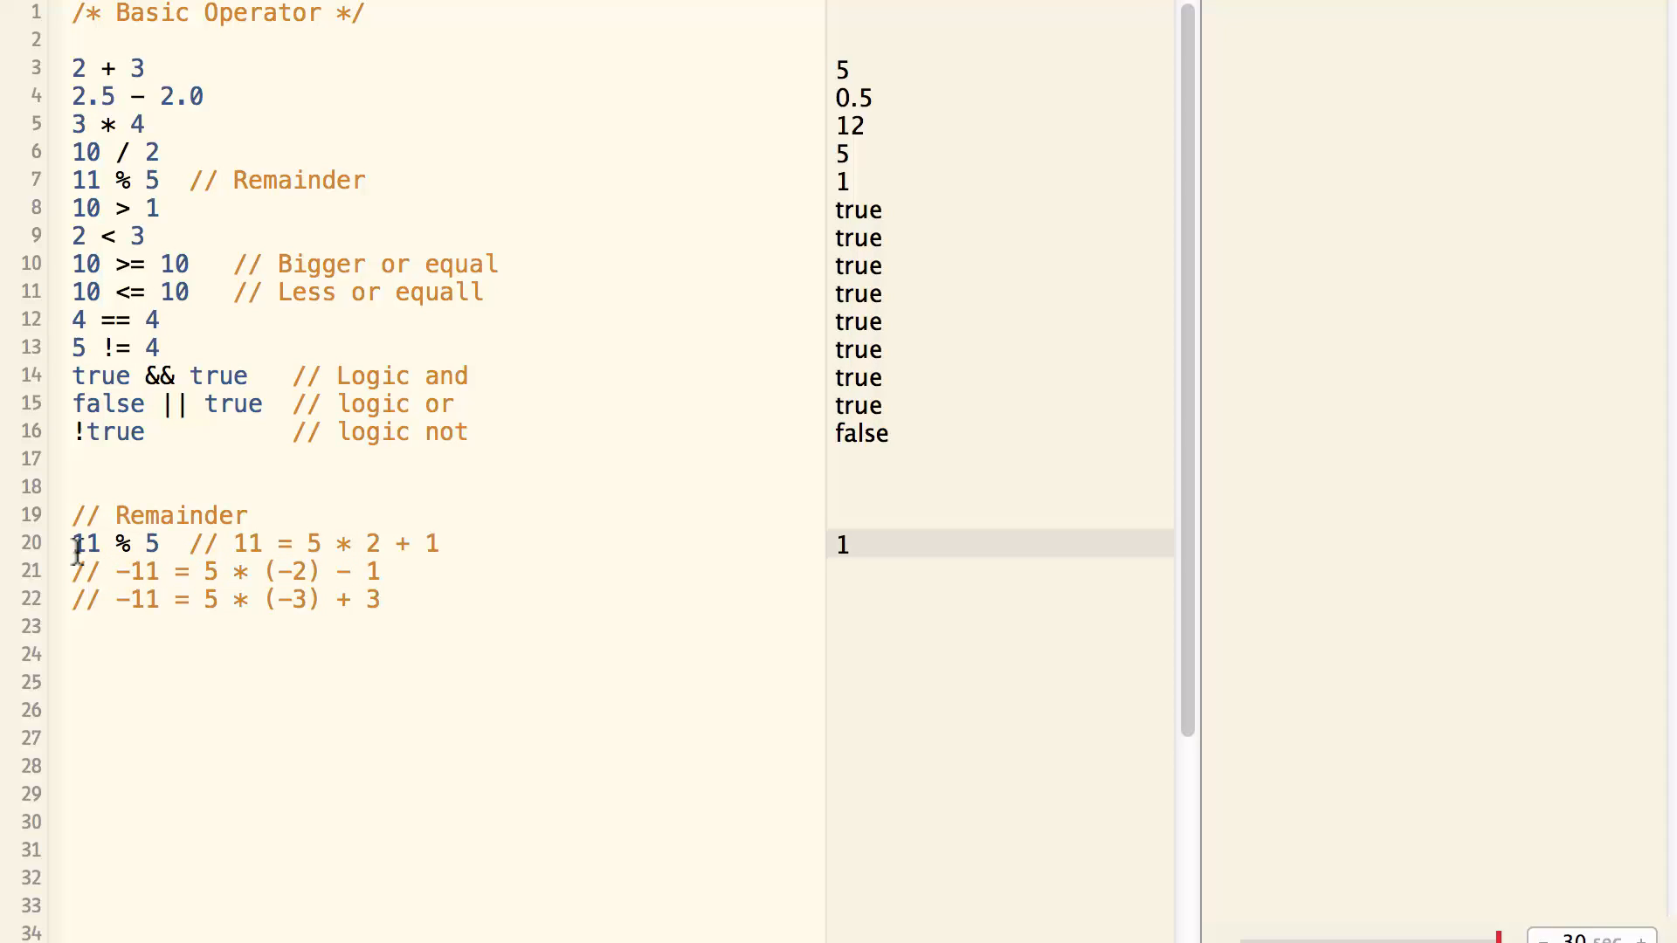
{"action": "type", "text": "-"}
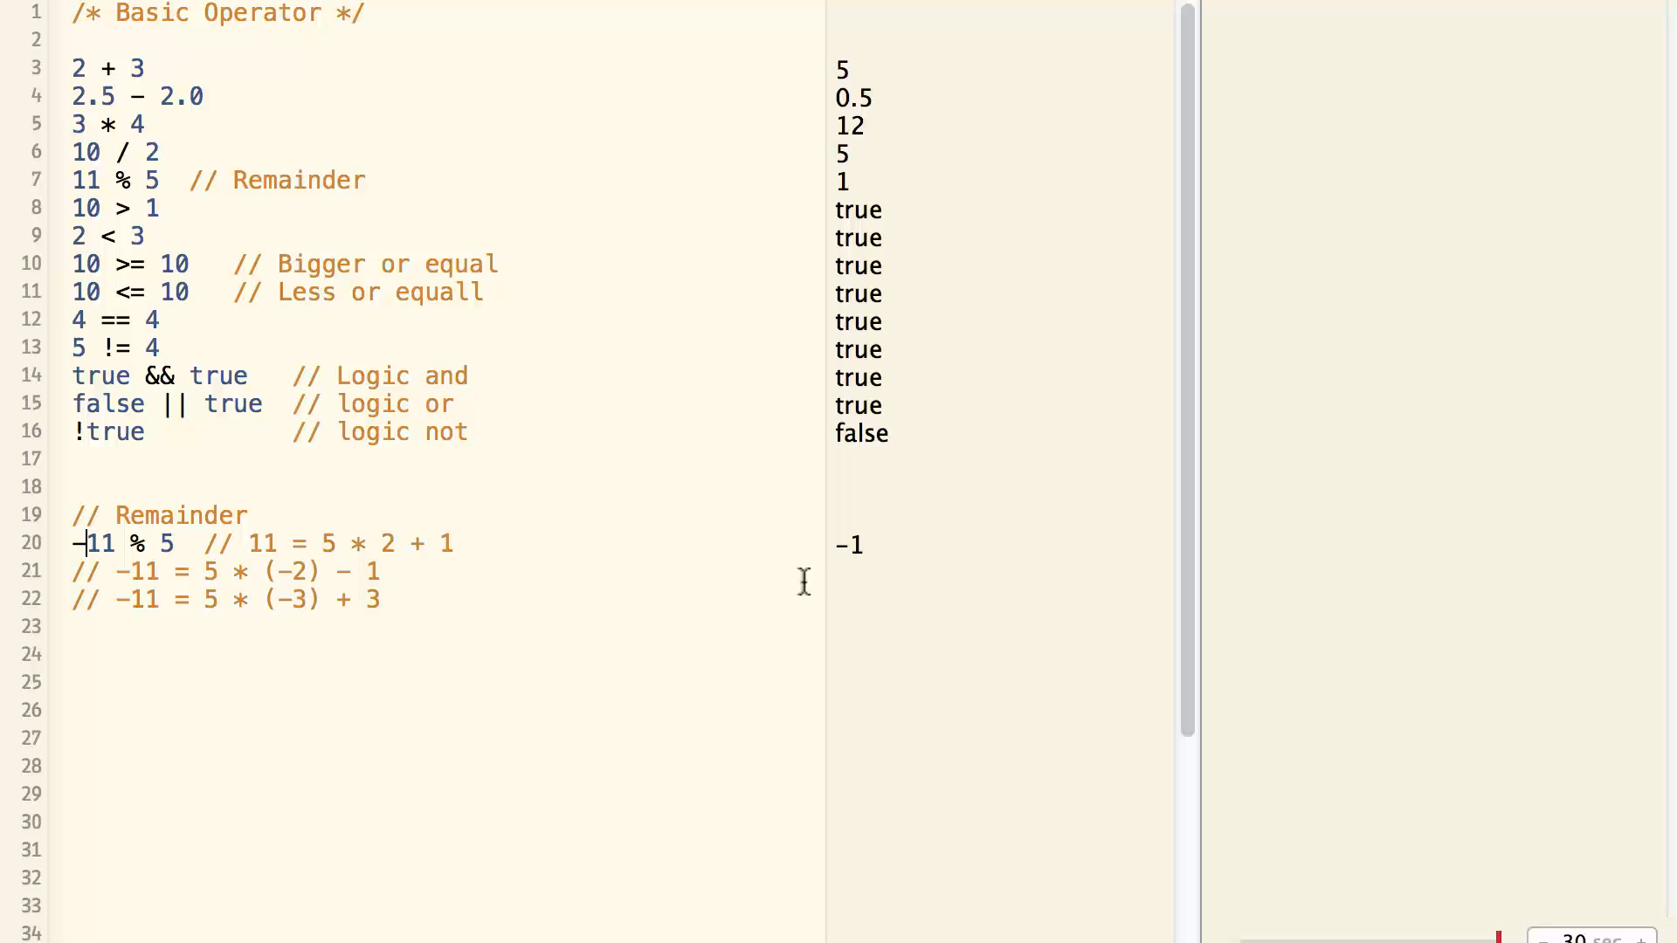
{"action": "mouse_move", "coordinate": [654, 690]}
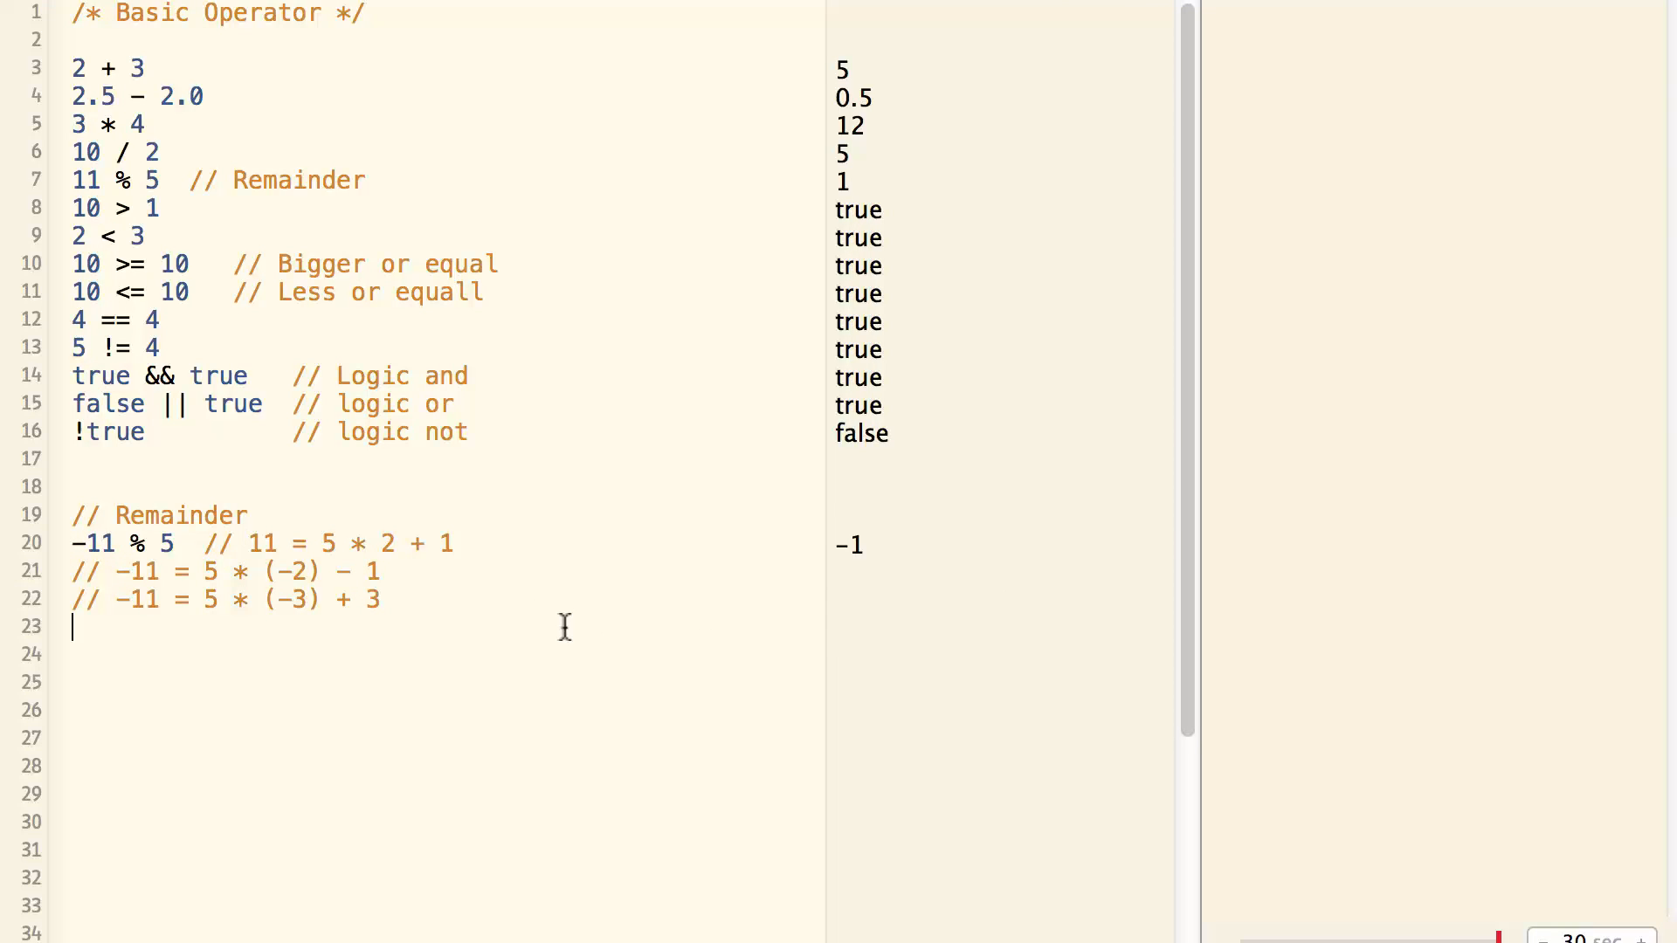
Add a '// Negation' comment, let x = 4, and -x evaluating to -4.
{"action": "type", "text": "//"}
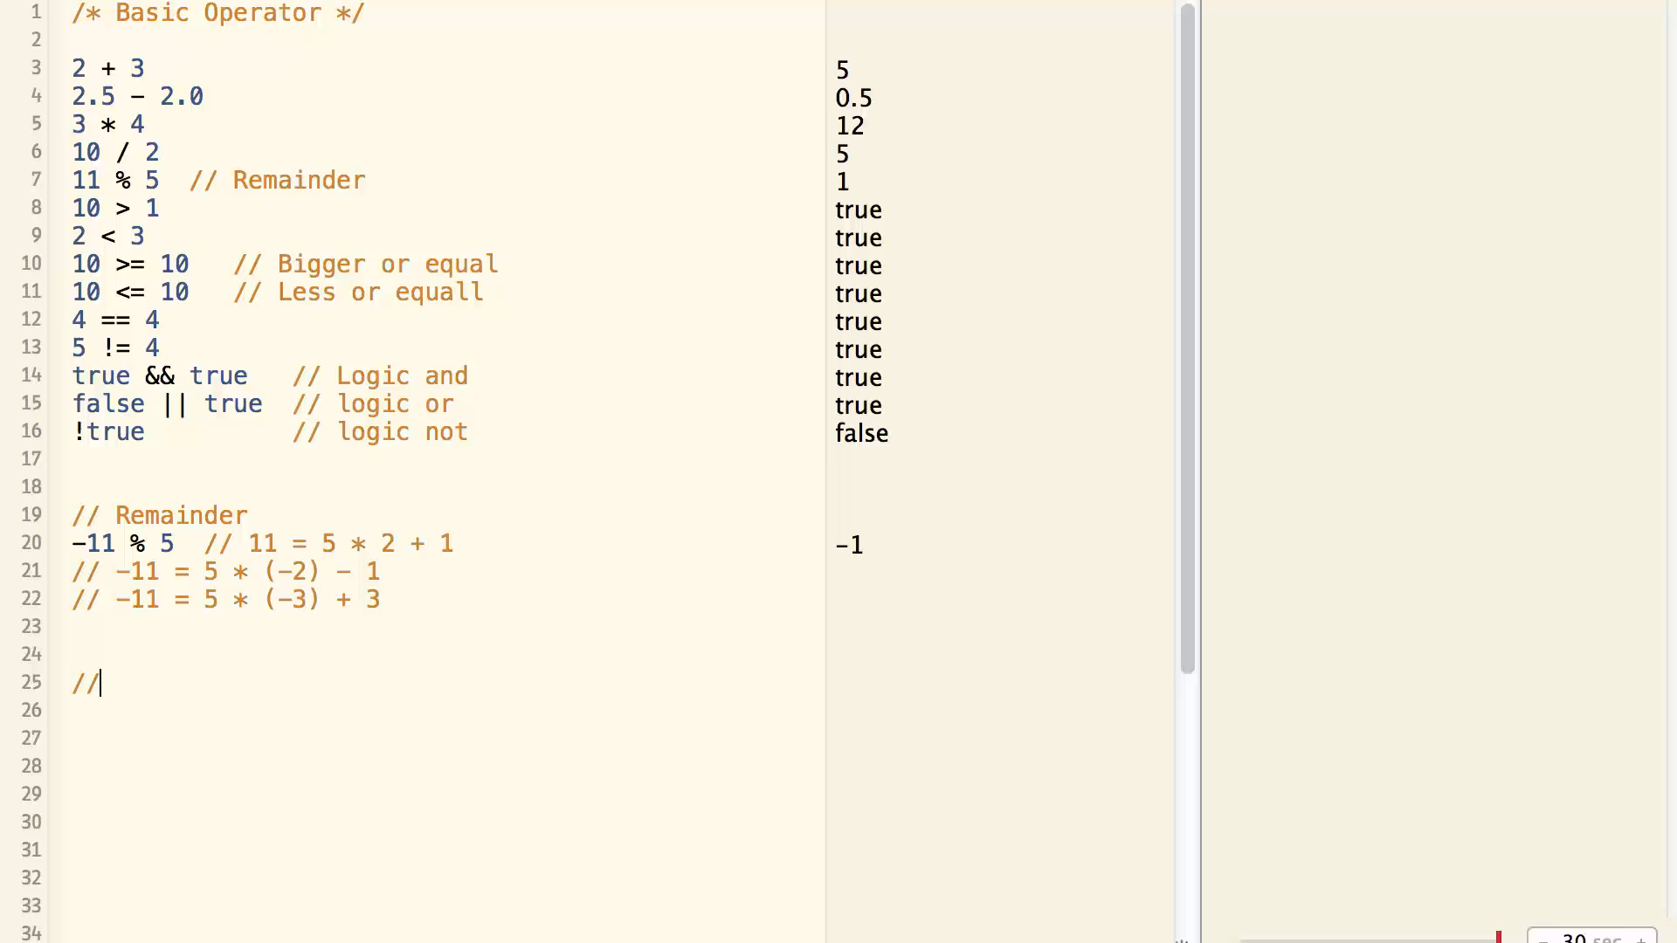
{"action": "type", "text": "Negati"}
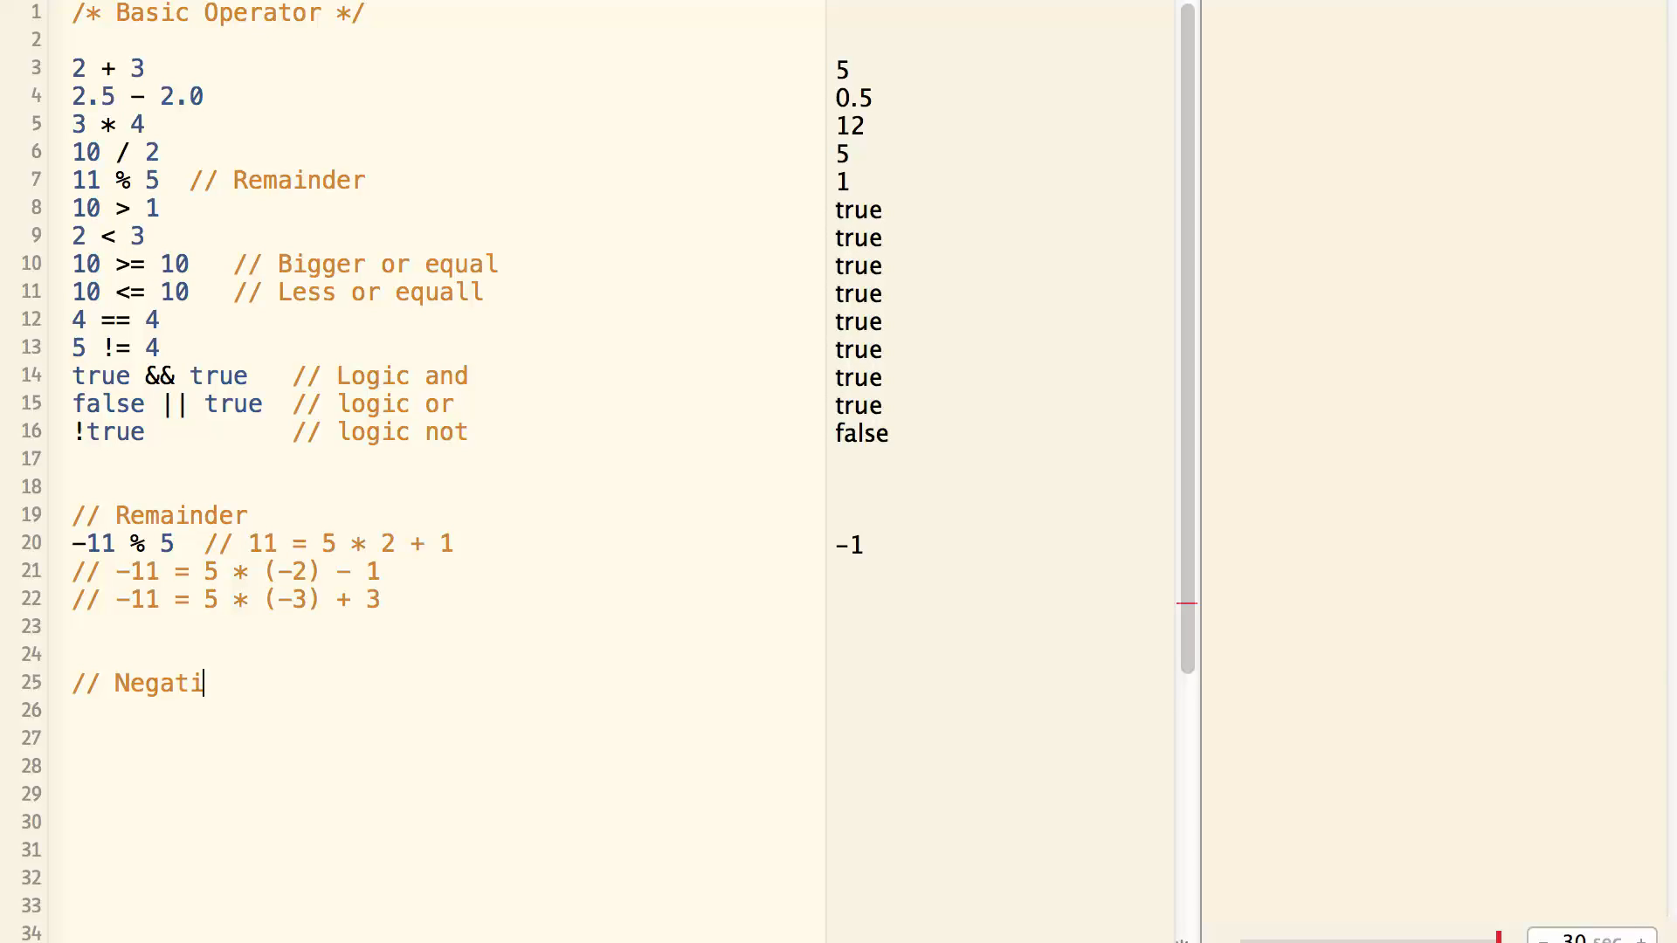
{"action": "type", "text": "on"}
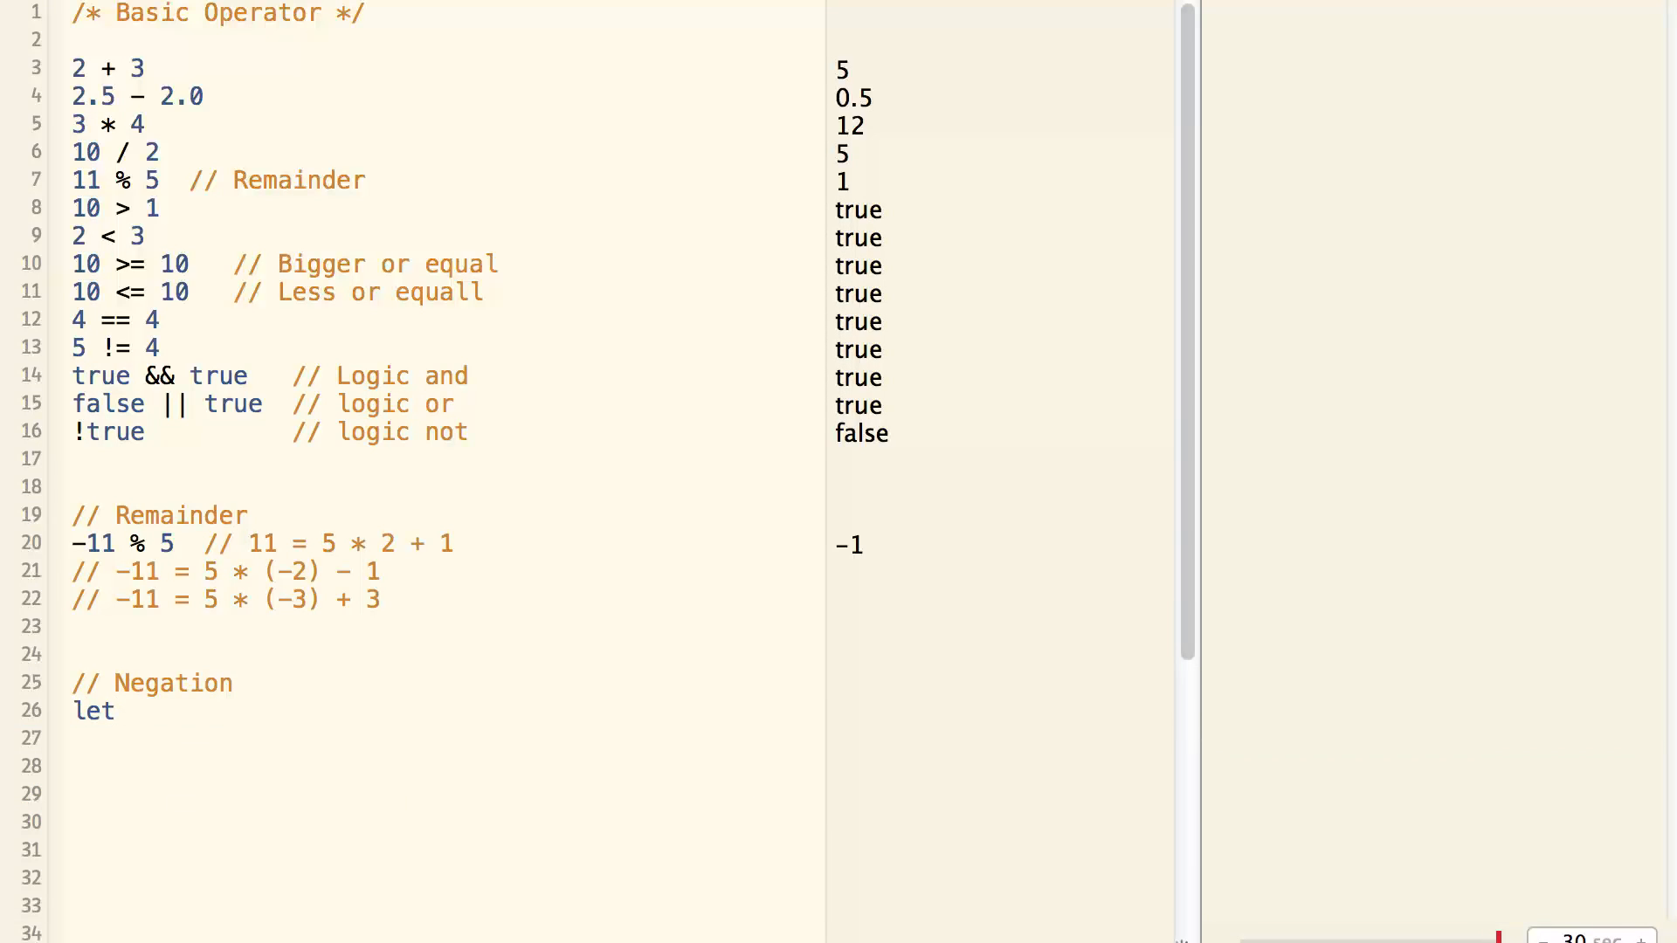
{"action": "type", "text": "x = 4"}
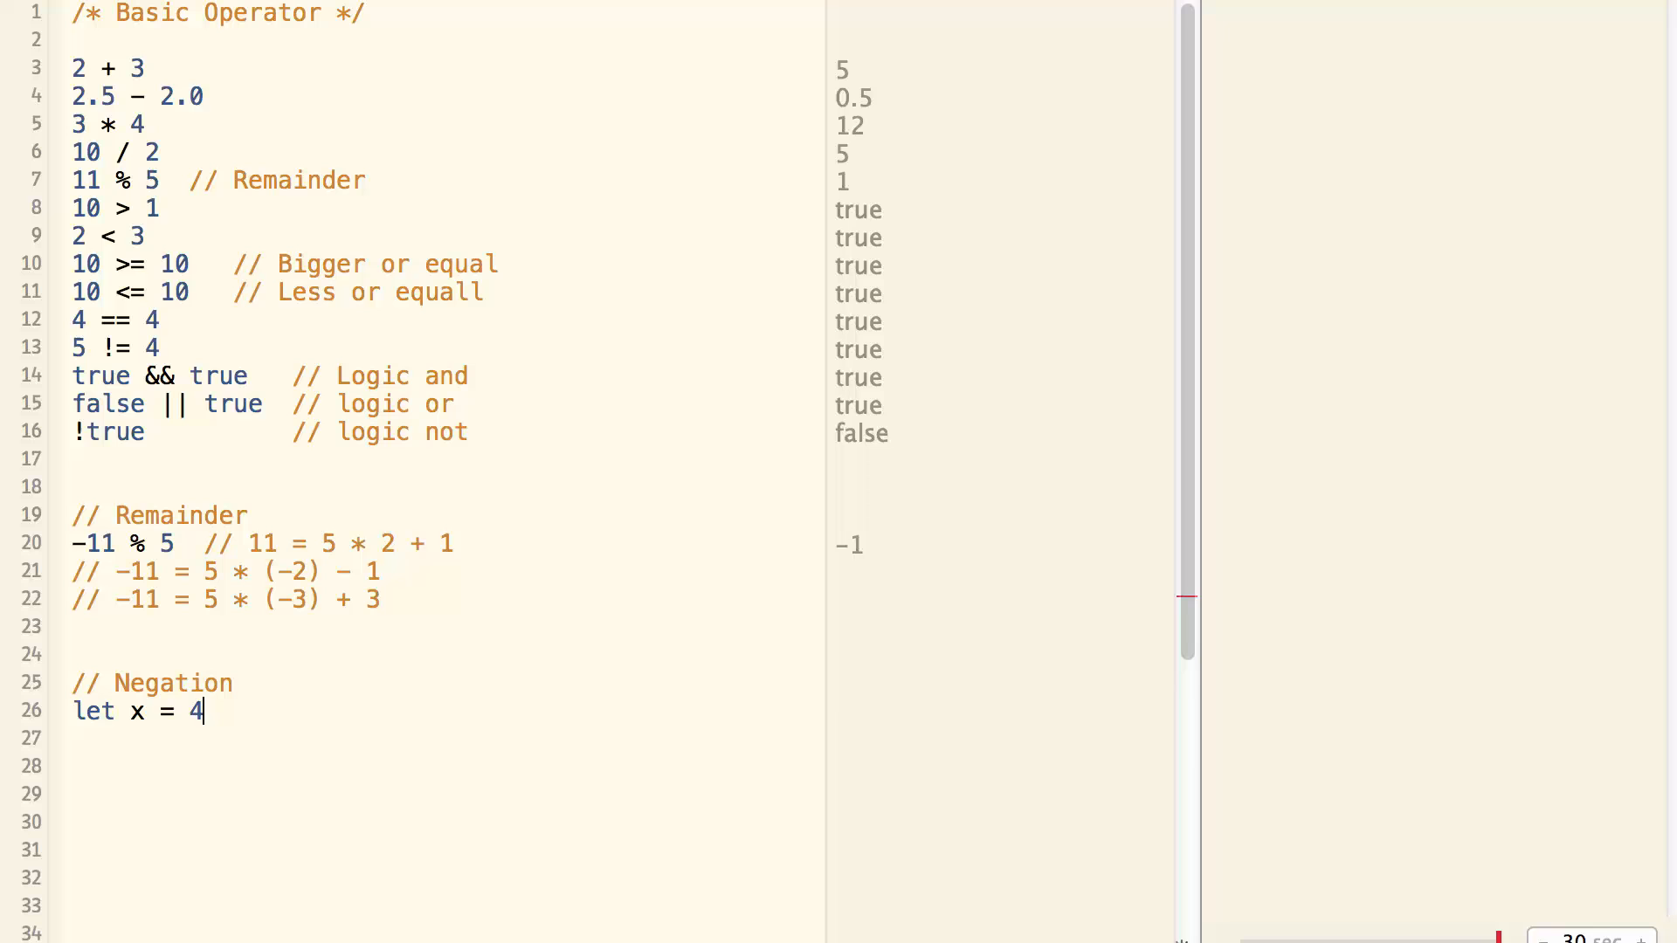
{"action": "type", "text": "-x"}
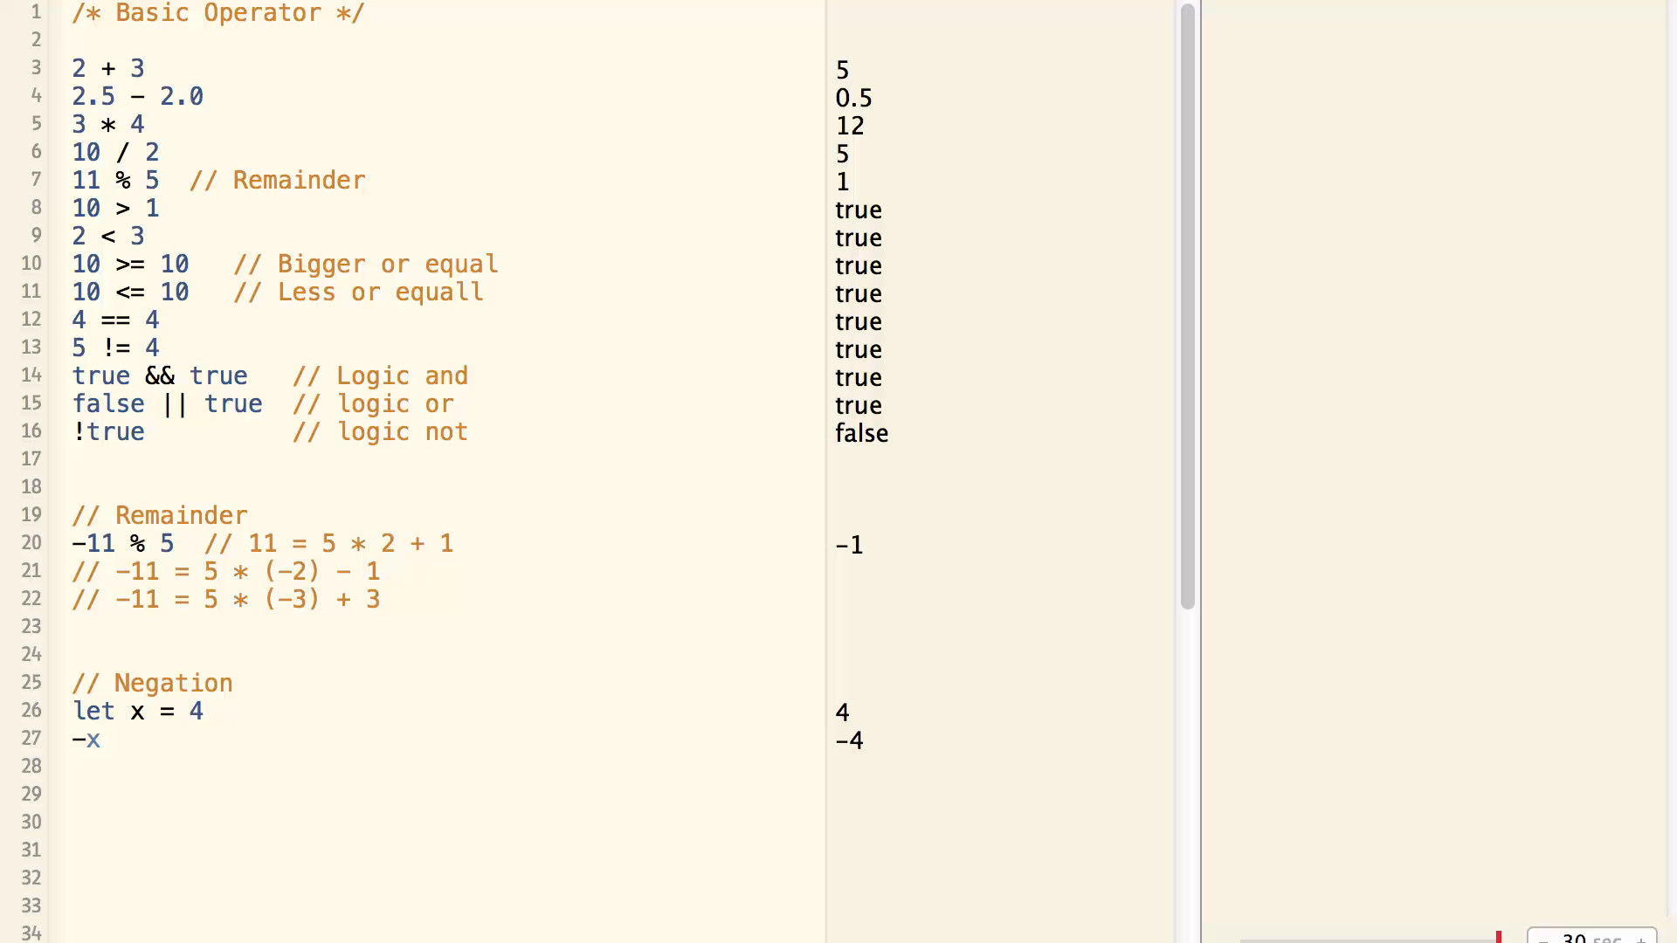
Add a '// Ternary Operator' comment and let b = x > 0 ? true : false.
{"action": "type", "text": "// Te"}
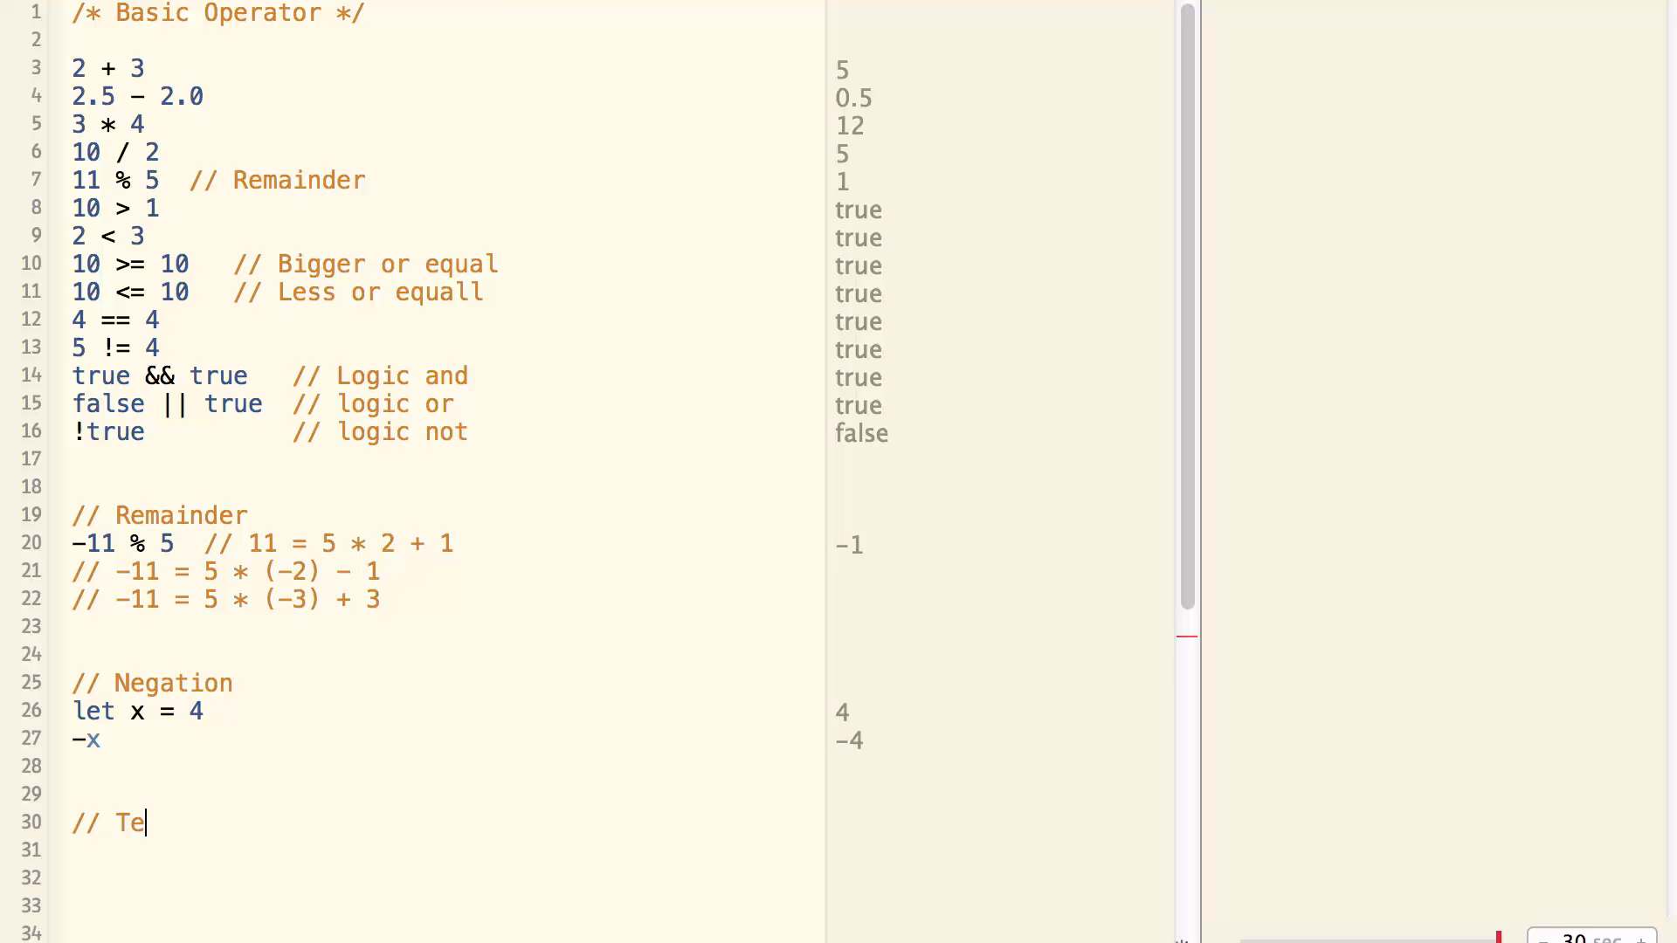
{"action": "type", "text": "rnary Oper"}
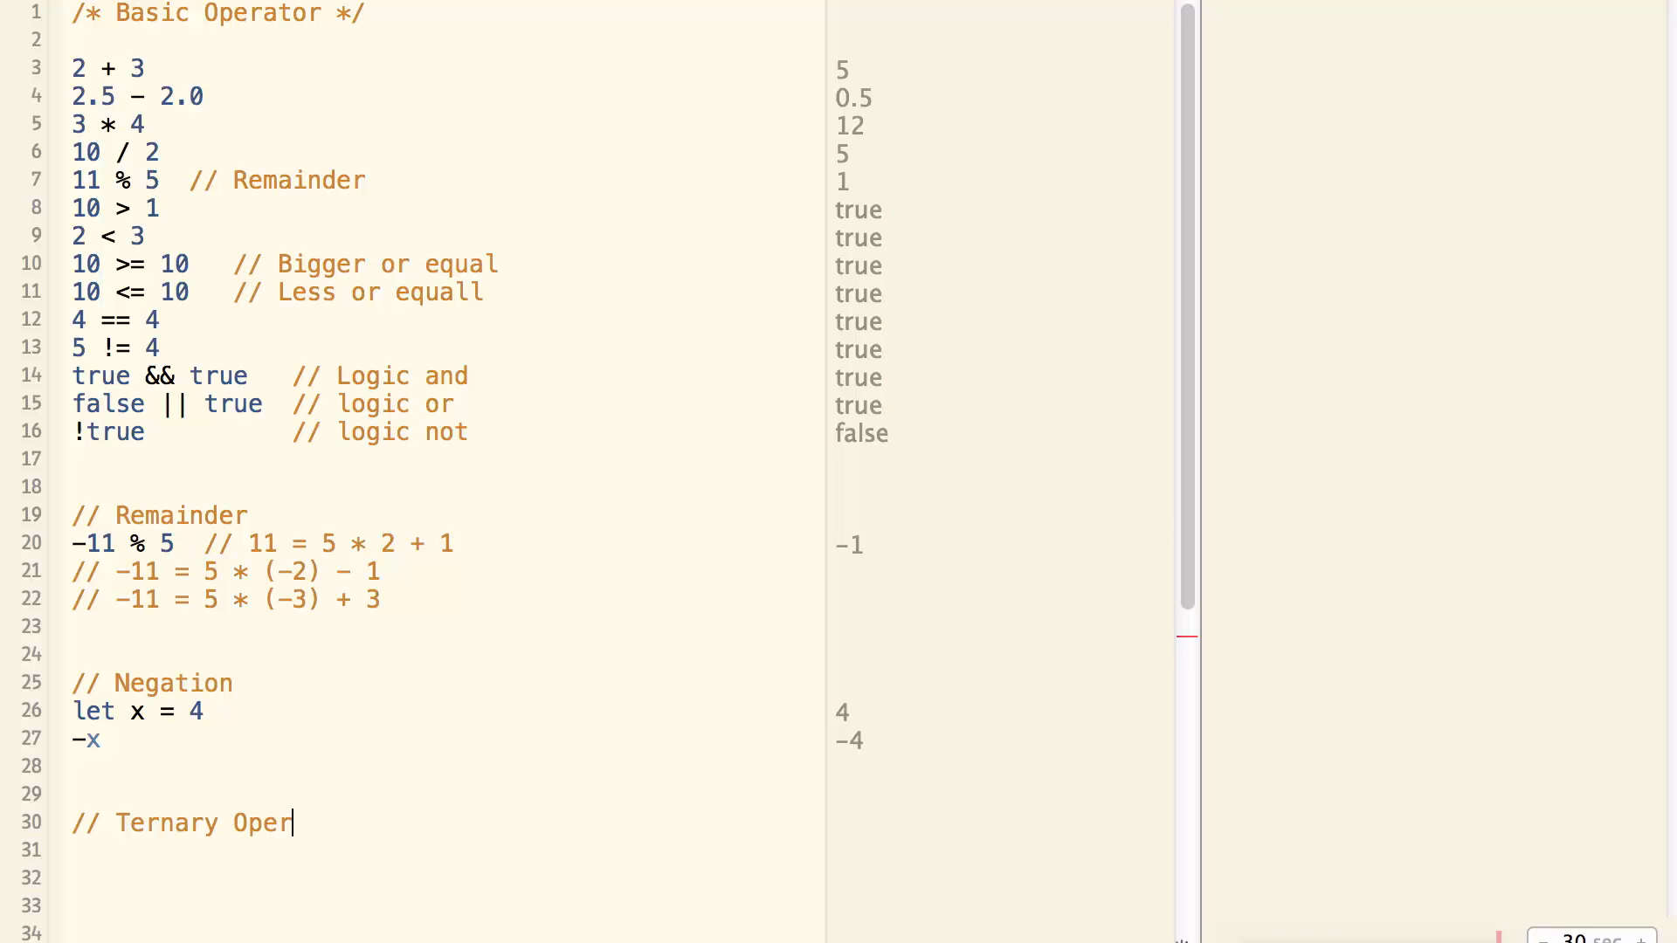
{"action": "type", "text": "ator"}
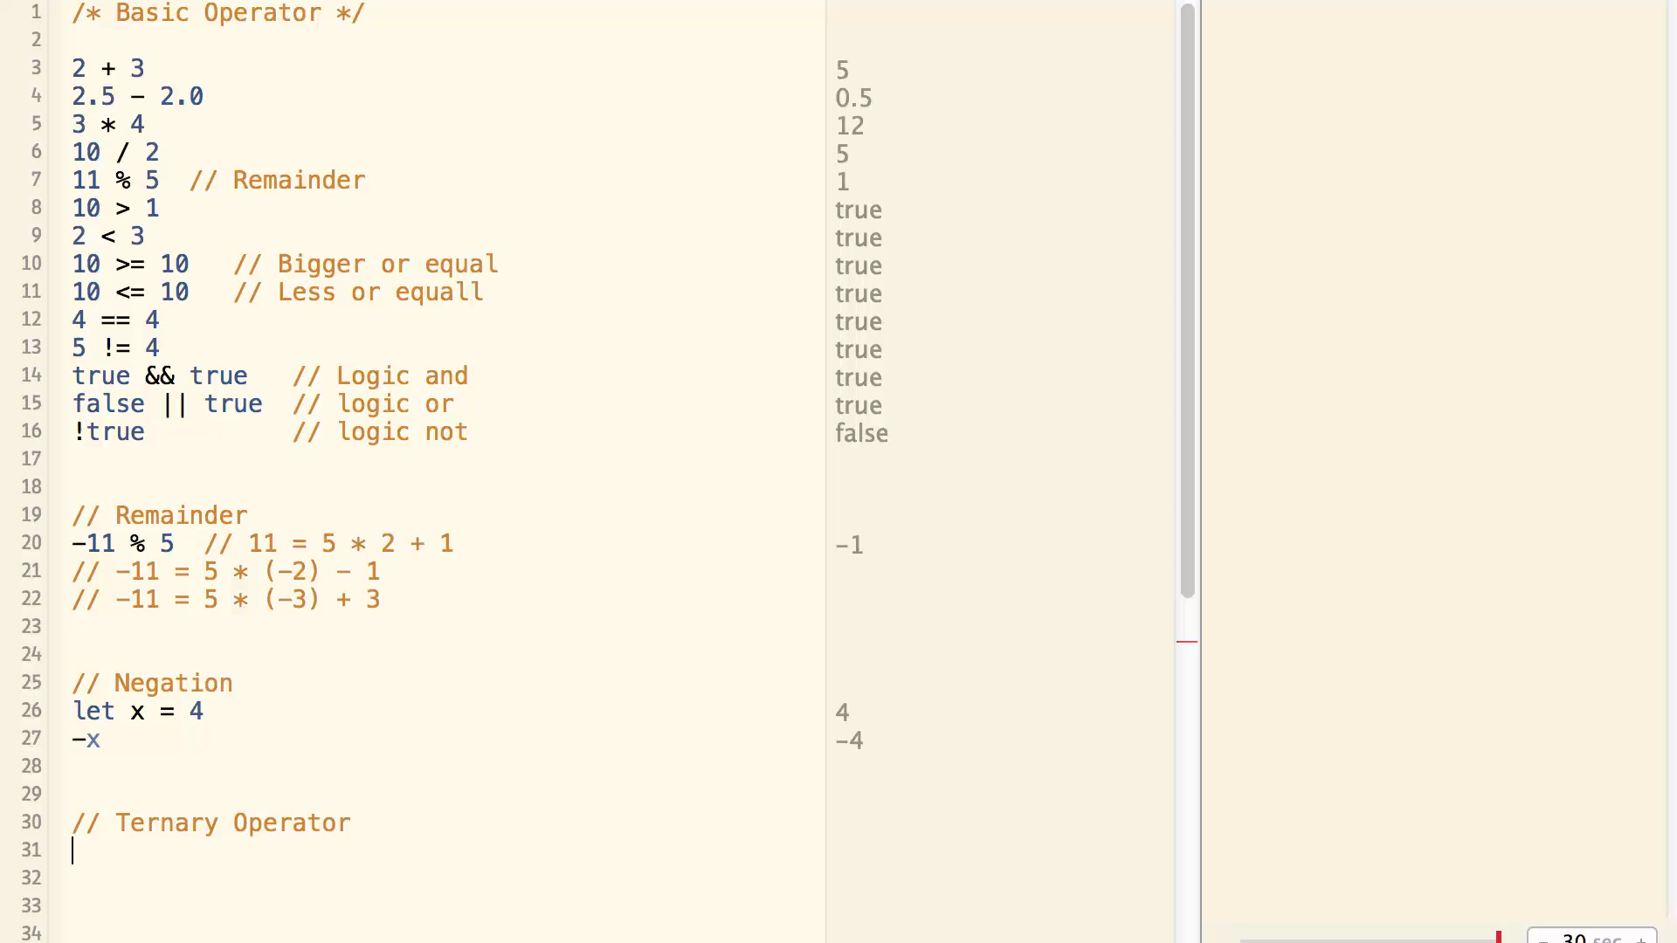
{"action": "type", "text": "let"}
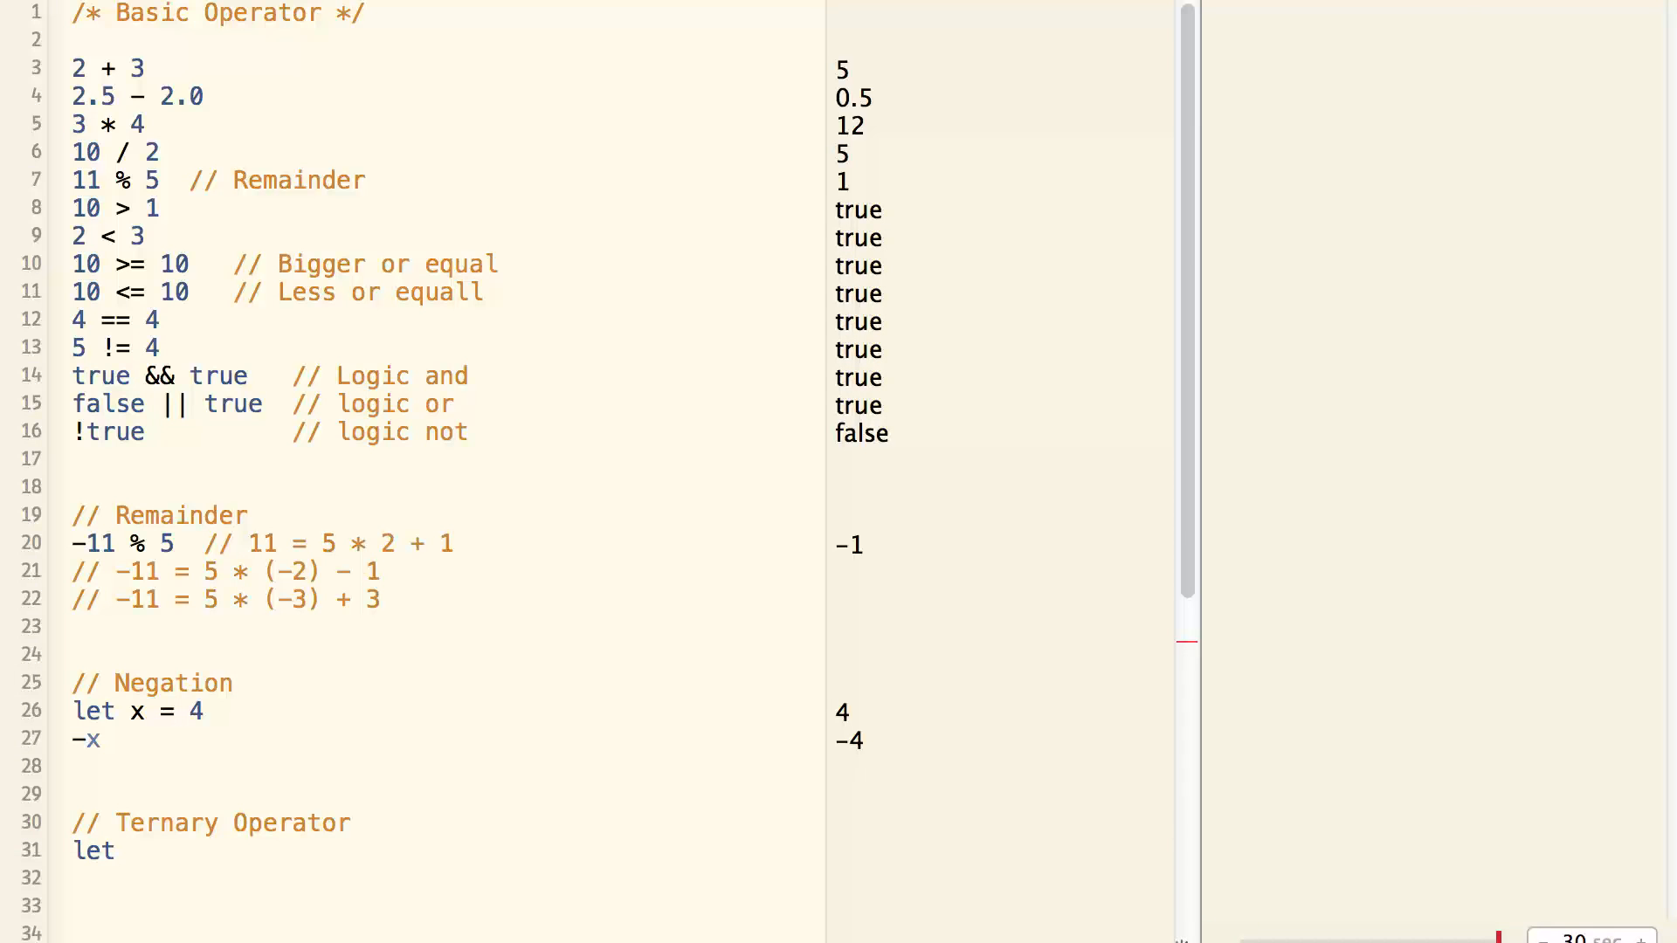
{"action": "type", "text": "b = x"}
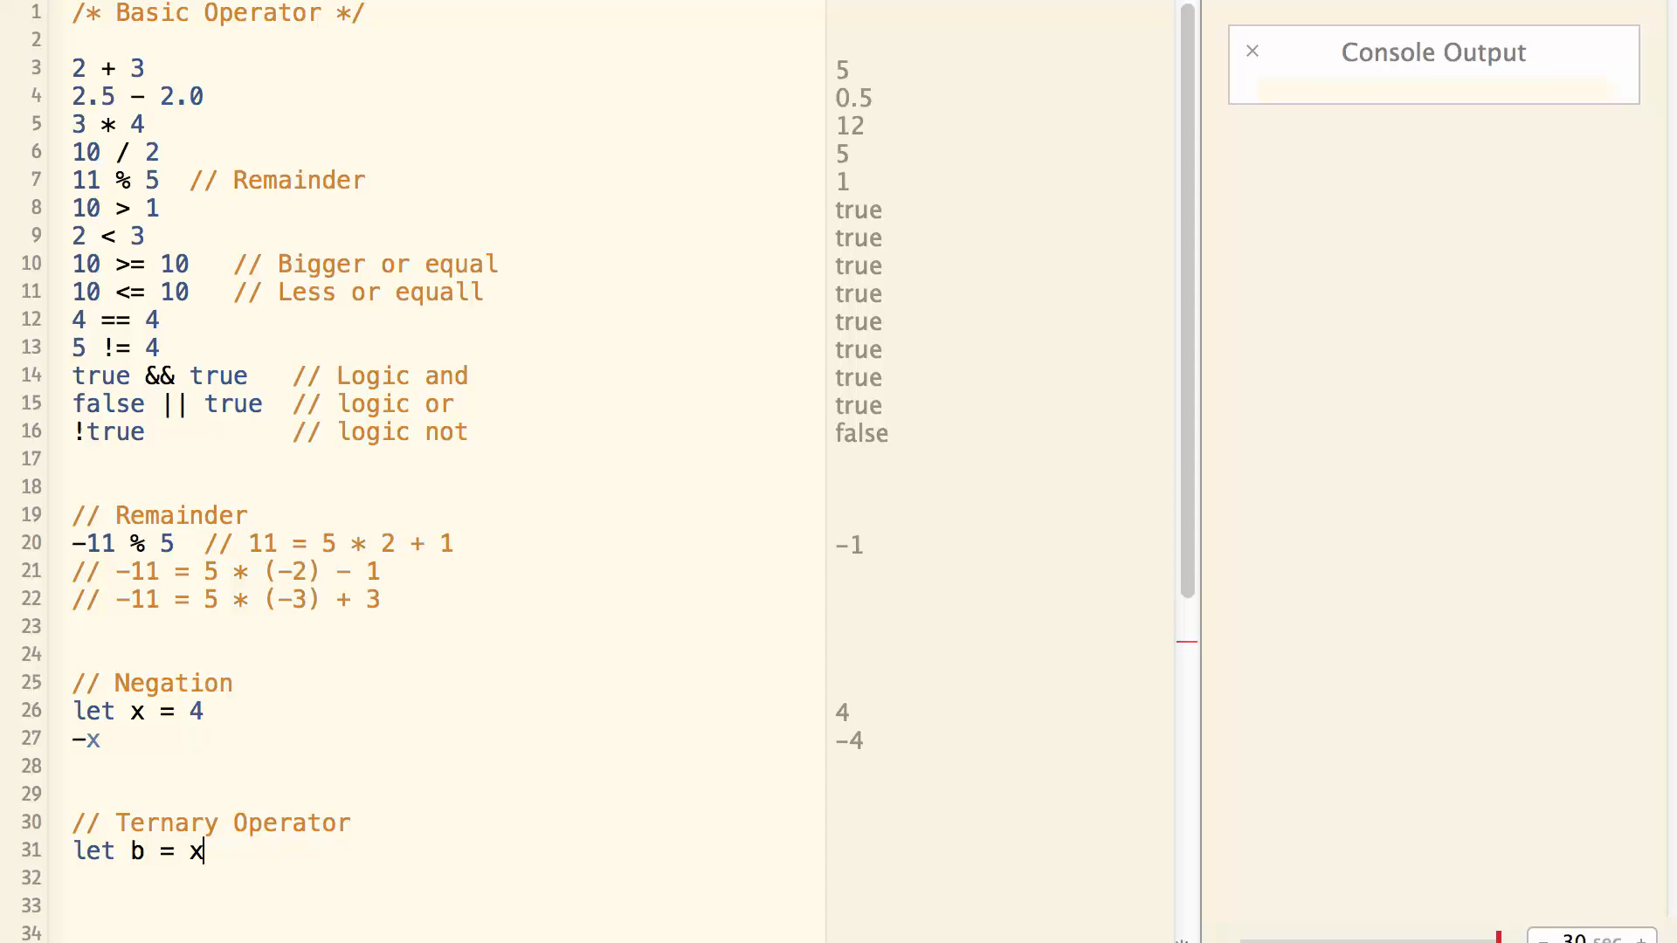
{"action": "type", "text": "> 0 ?"}
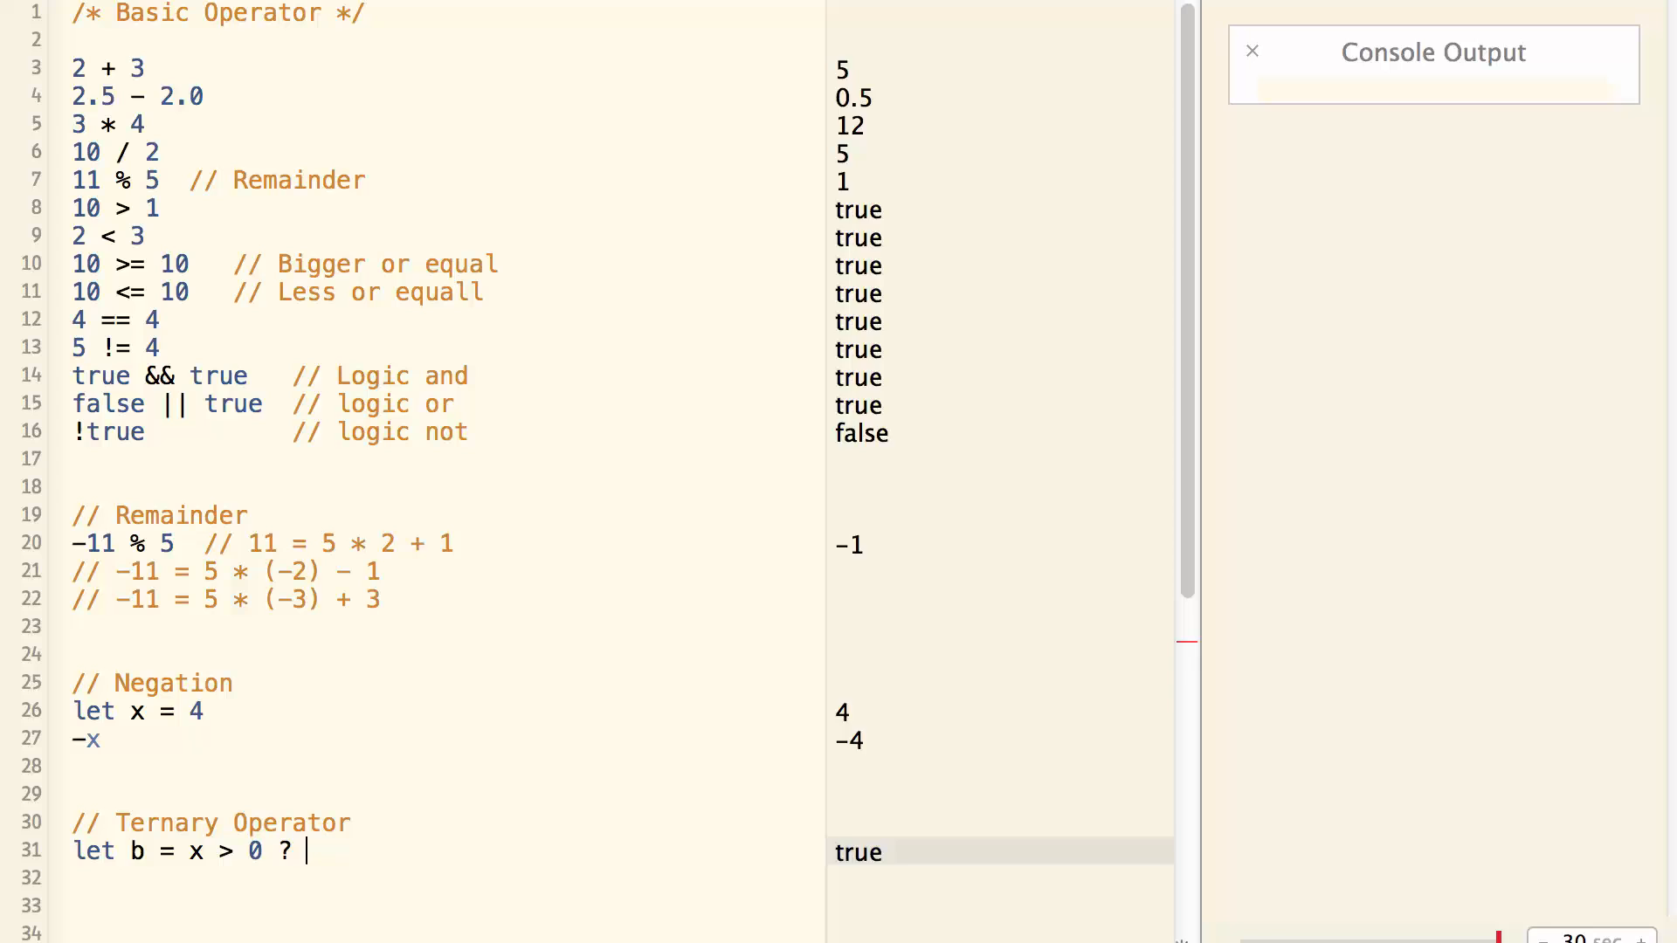
{"action": "type", "text": "1 : 0"}
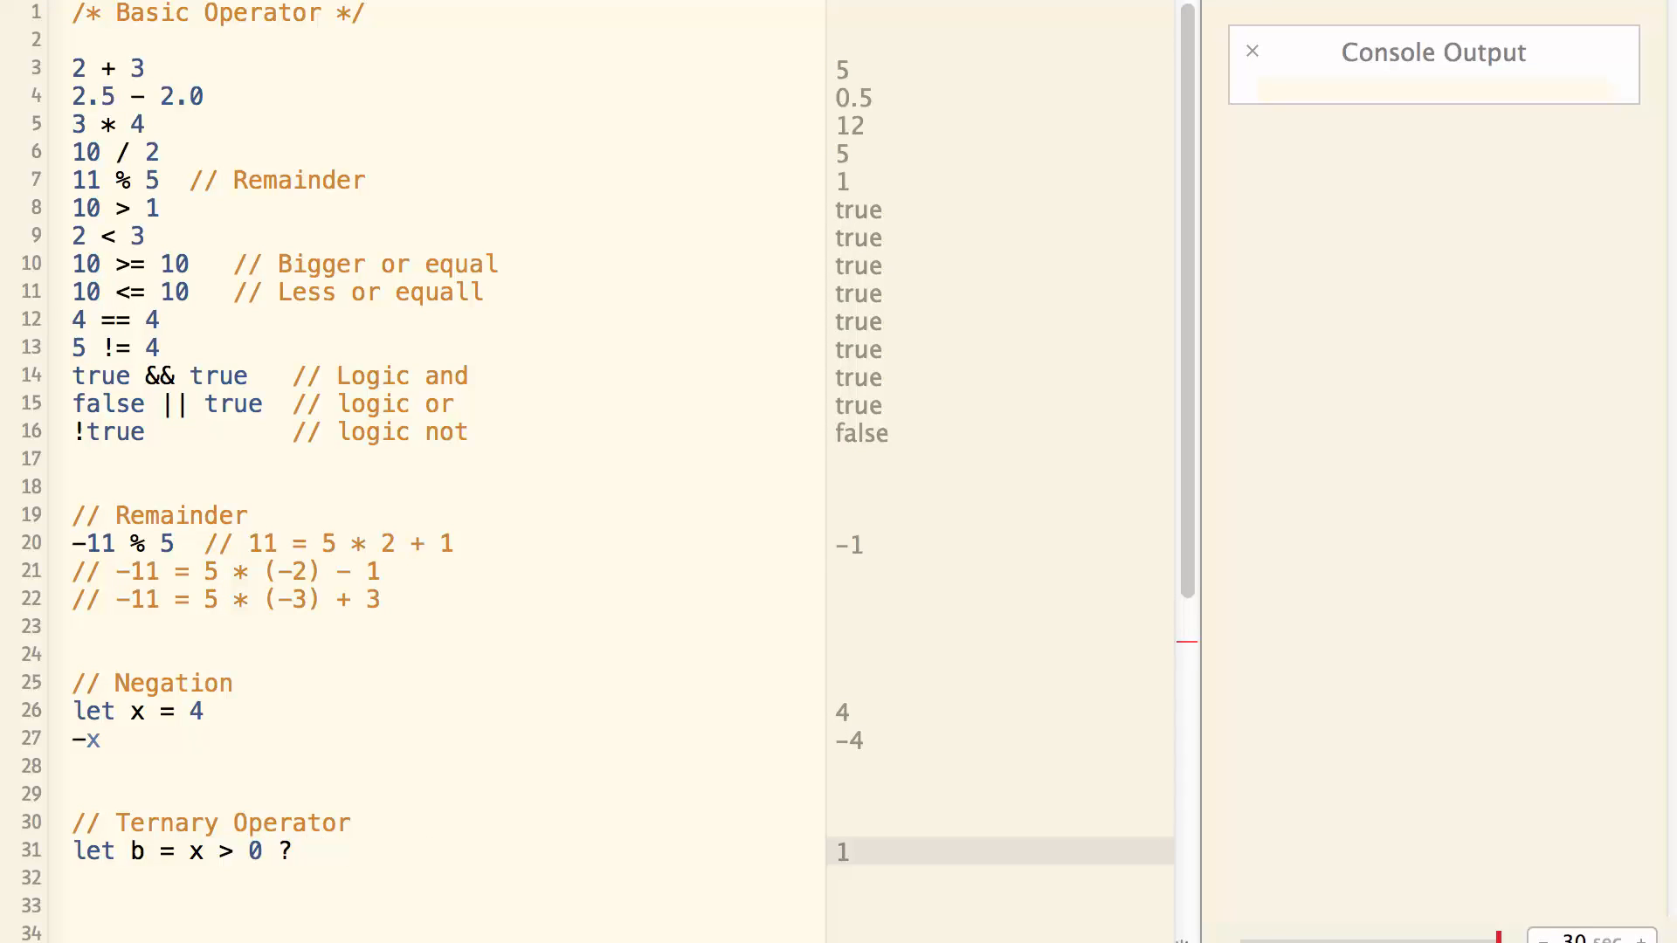
{"action": "type", "text": "true : false"}
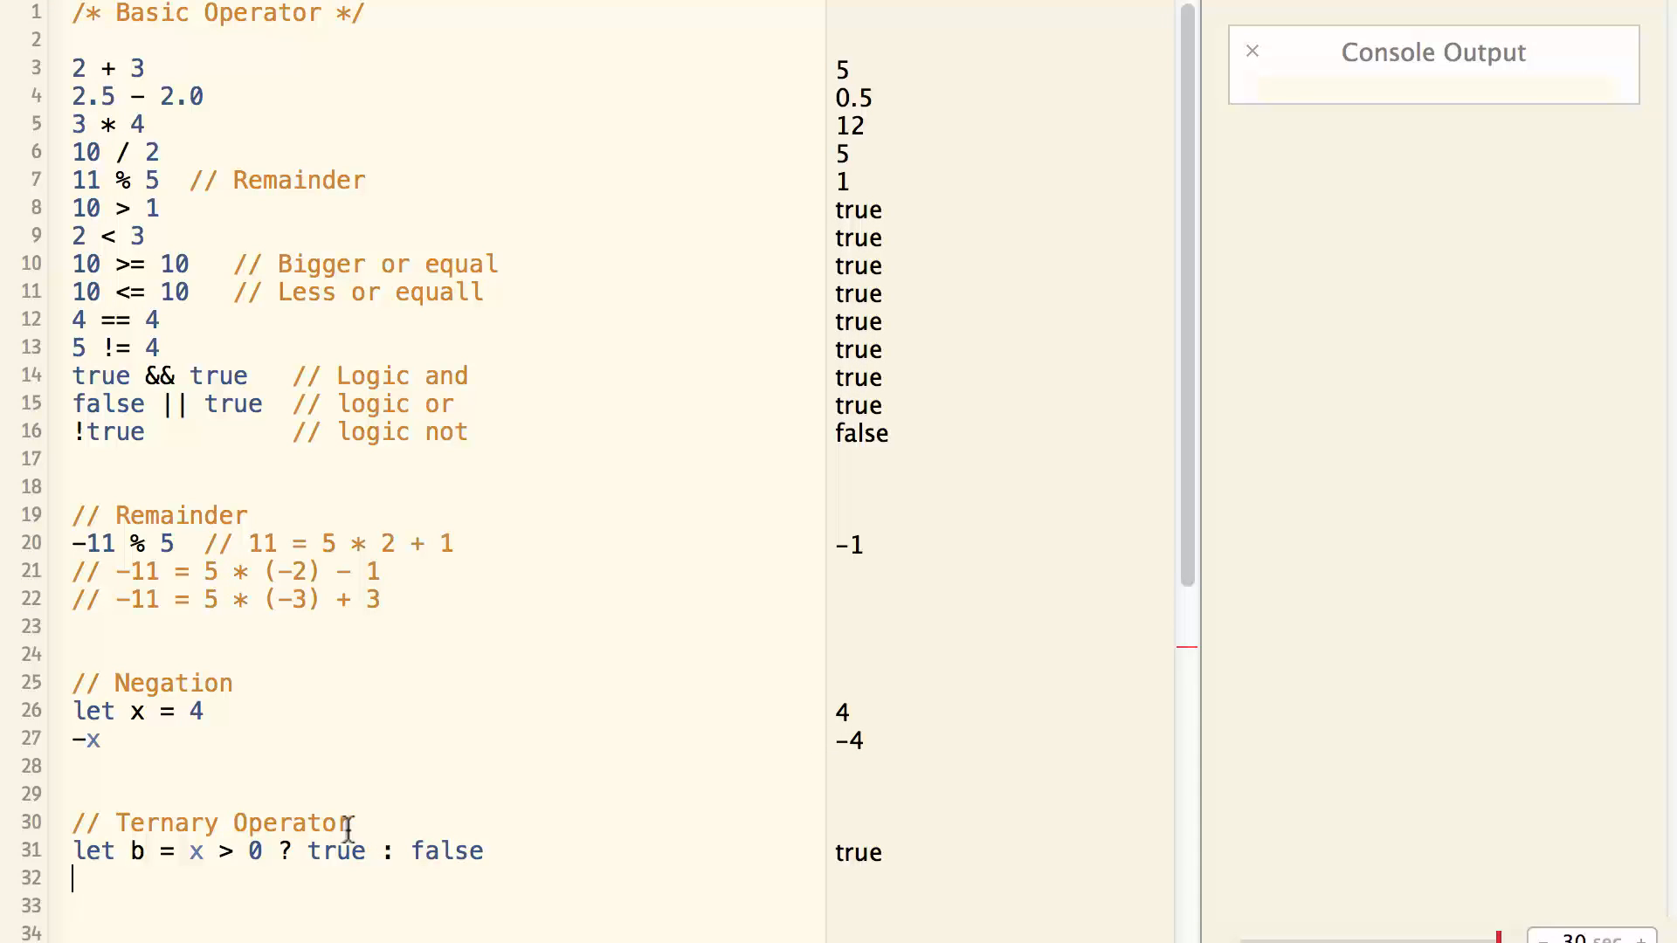
{"action": "left_click_drag", "start_coordinate": [190, 850], "coordinate": [272, 850]}
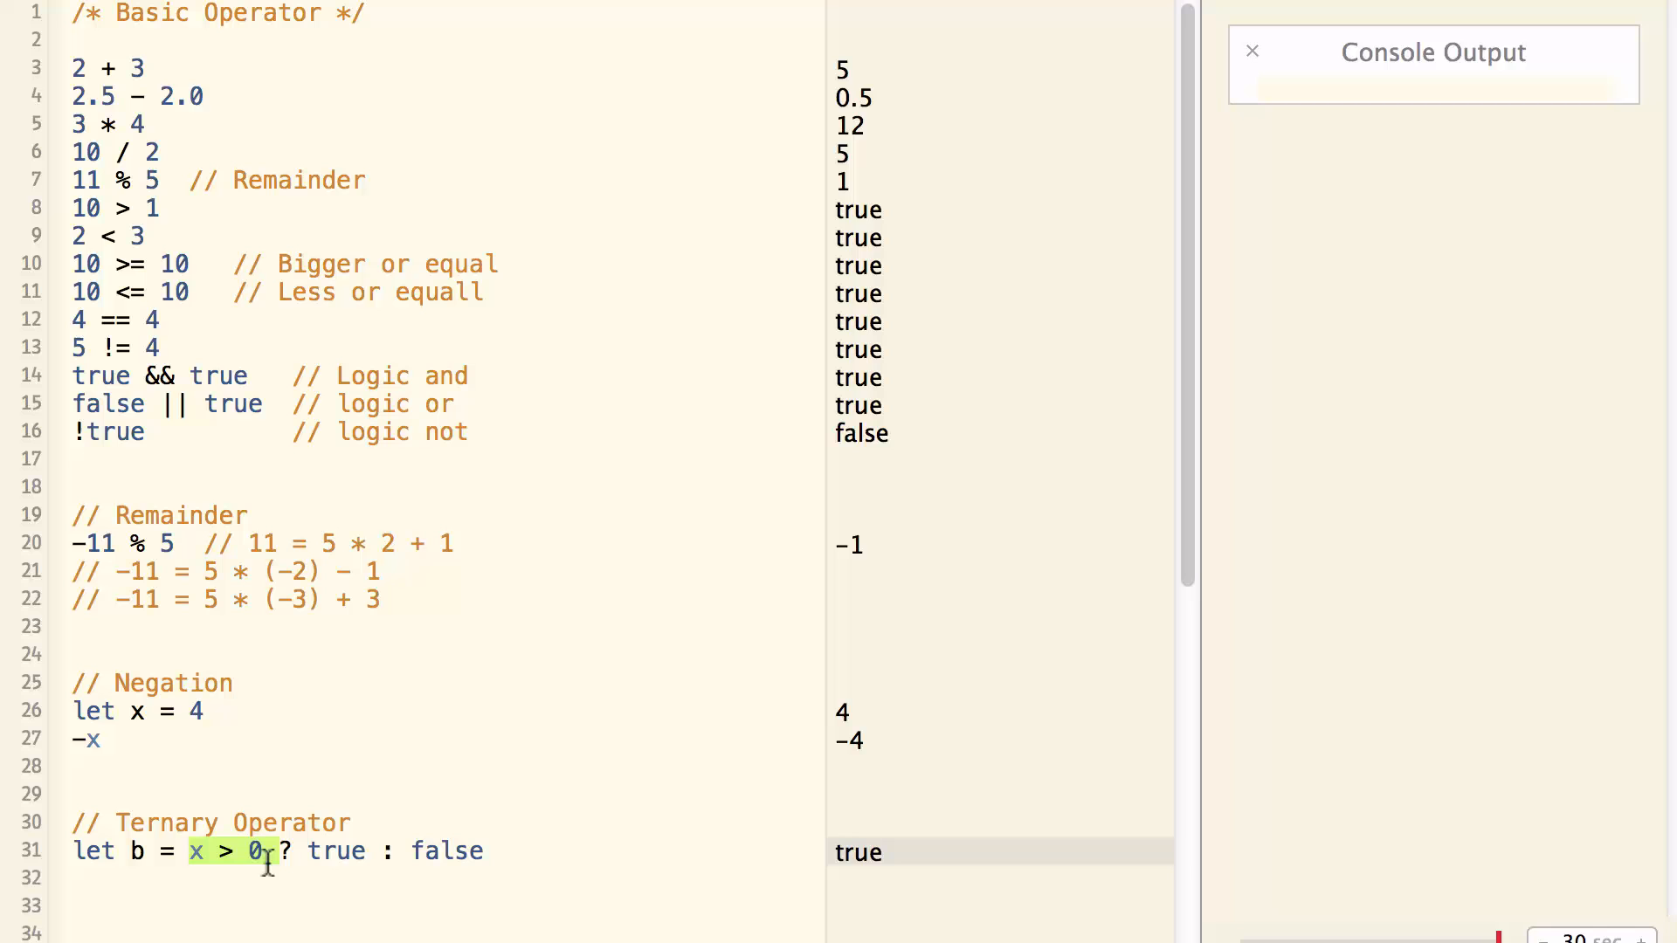
{"action": "mouse_move", "coordinate": [437, 862]}
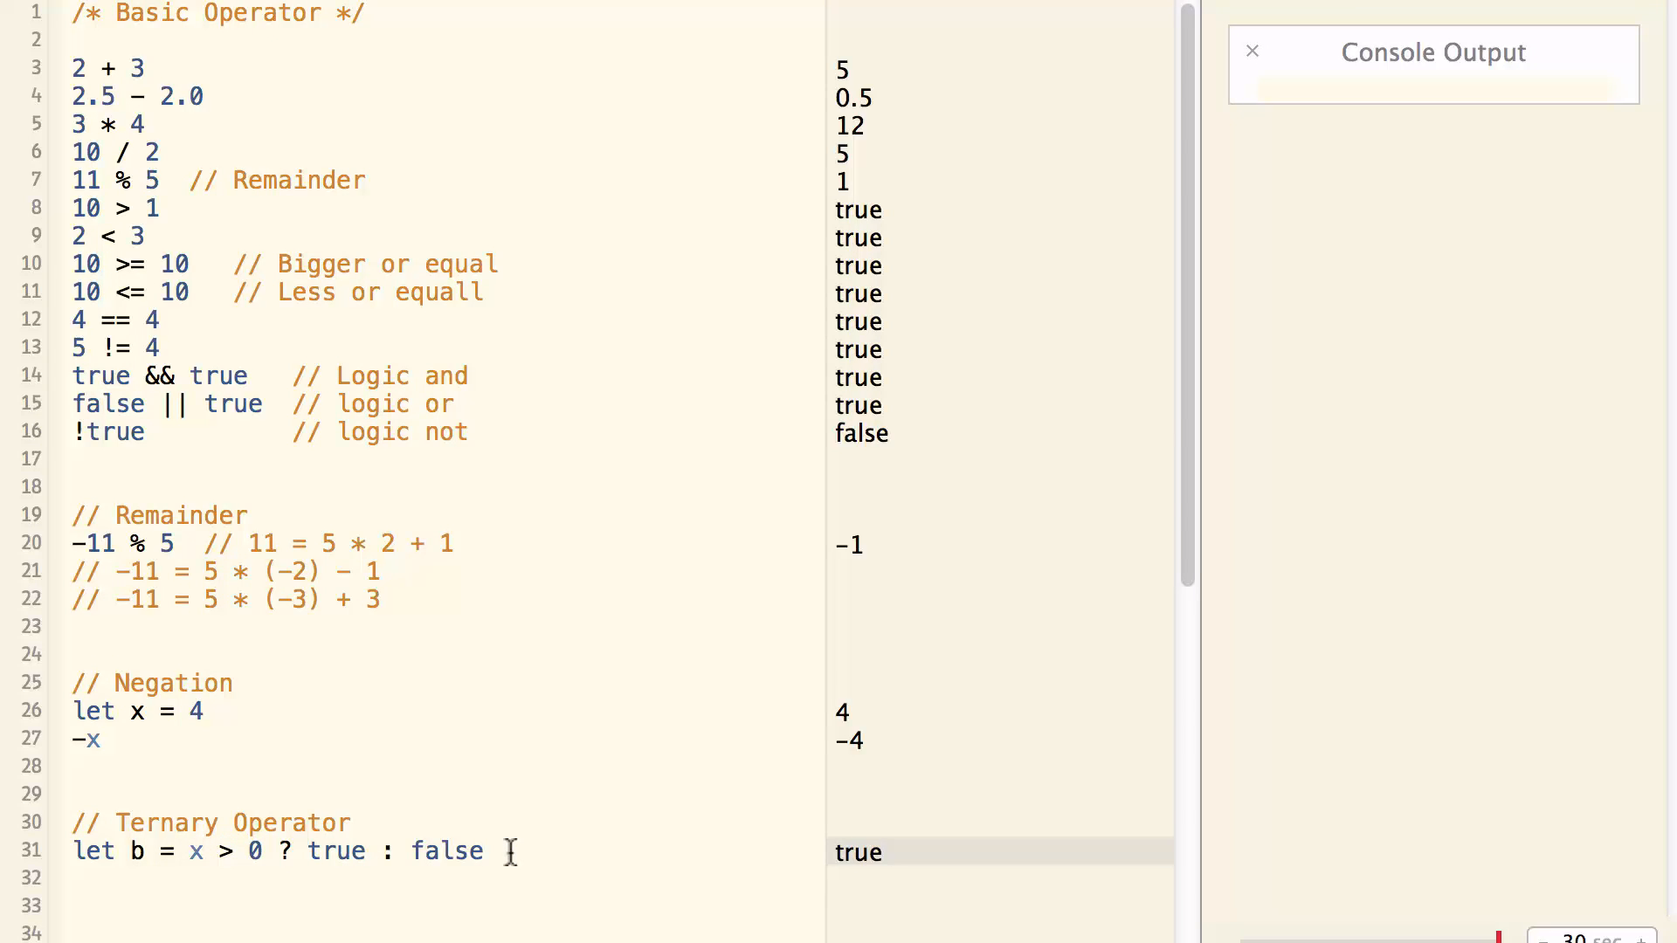
Declare optional name "Bob", n1 = name != nil ? name! : "Dummy", and n2 = name ?? "Dummy".
{"action": "scroll", "scroll_direction": "down", "scroll_amount": 3}
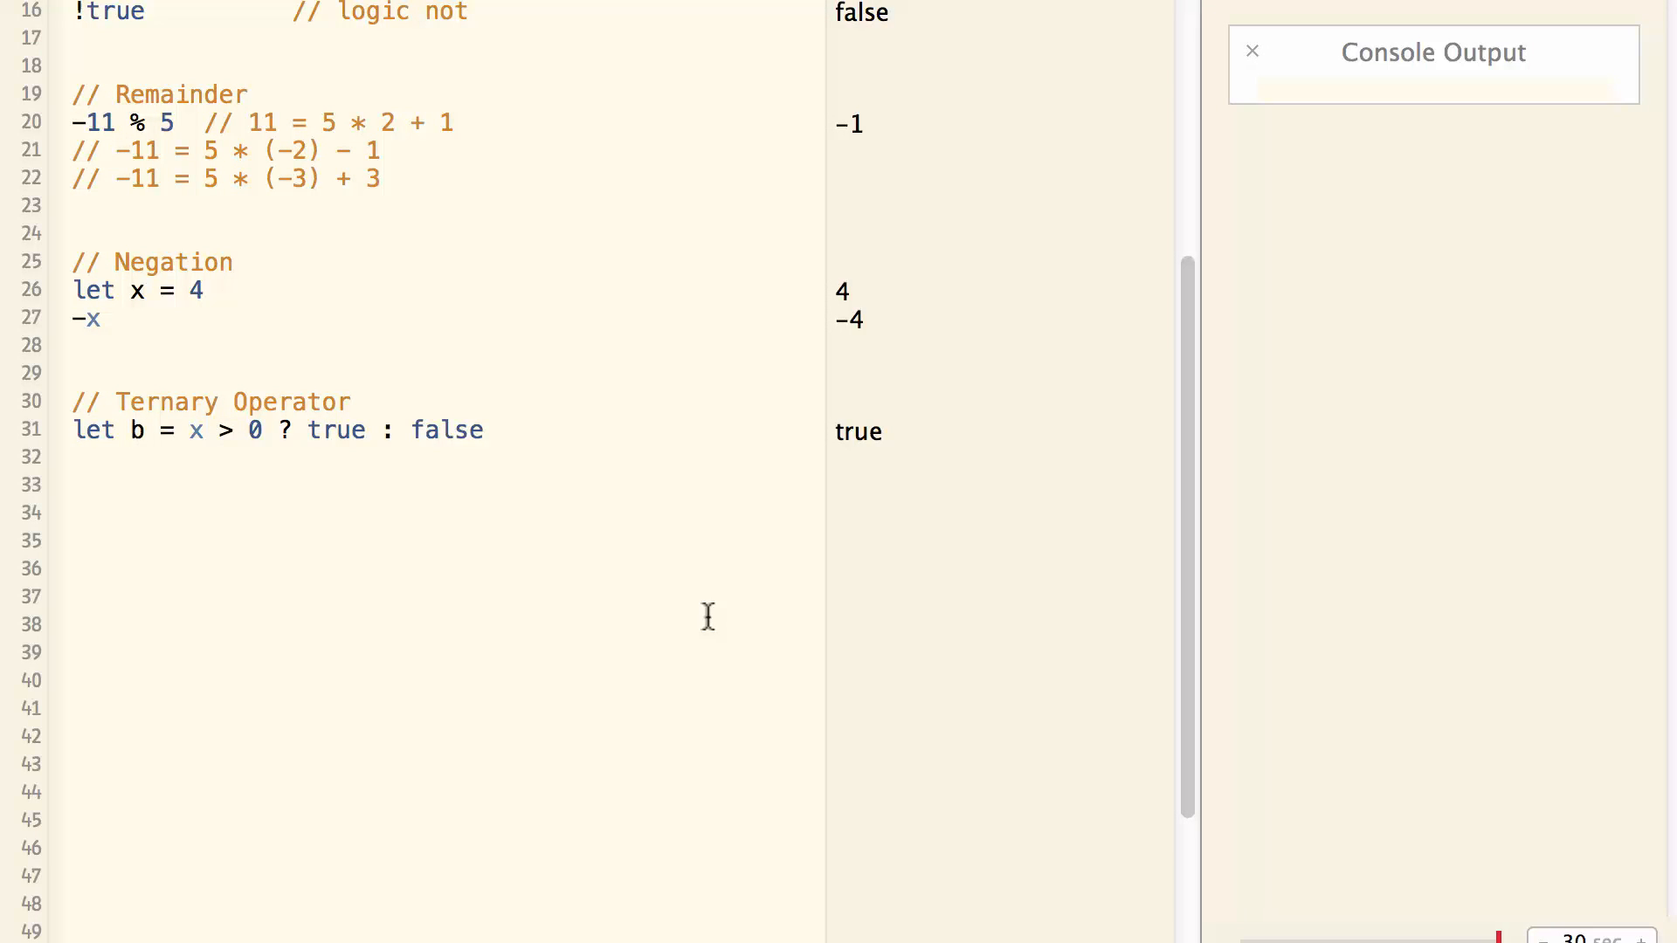
{"action": "type", "text": "let"}
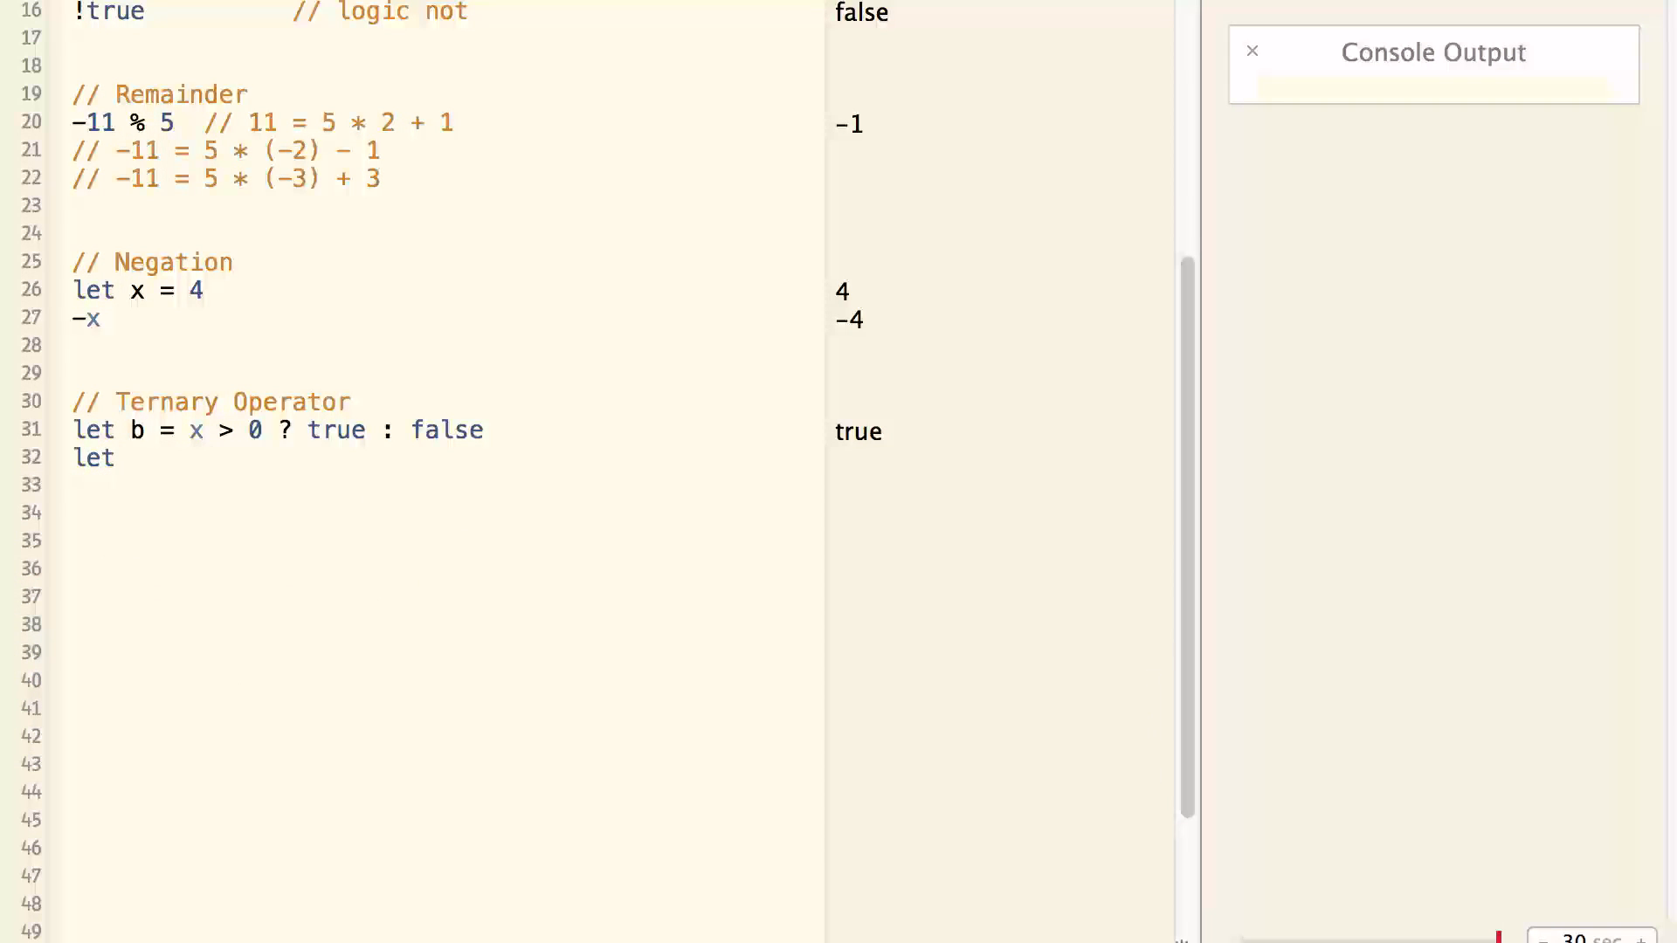
{"action": "type", "text": "name"}
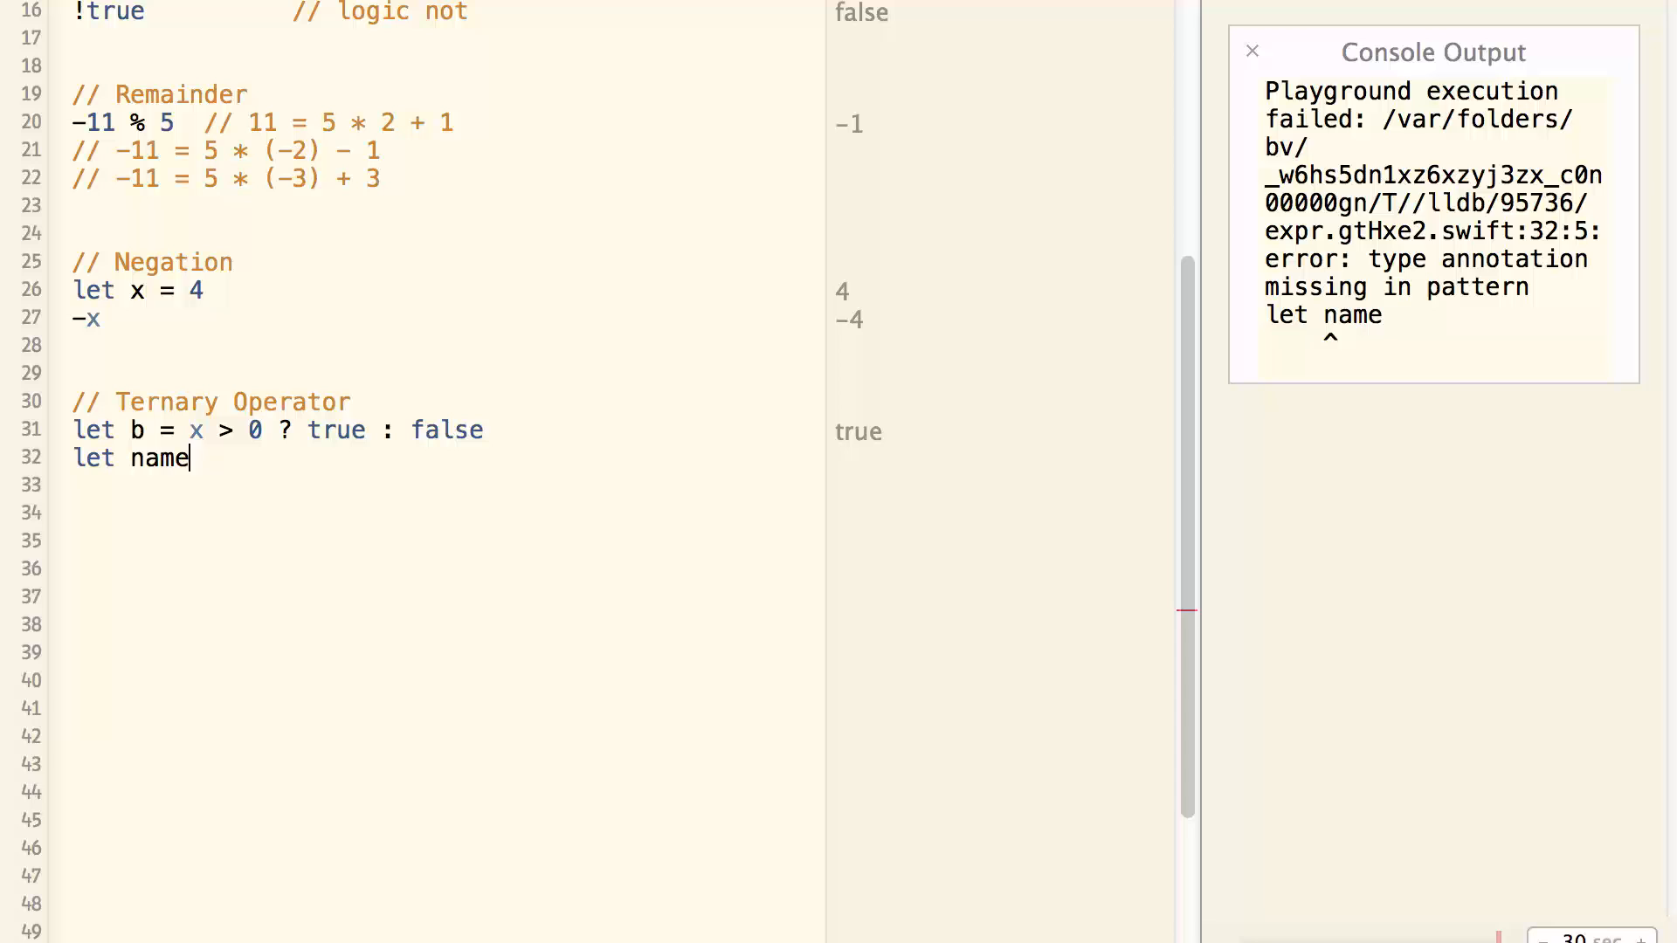
{"action": "type", "text": ":String? = \""}
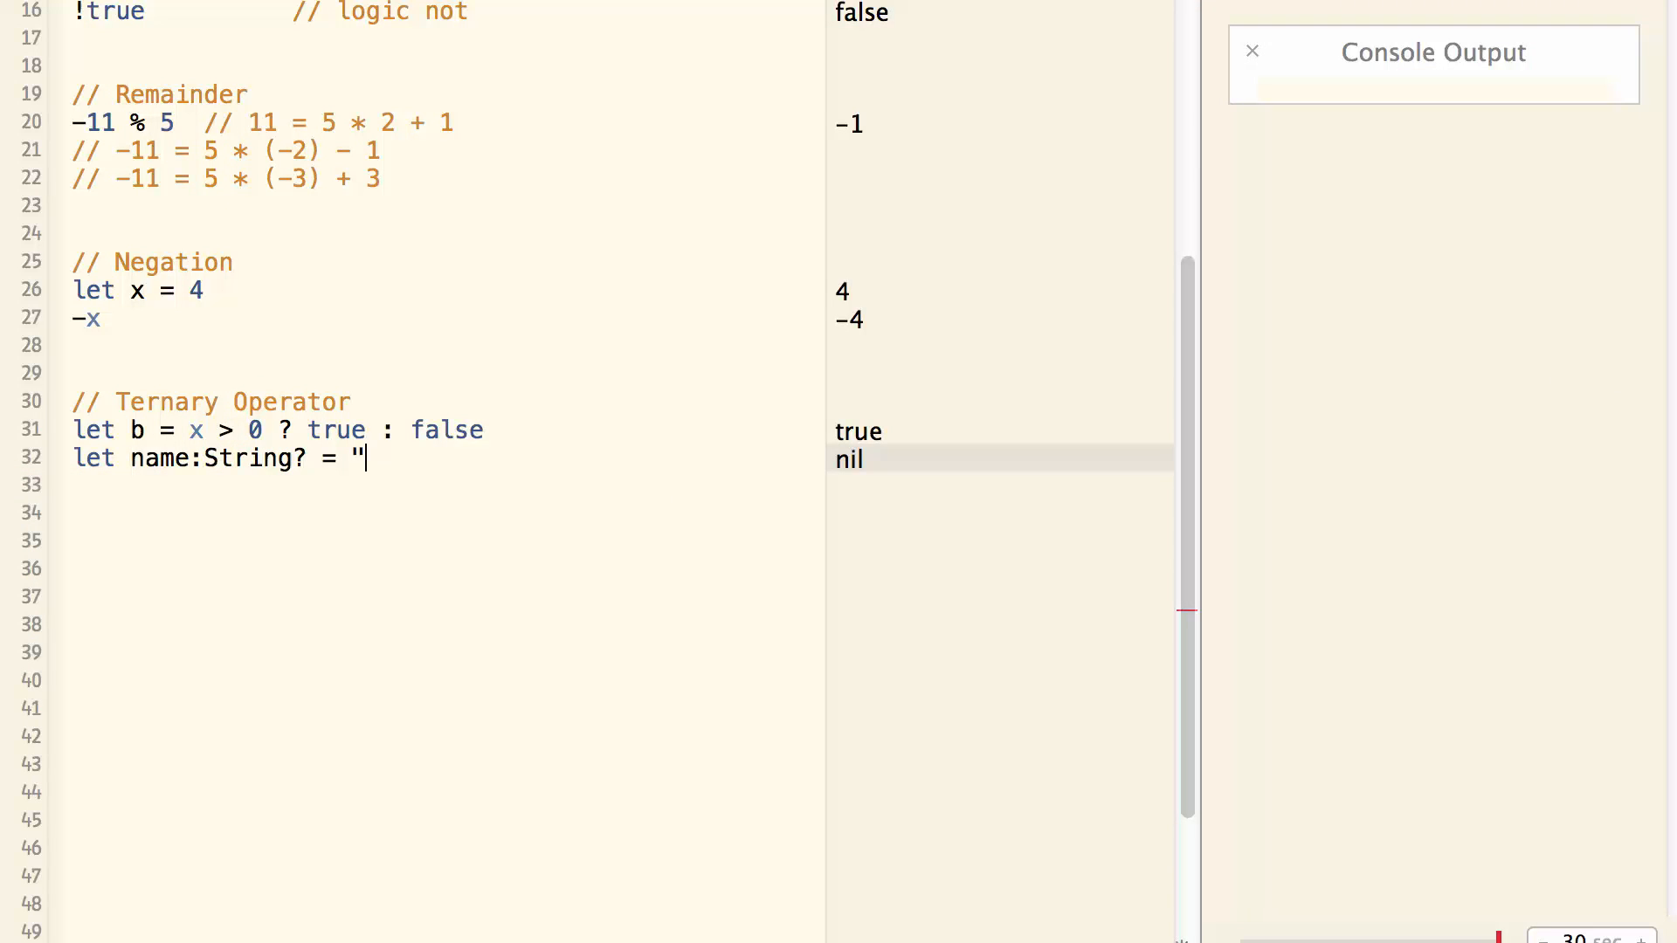
{"action": "type", "text": "Bob\""}
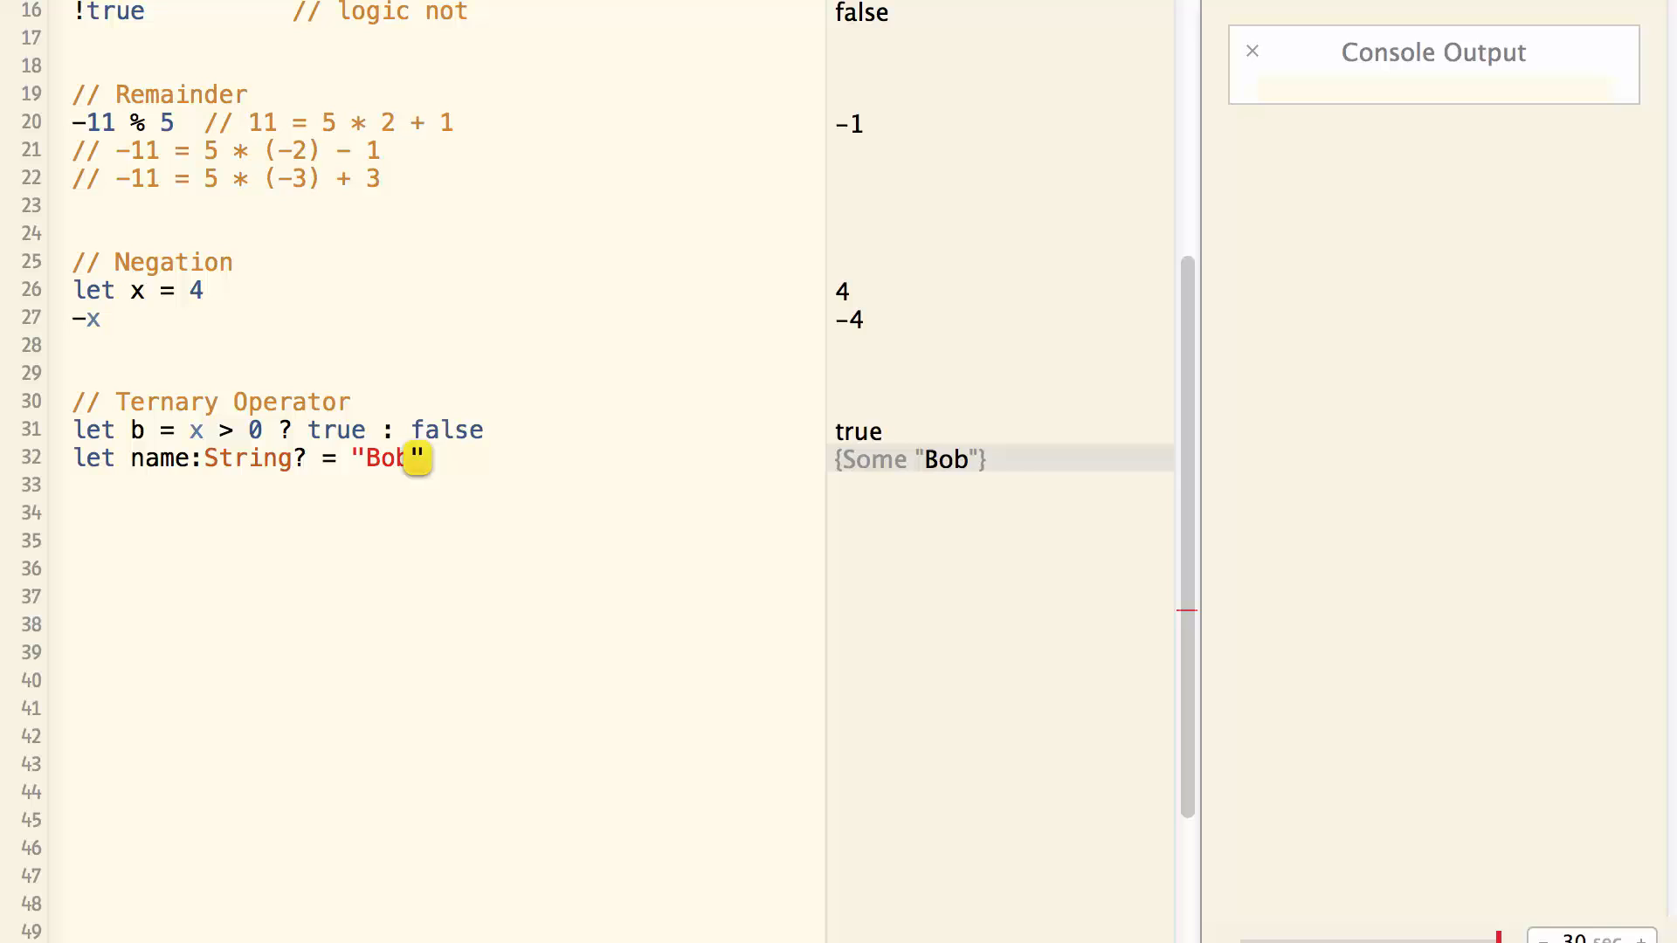
{"action": "type", "text": "let n1 = name != nil ? name! : \"Dummy\""}
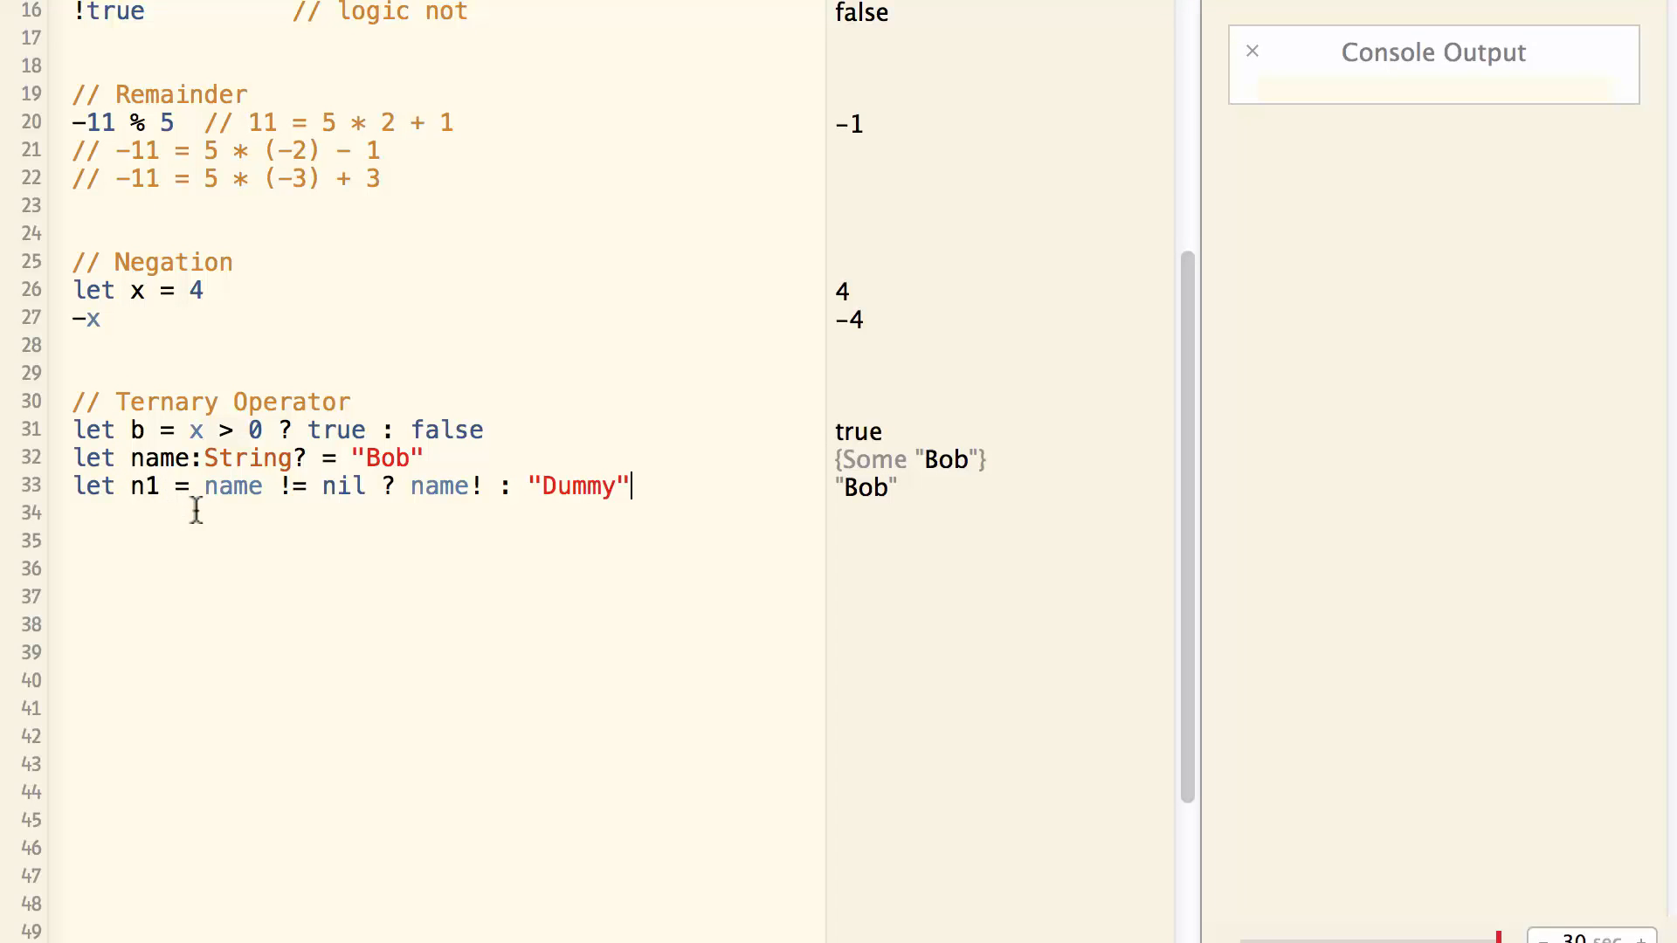
{"action": "mouse_move", "coordinate": [375, 508]}
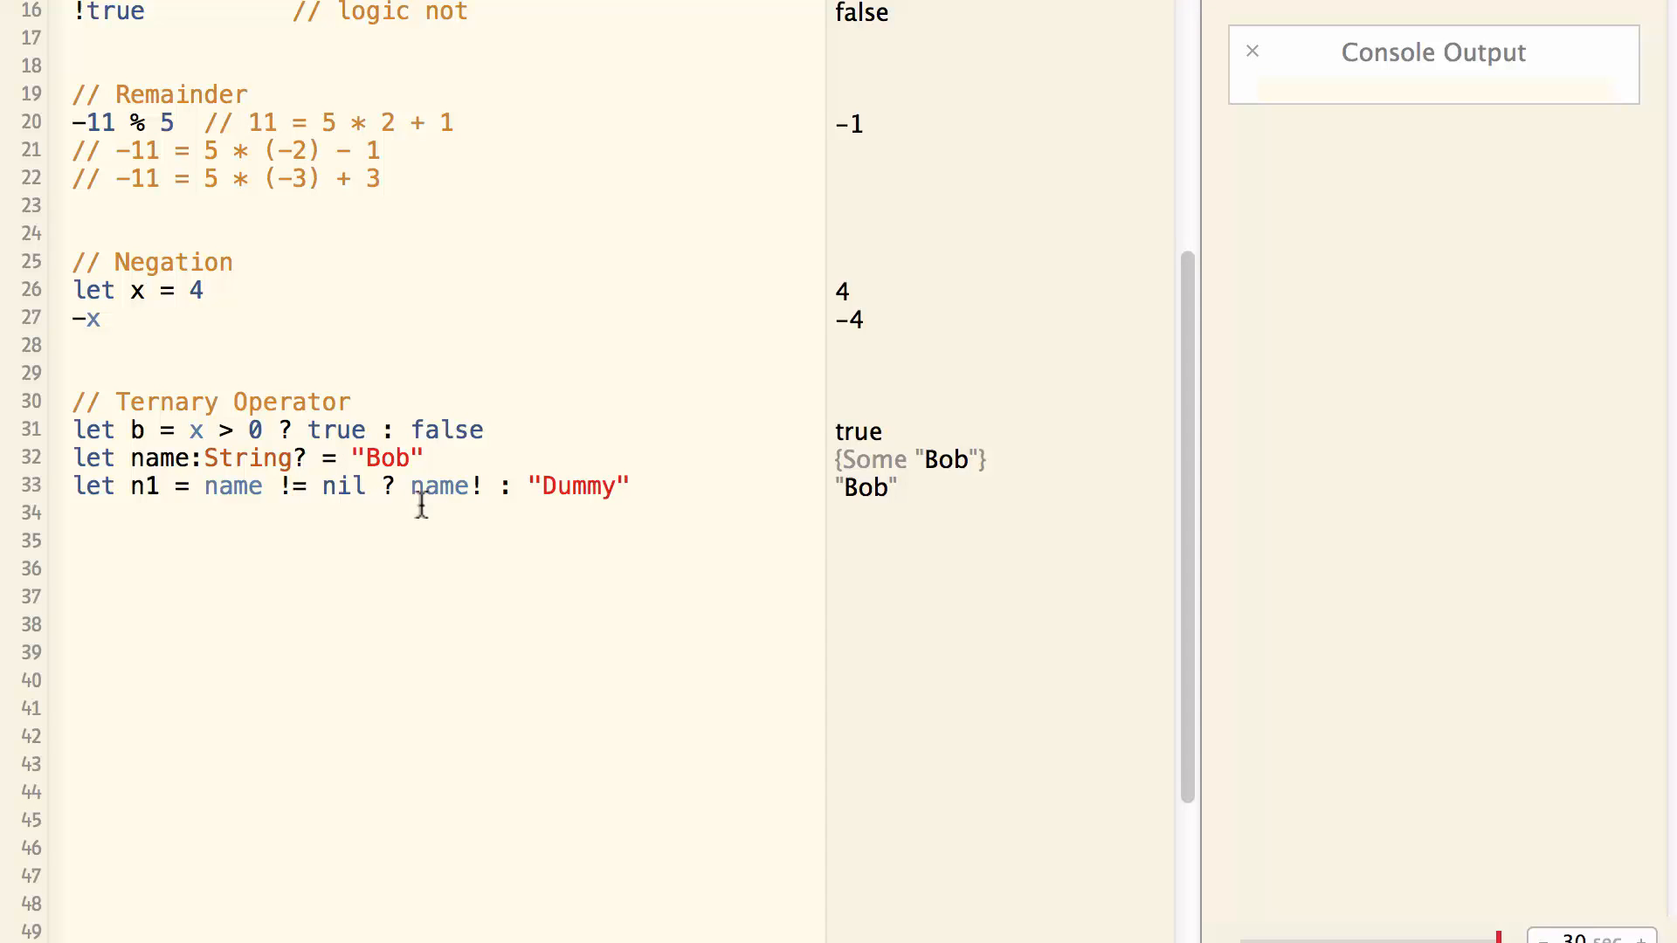
{"action": "mouse_move", "coordinate": [480, 490]}
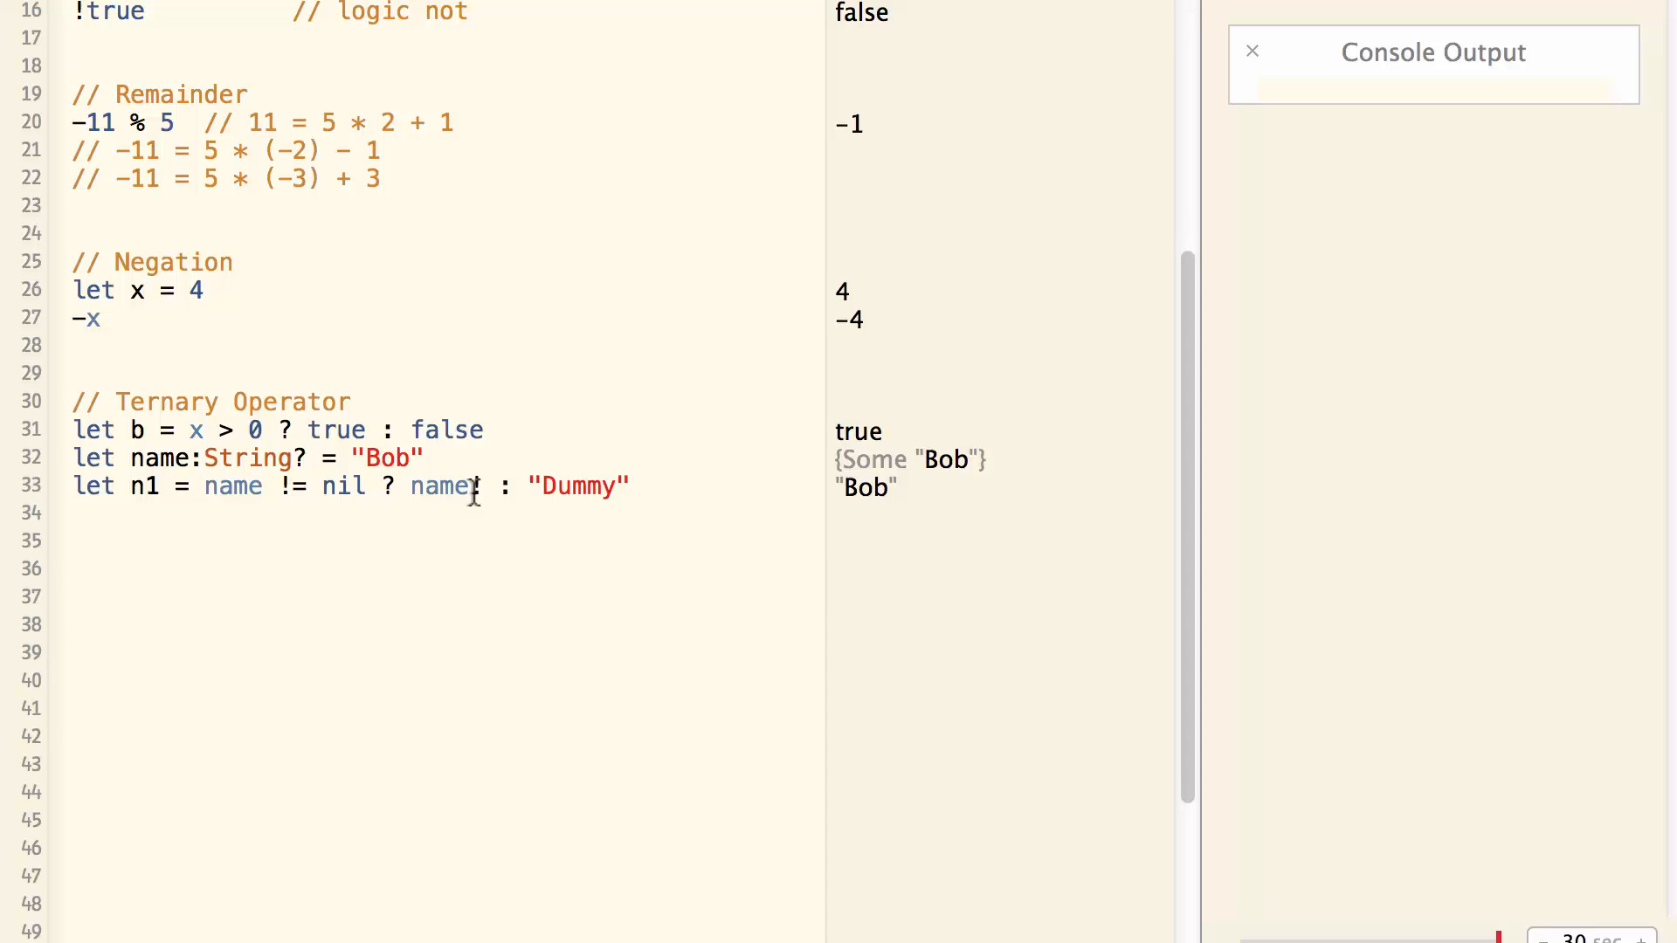
{"action": "type", "text": "!"}
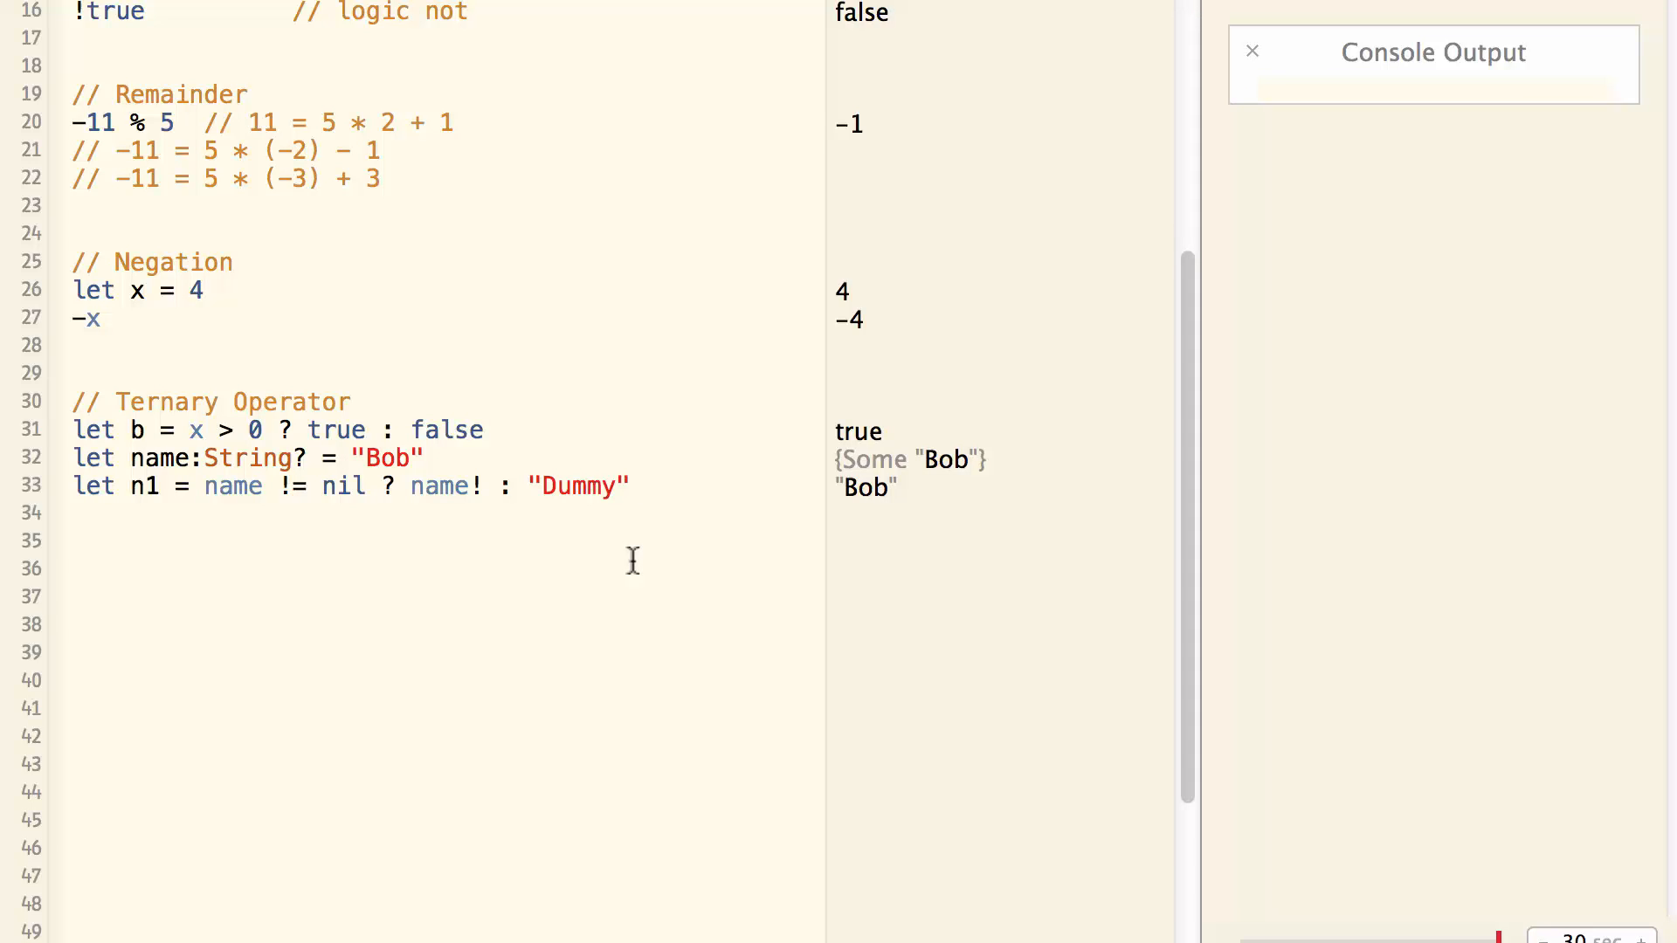
{"action": "left_click", "coordinate": [630, 486]}
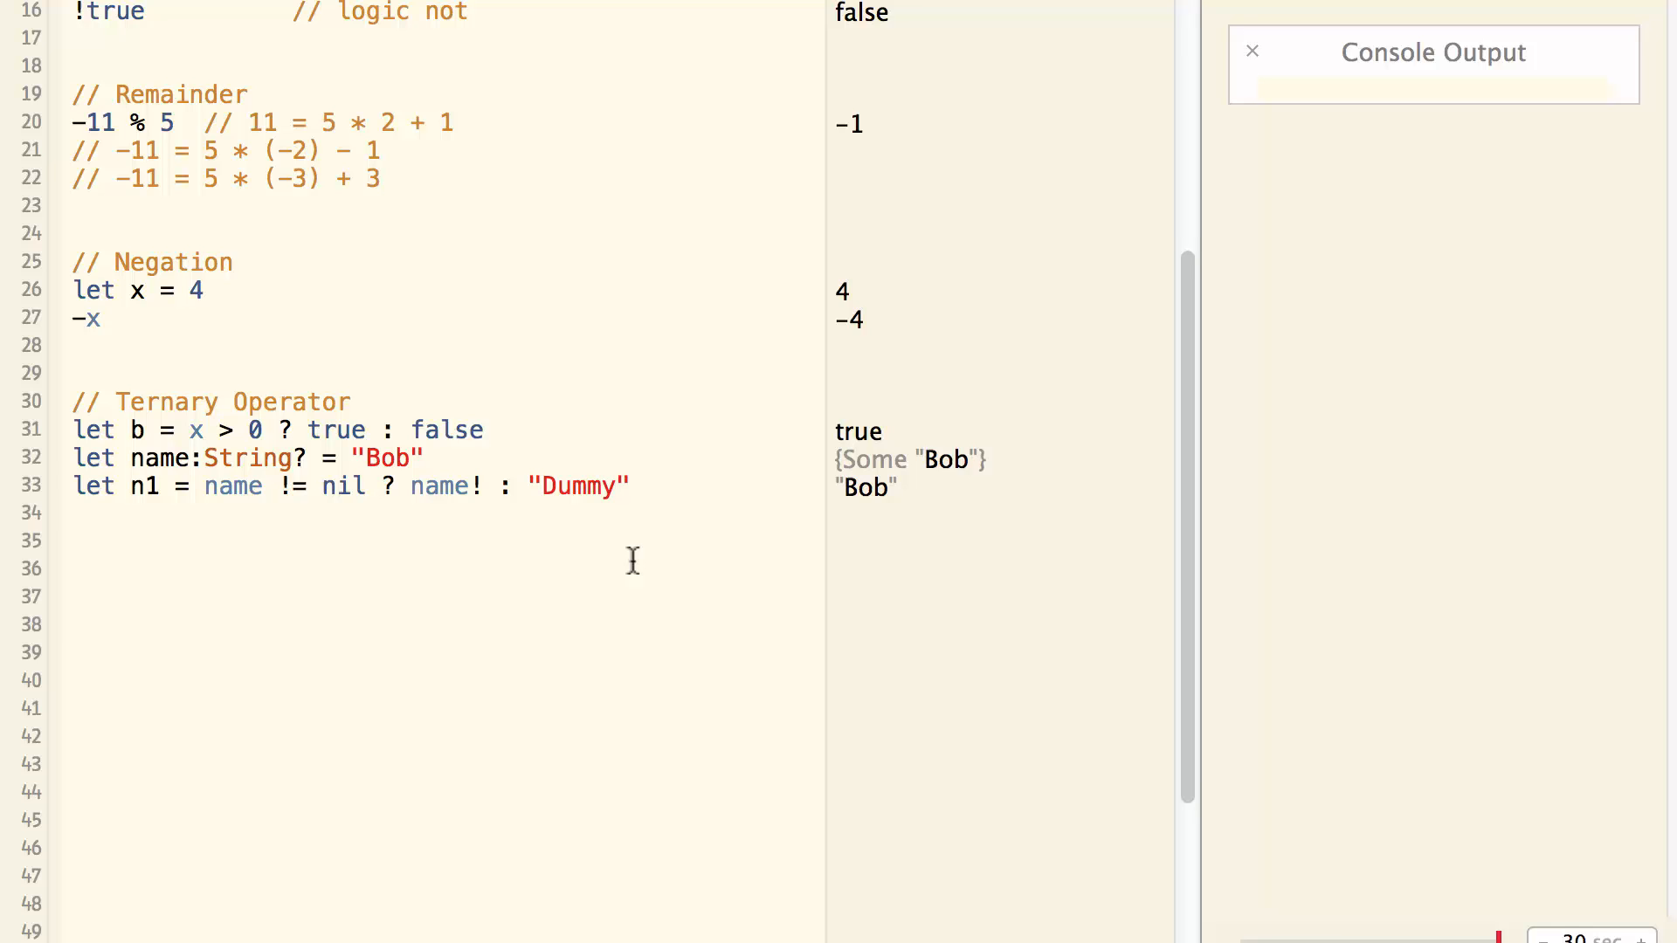
{"action": "type", "text": "let n2 = name ?? \"Dummy\""}
{"action": "type", "text": "// nil Coalescing Operator"}
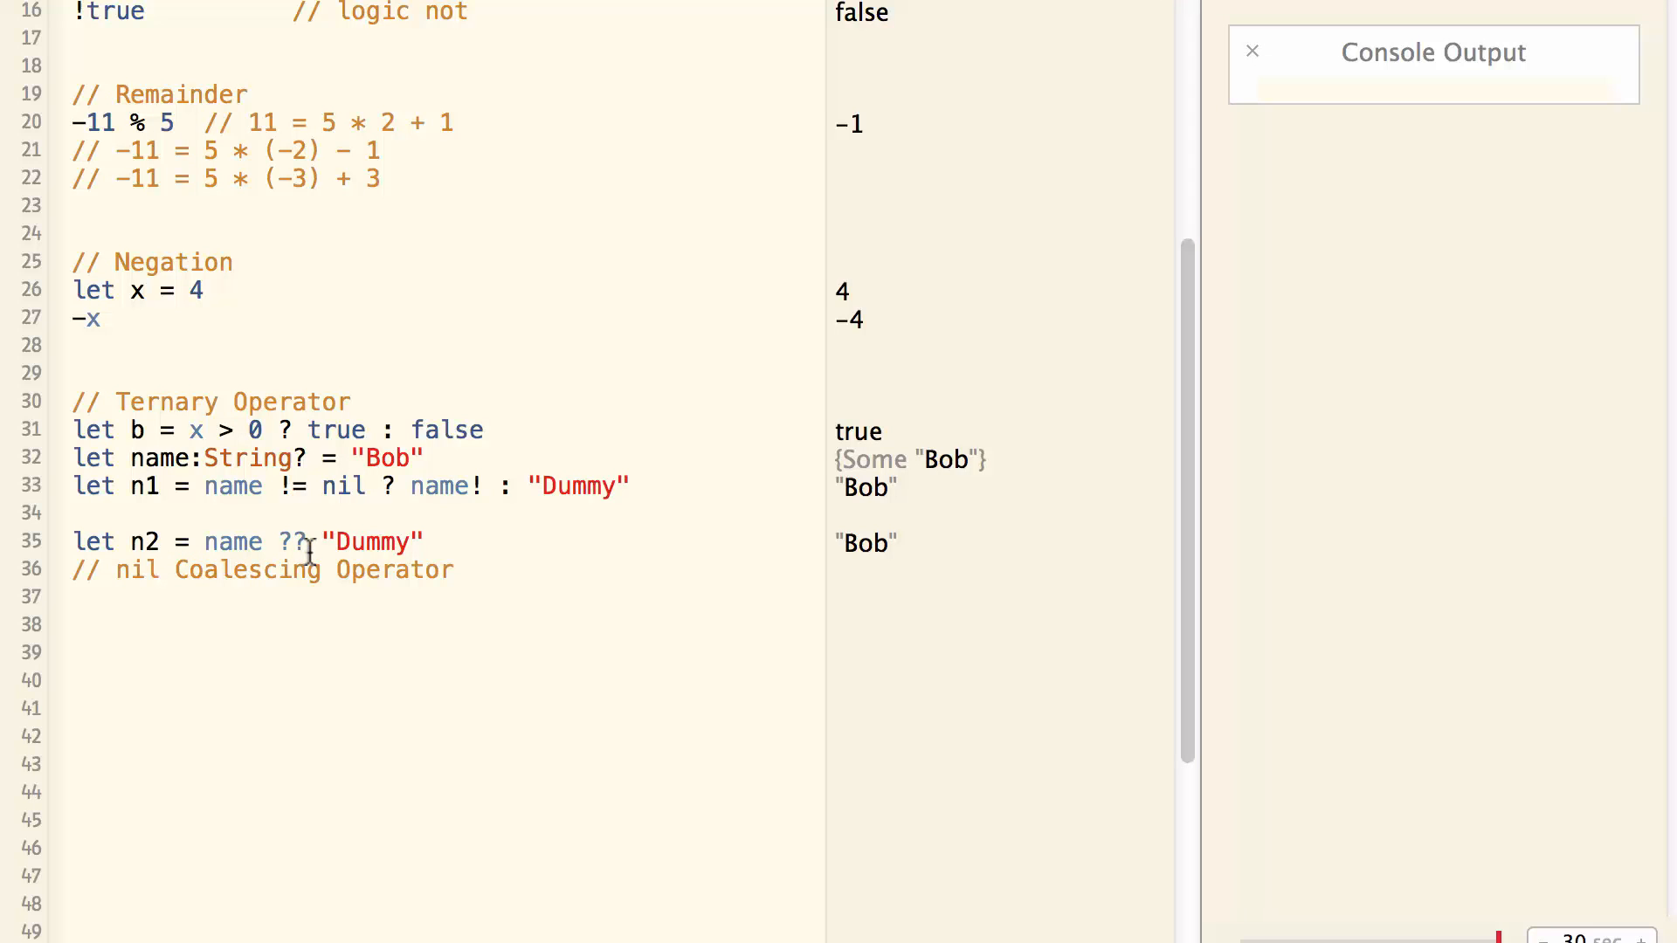
{"action": "mouse_move", "coordinate": [84, 500]}
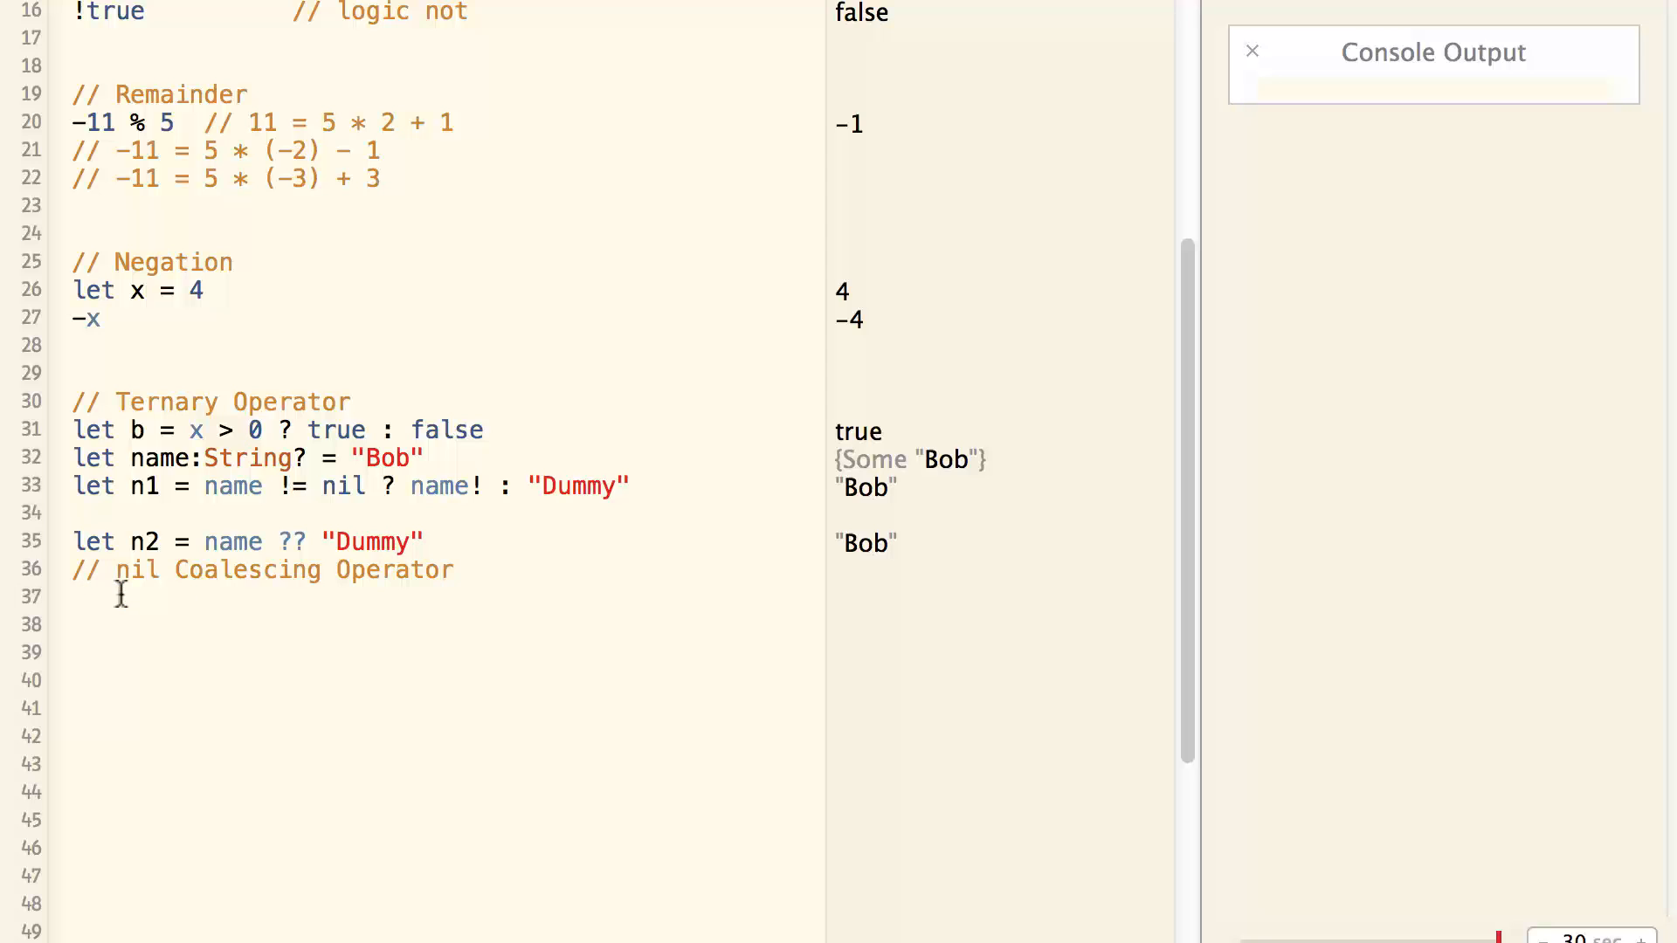
{"action": "mouse_move", "coordinate": [197, 606]}
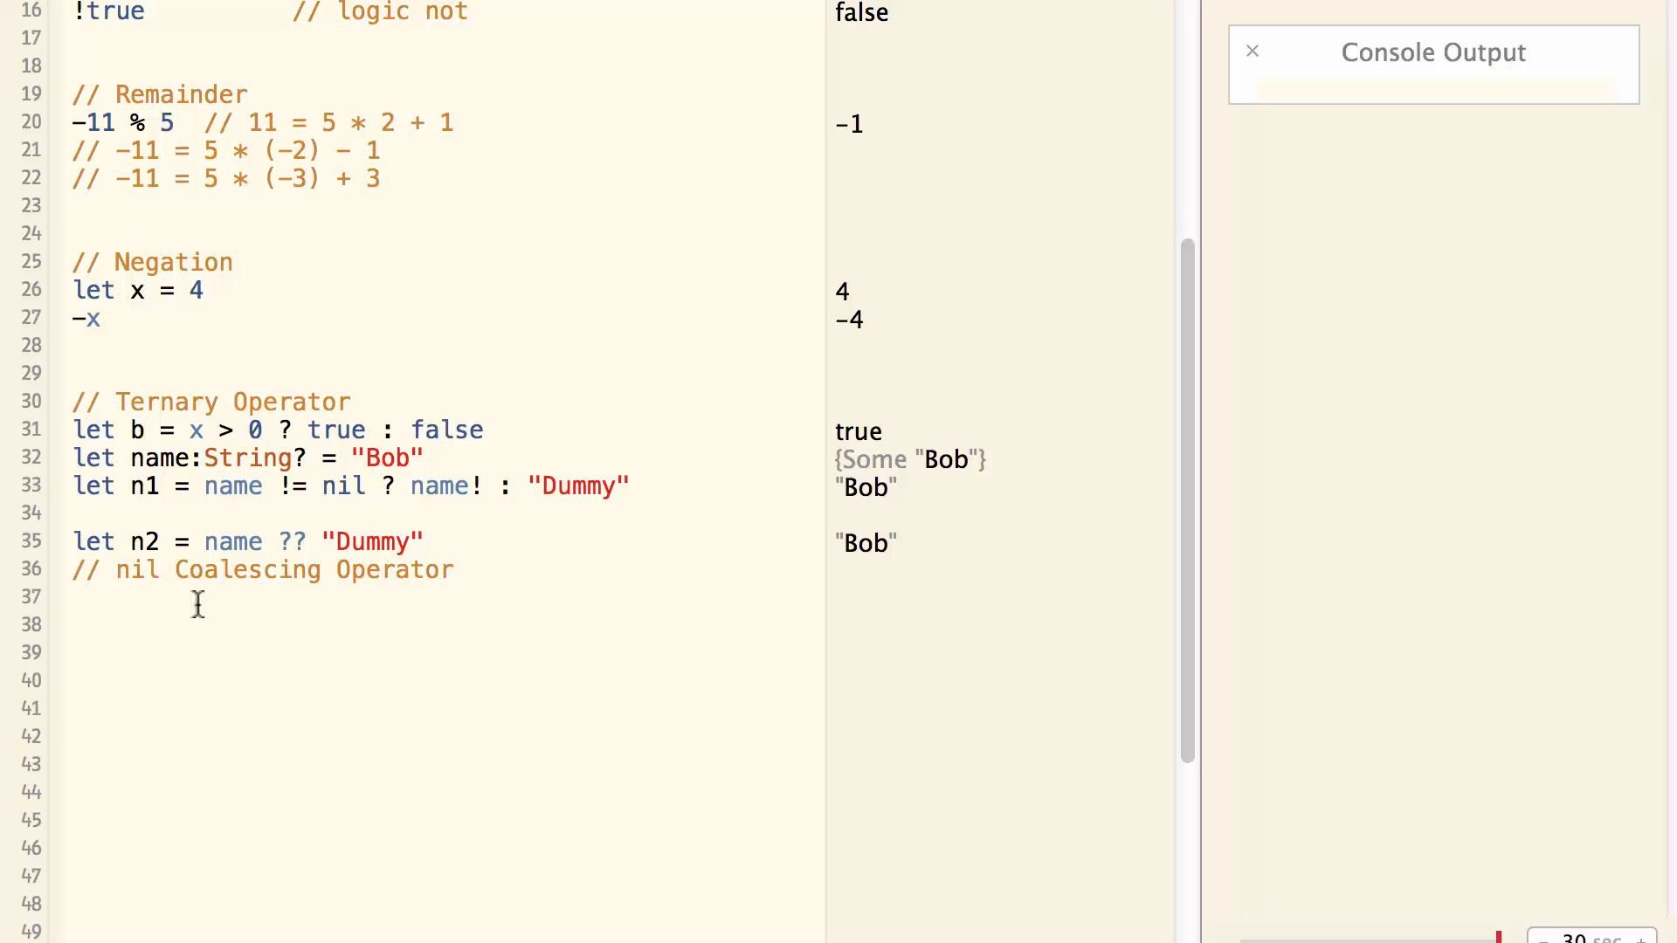
Start a new // comment line below the nil Coalescing Operator comment.
{"action": "left_click", "coordinate": [455, 569]}
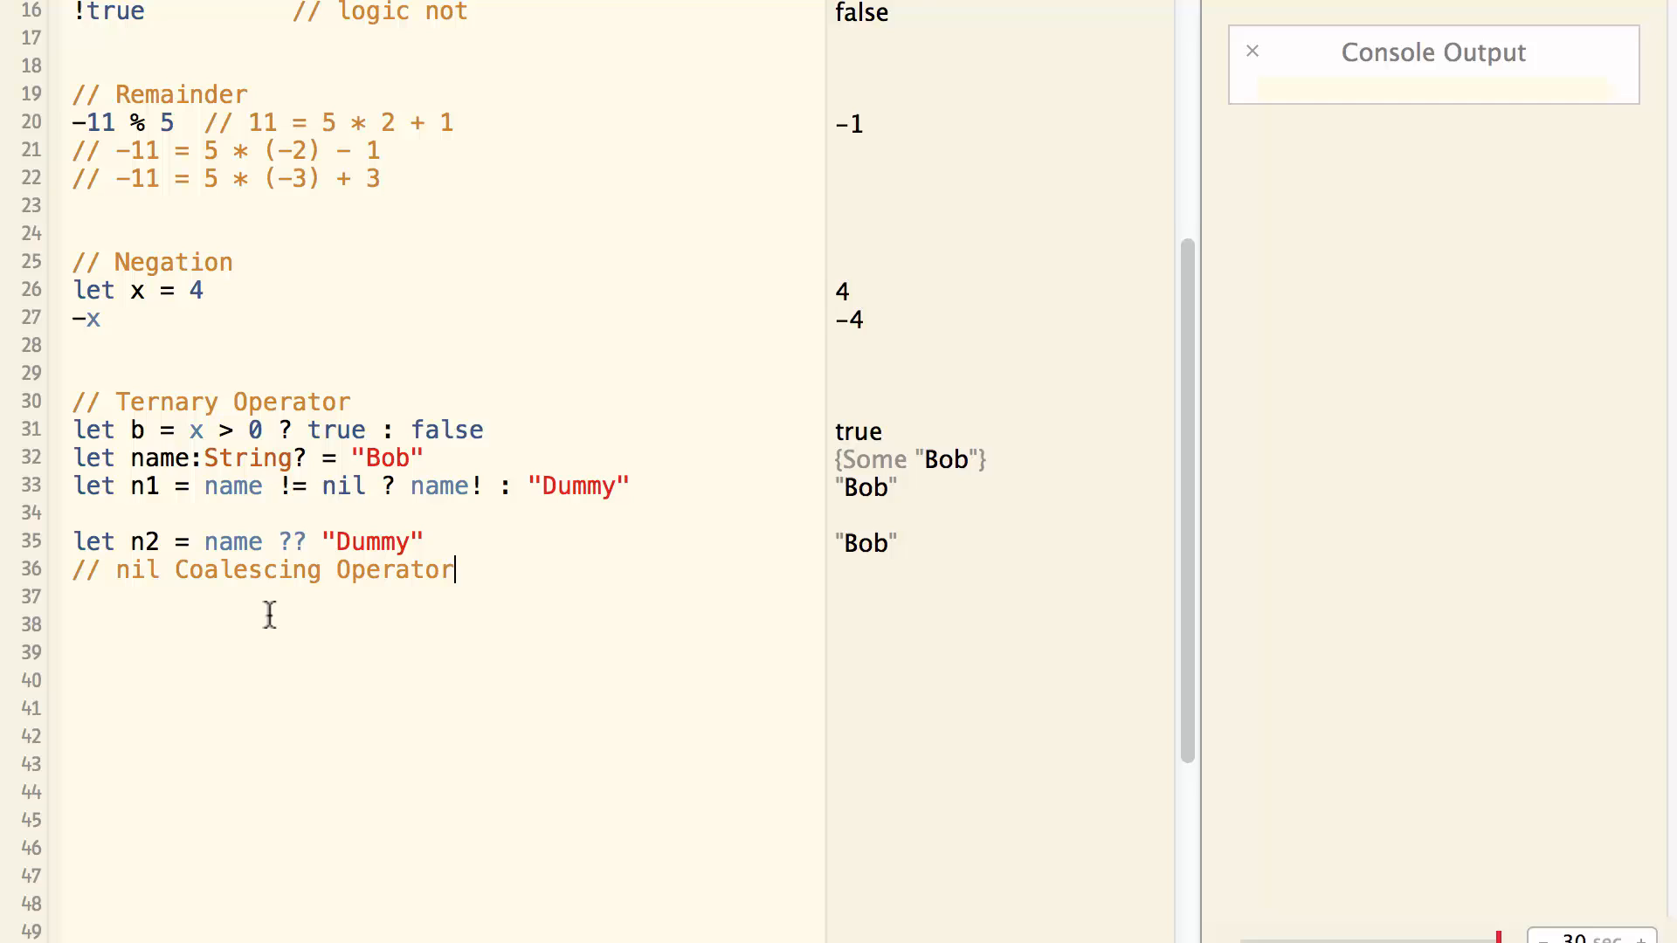
{"action": "type", "text": "//"}
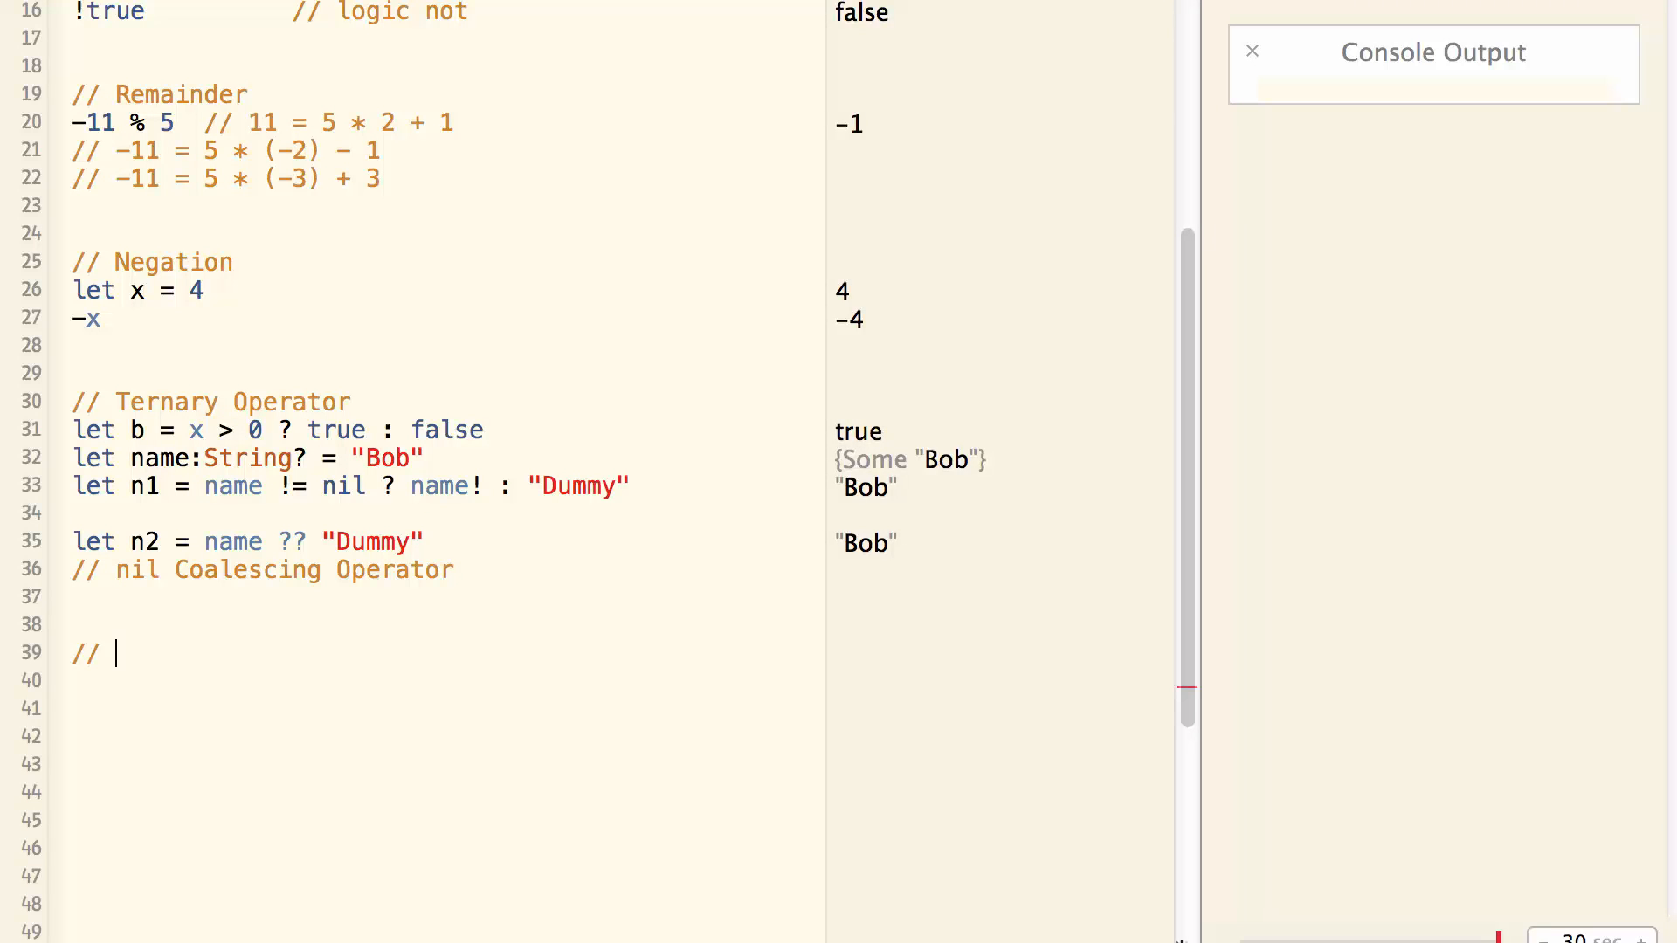
Under 'Operator for Strings', set str = "Hello" + " world" and append " again".
{"action": "type", "text": "Operator for Strings"}
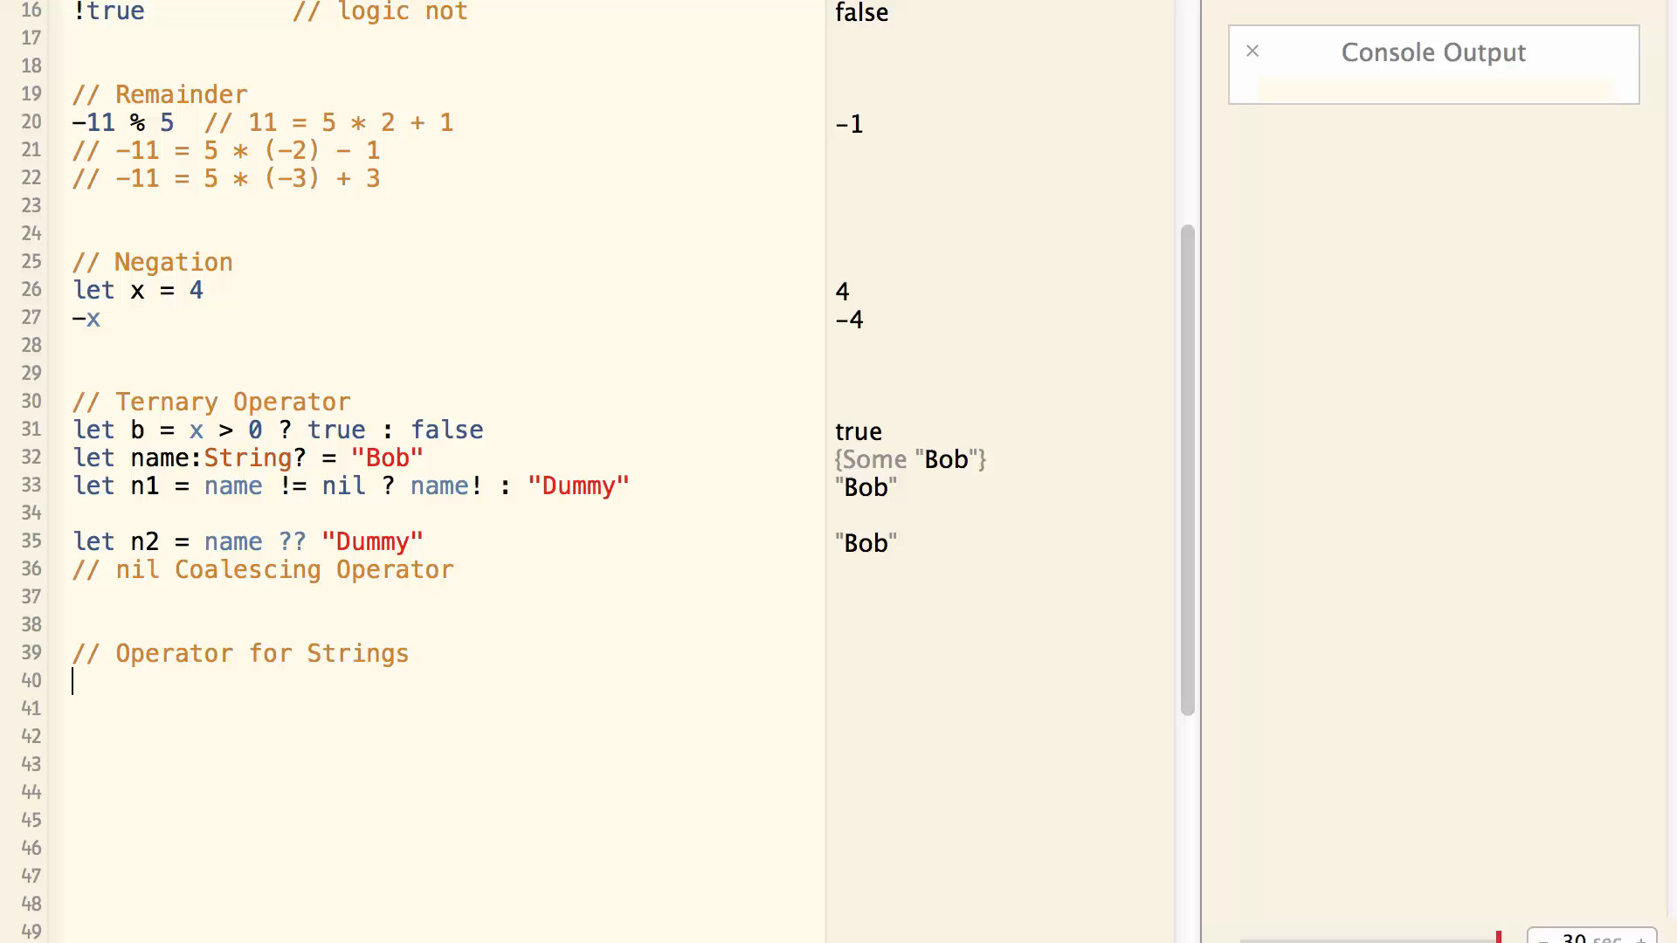
{"action": "type", "text": "var st"}
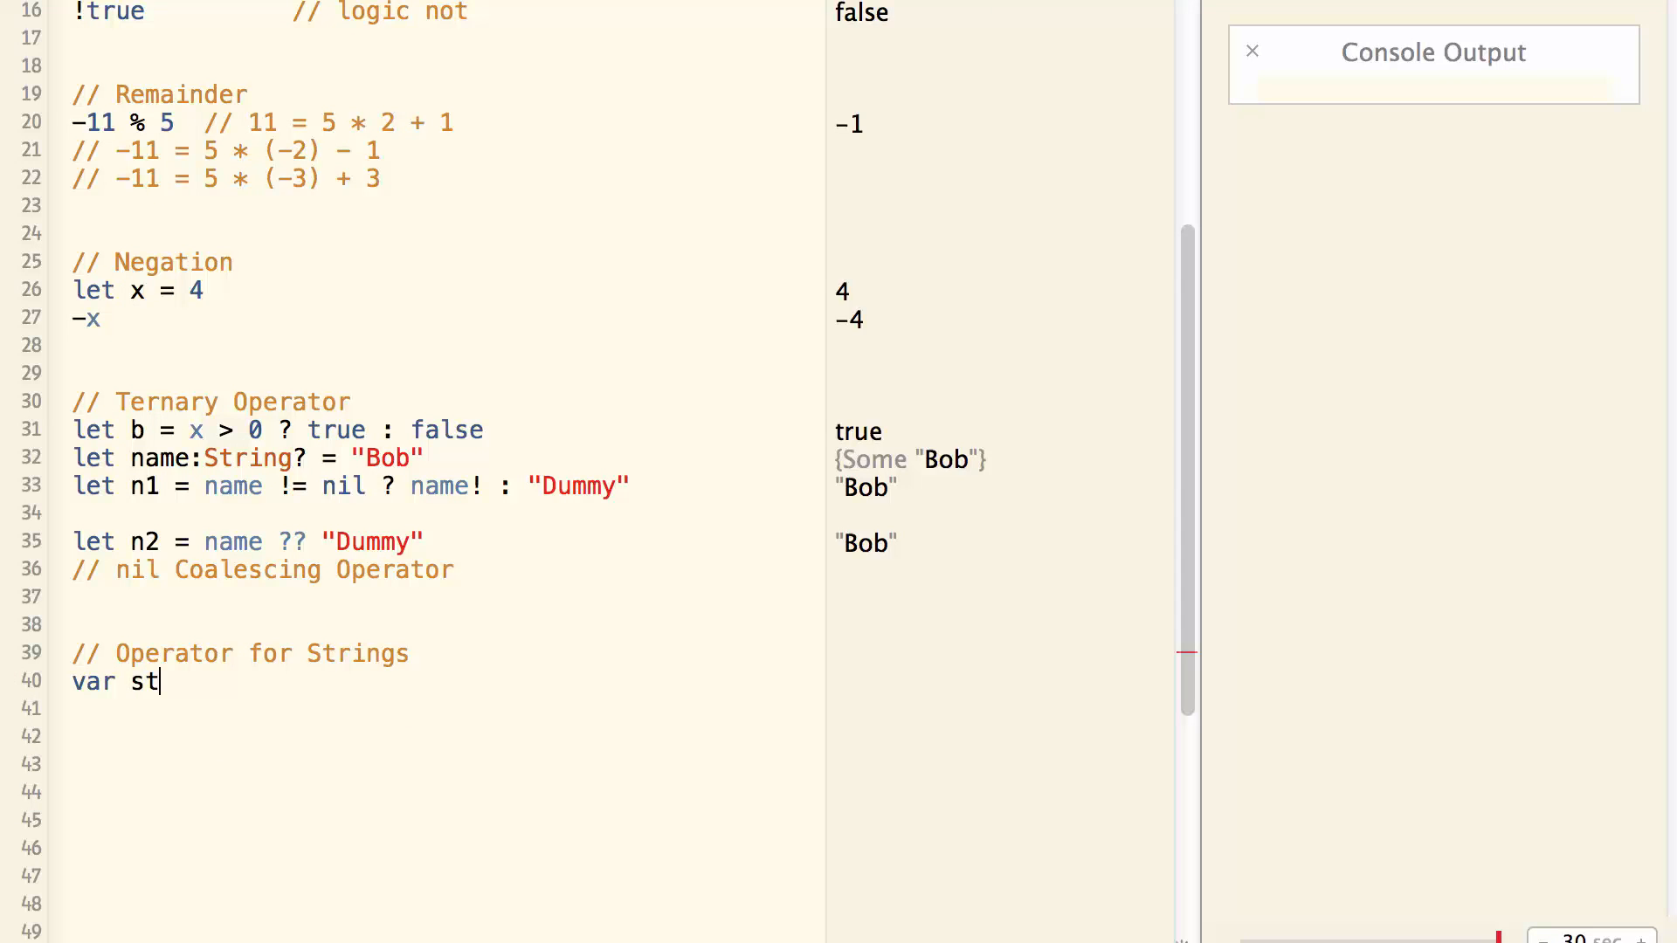
{"action": "type", "text": "r = \"H"}
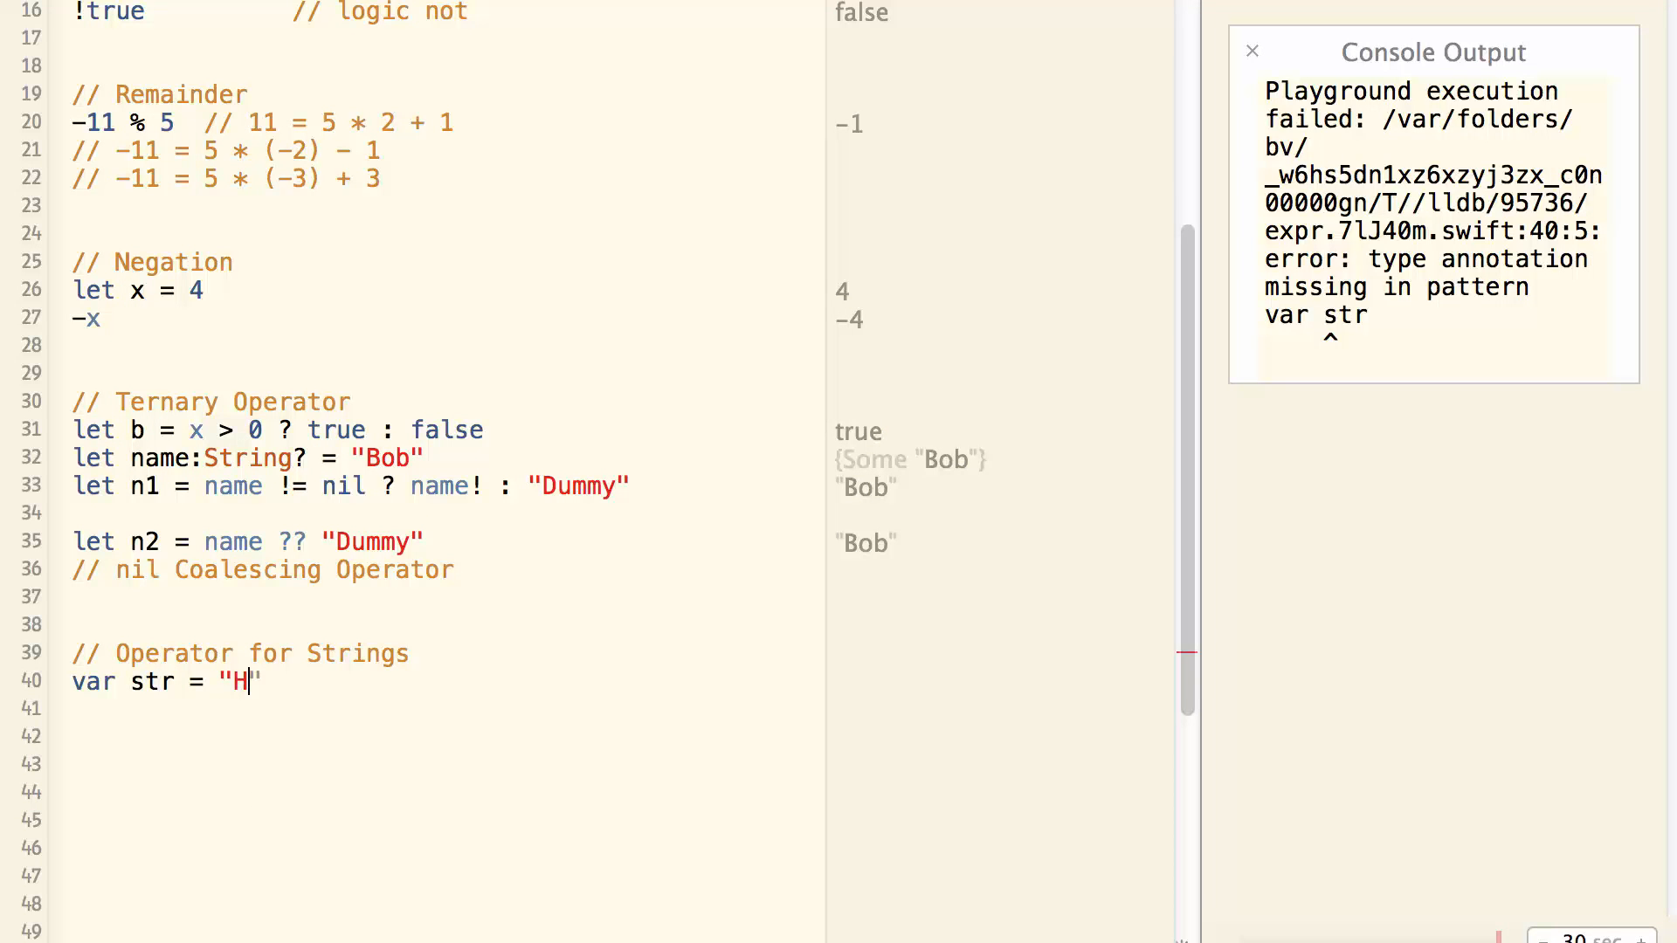
{"action": "type", "text": "ello"}
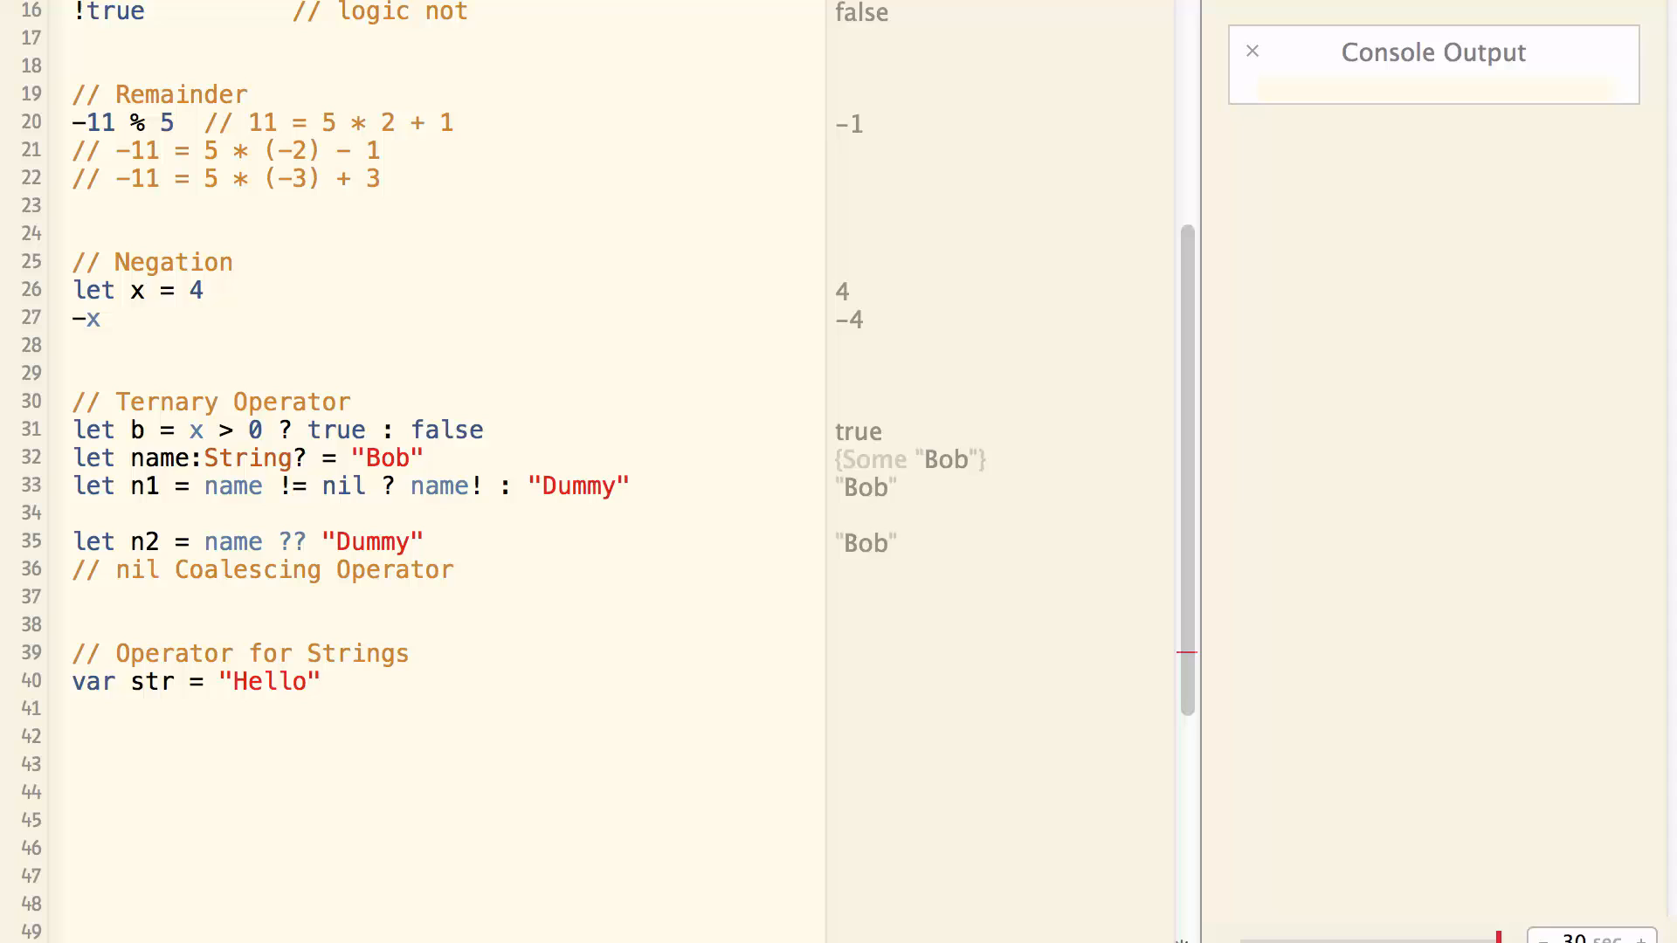
{"action": "type", "text": "+ \" world\""}
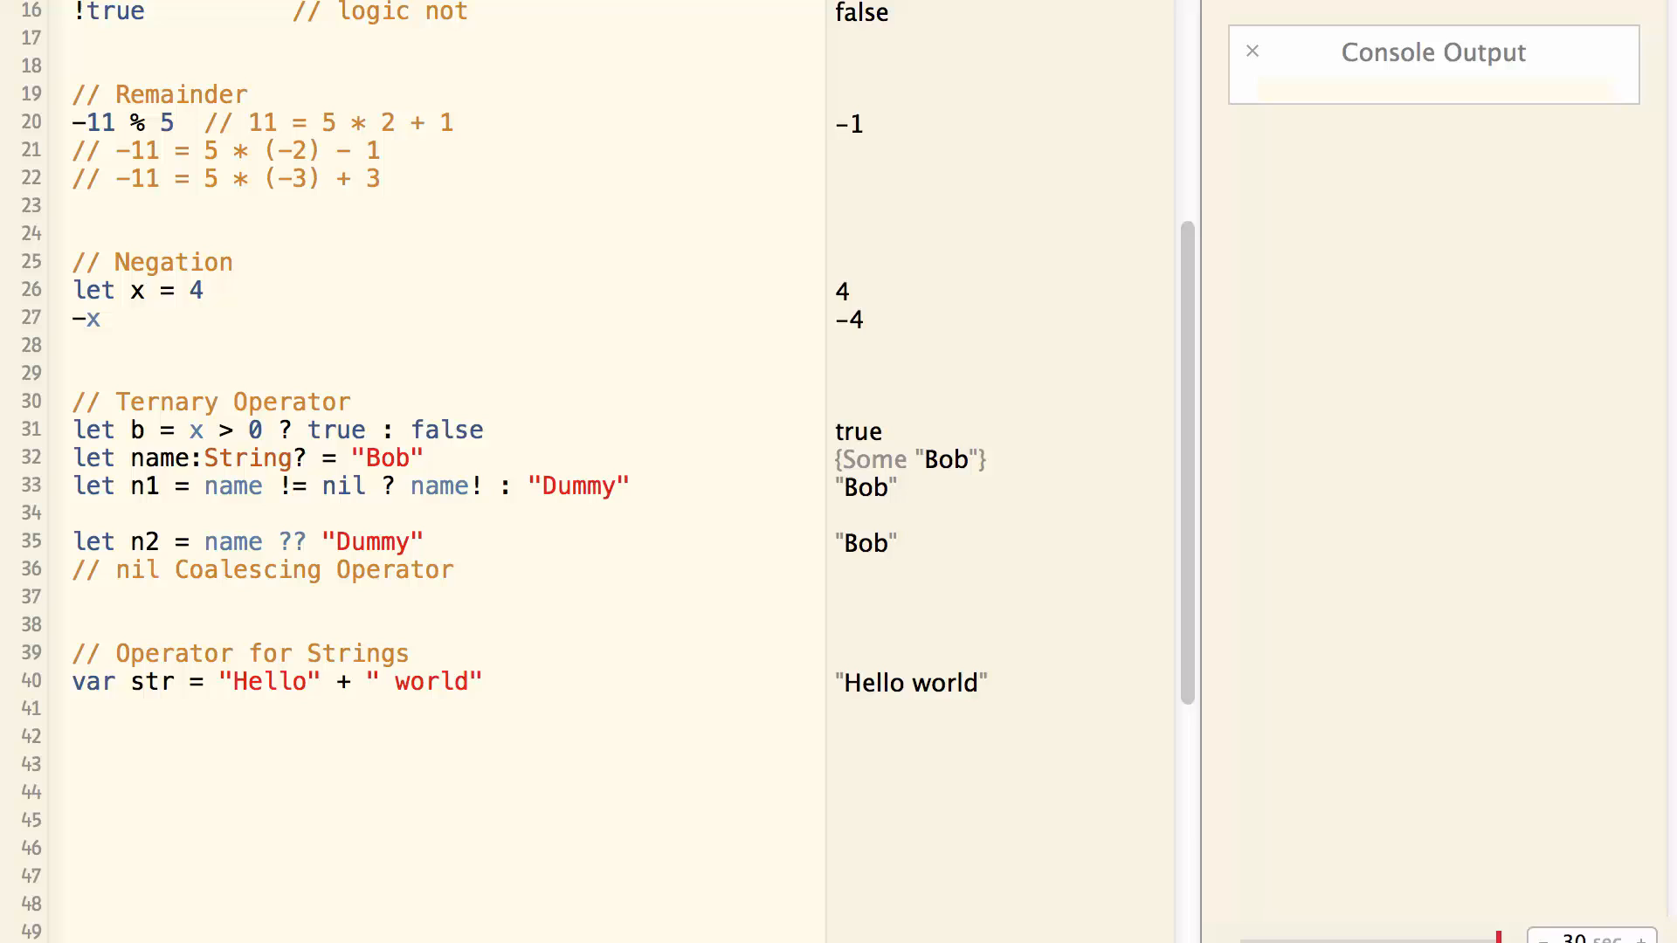
{"action": "type", "text": "str +="}
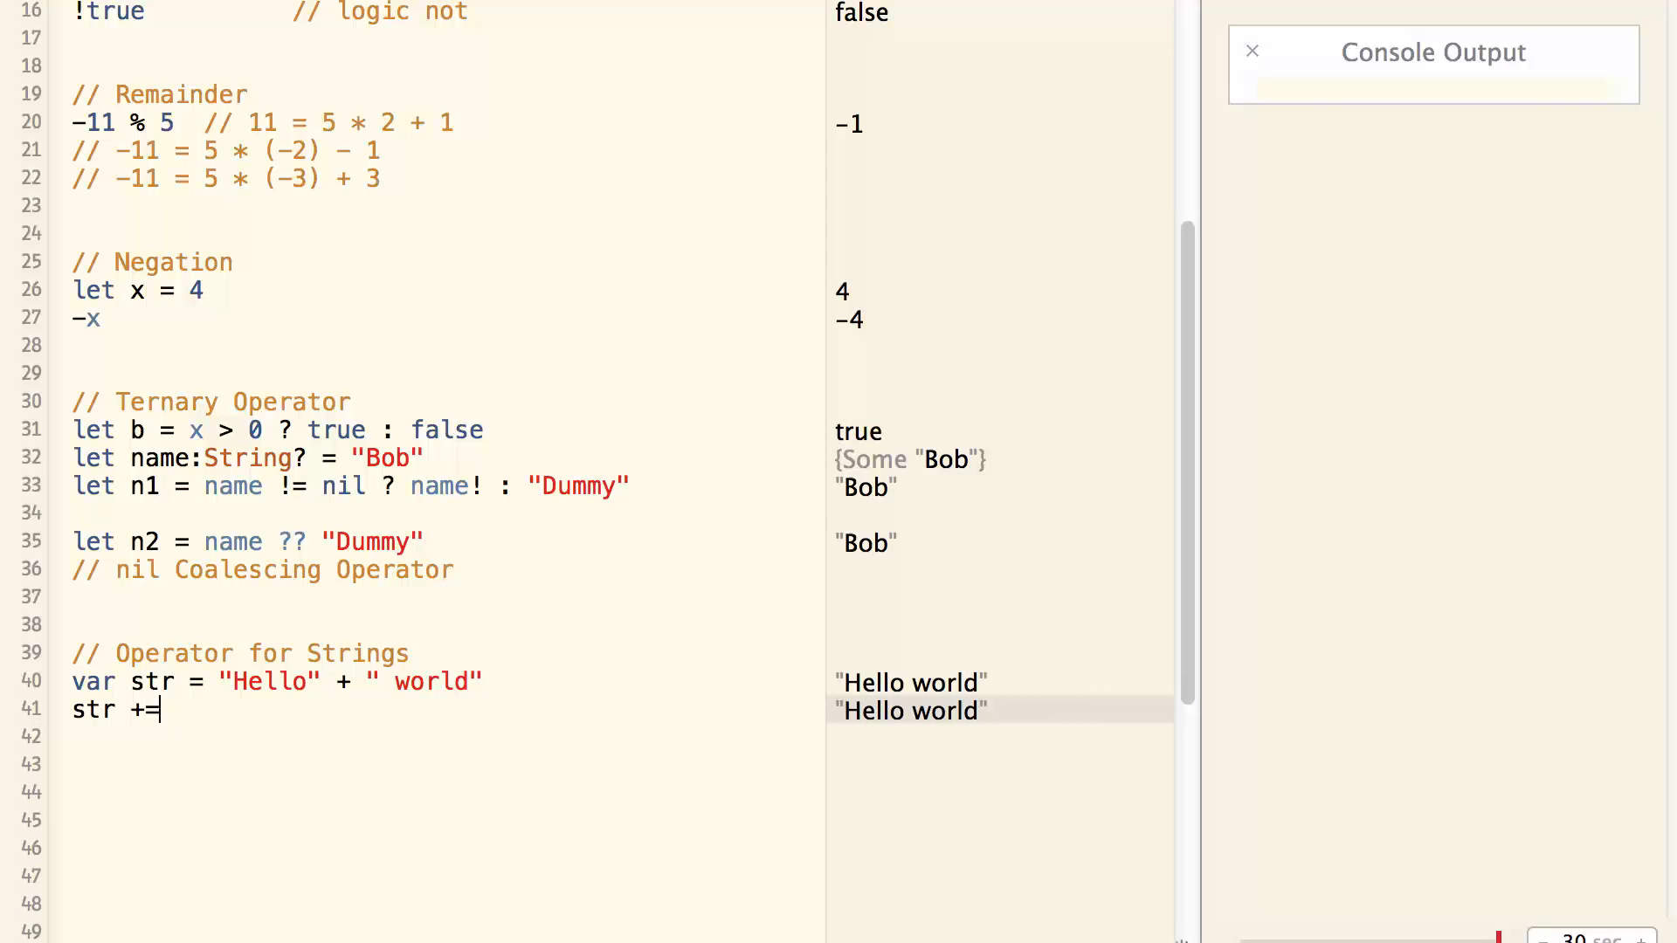
{"action": "type", "text": "\" gagain\""}
{"action": "left_click", "coordinate": [446, 737]}
{"action": "type", "text": "if (str "}
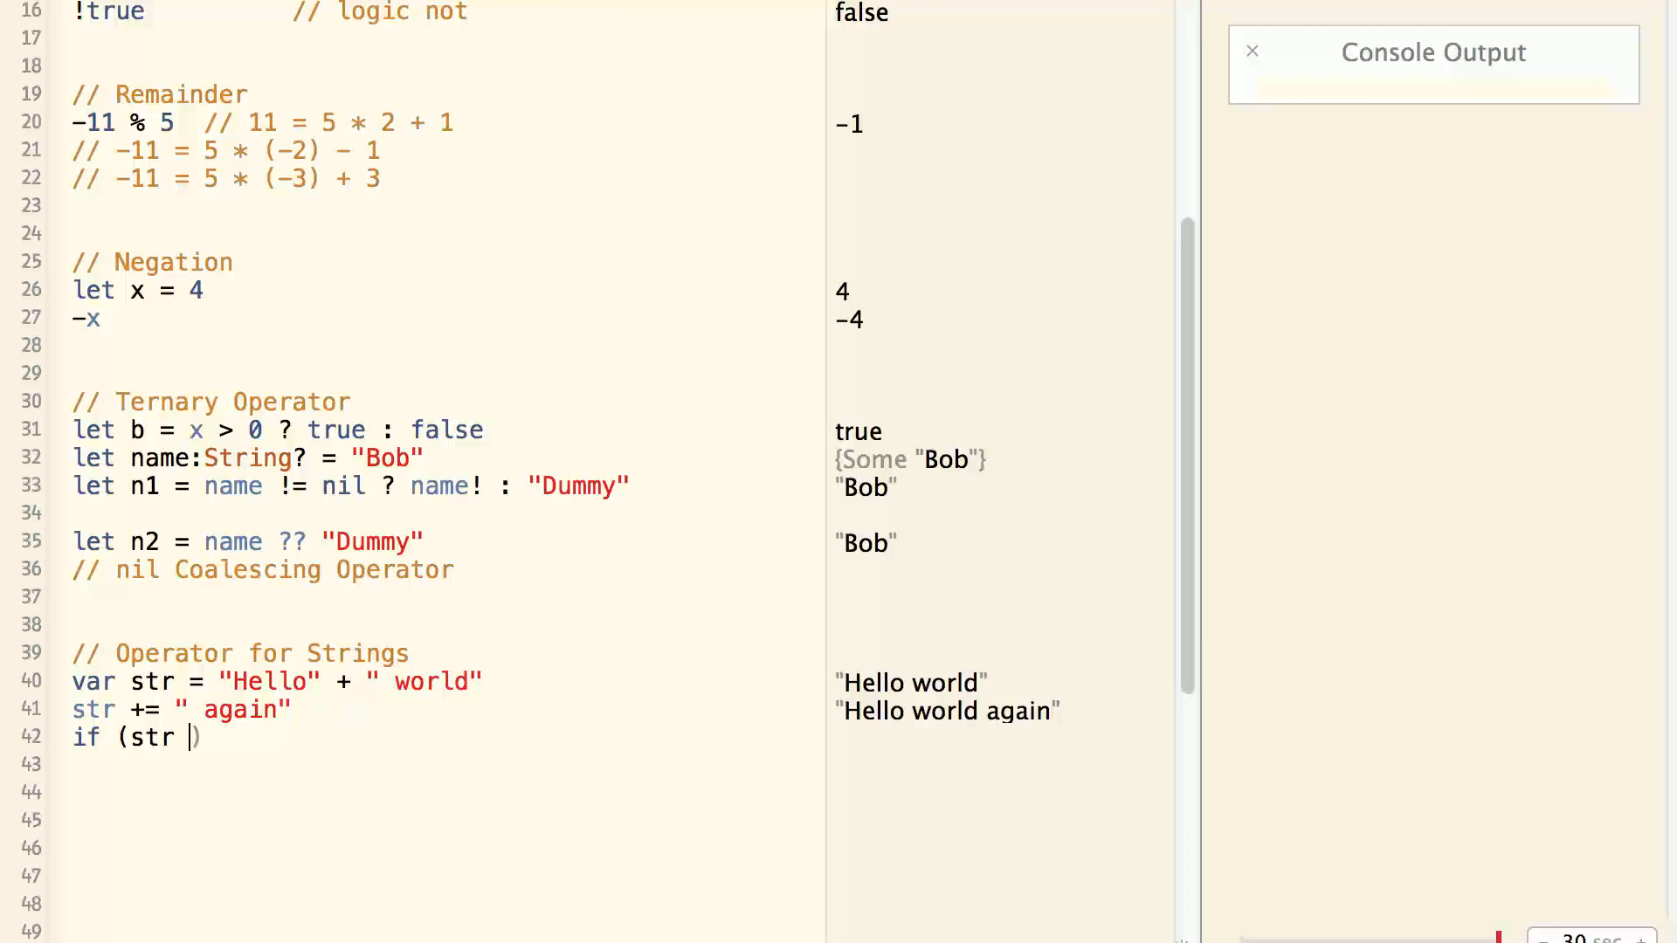
Open an if (str != "hello") { block and begin a str line inside.
{"action": "type", "text": "!="}
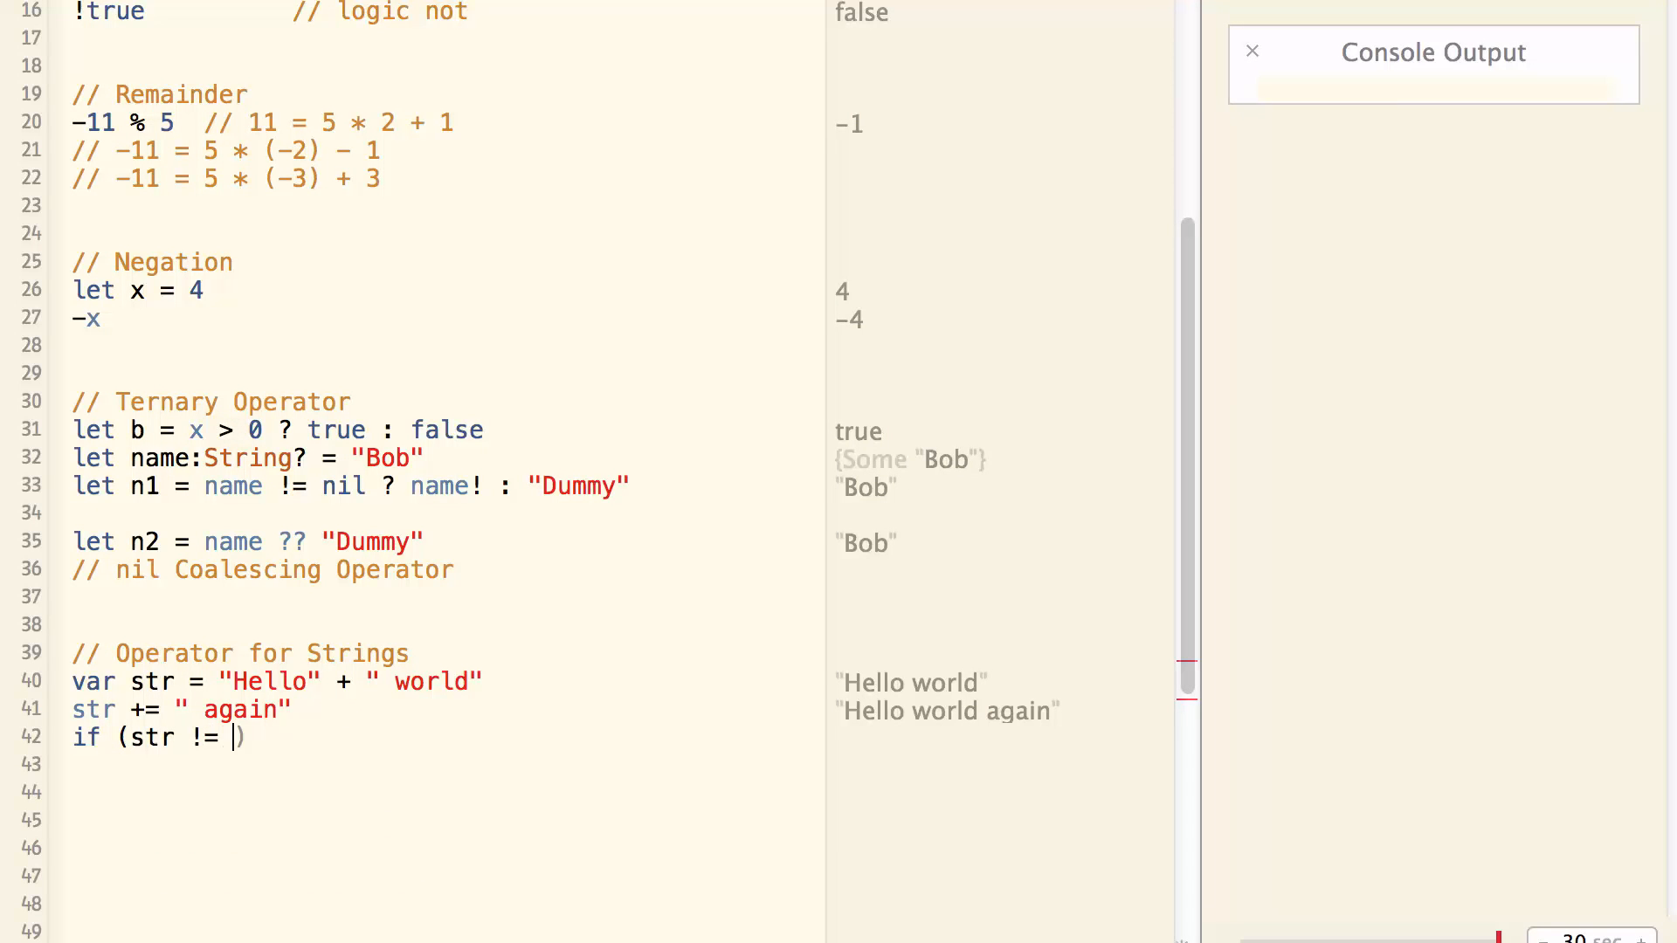
{"action": "type", "text": "\"hello\""}
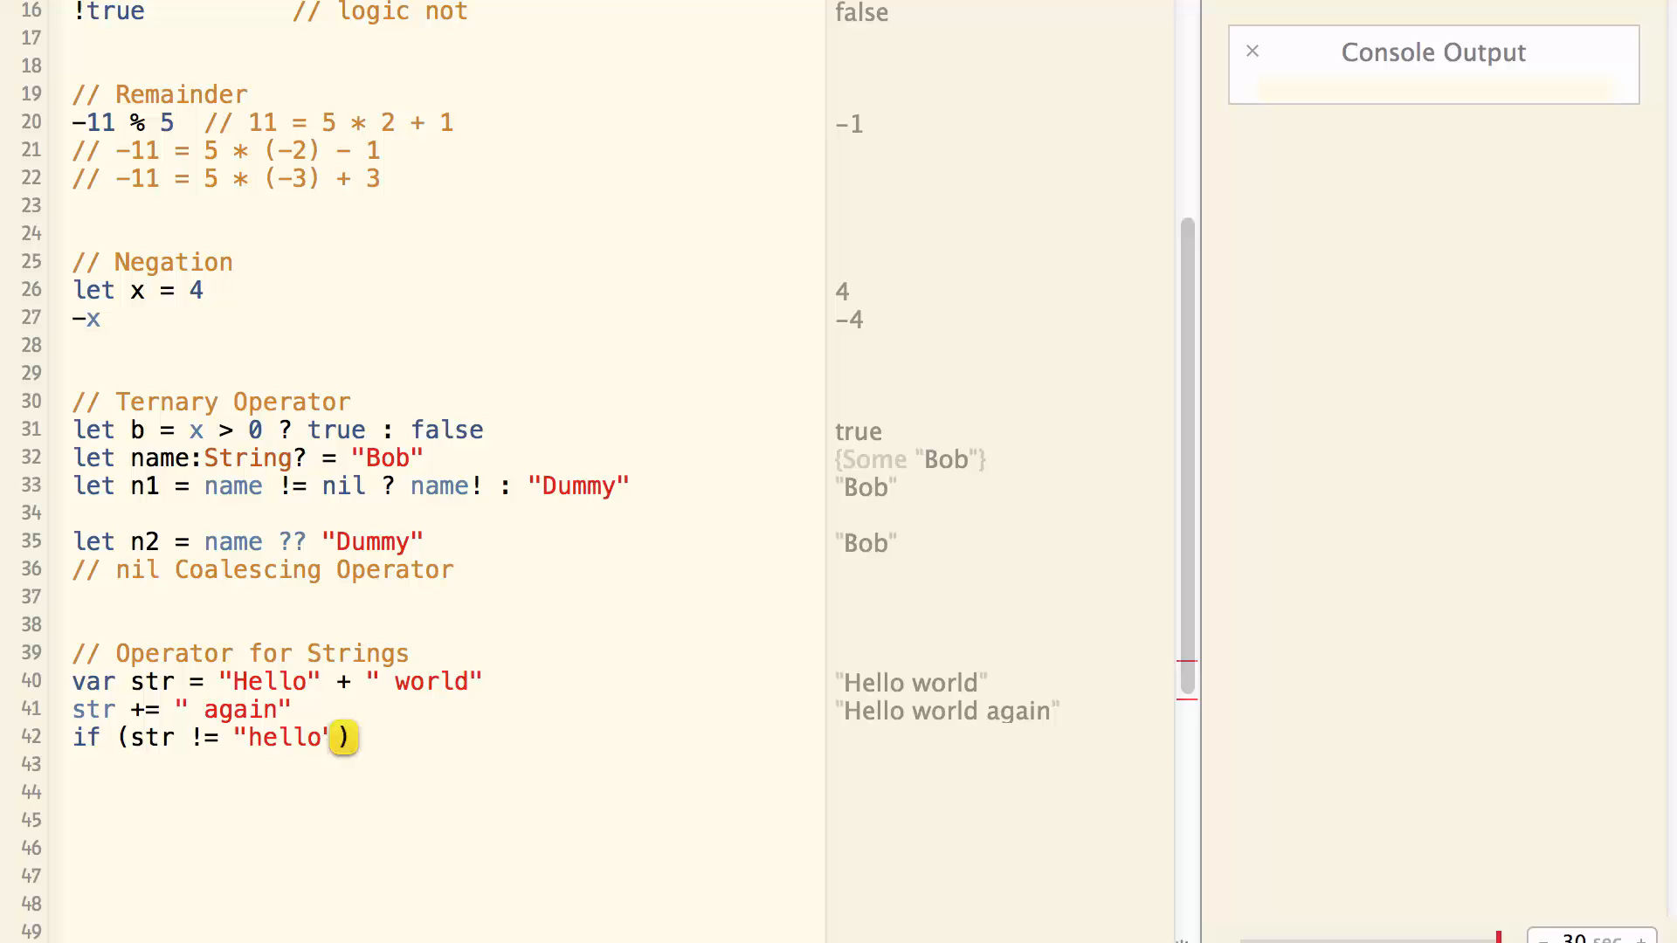
{"action": "type", "text": "{"}
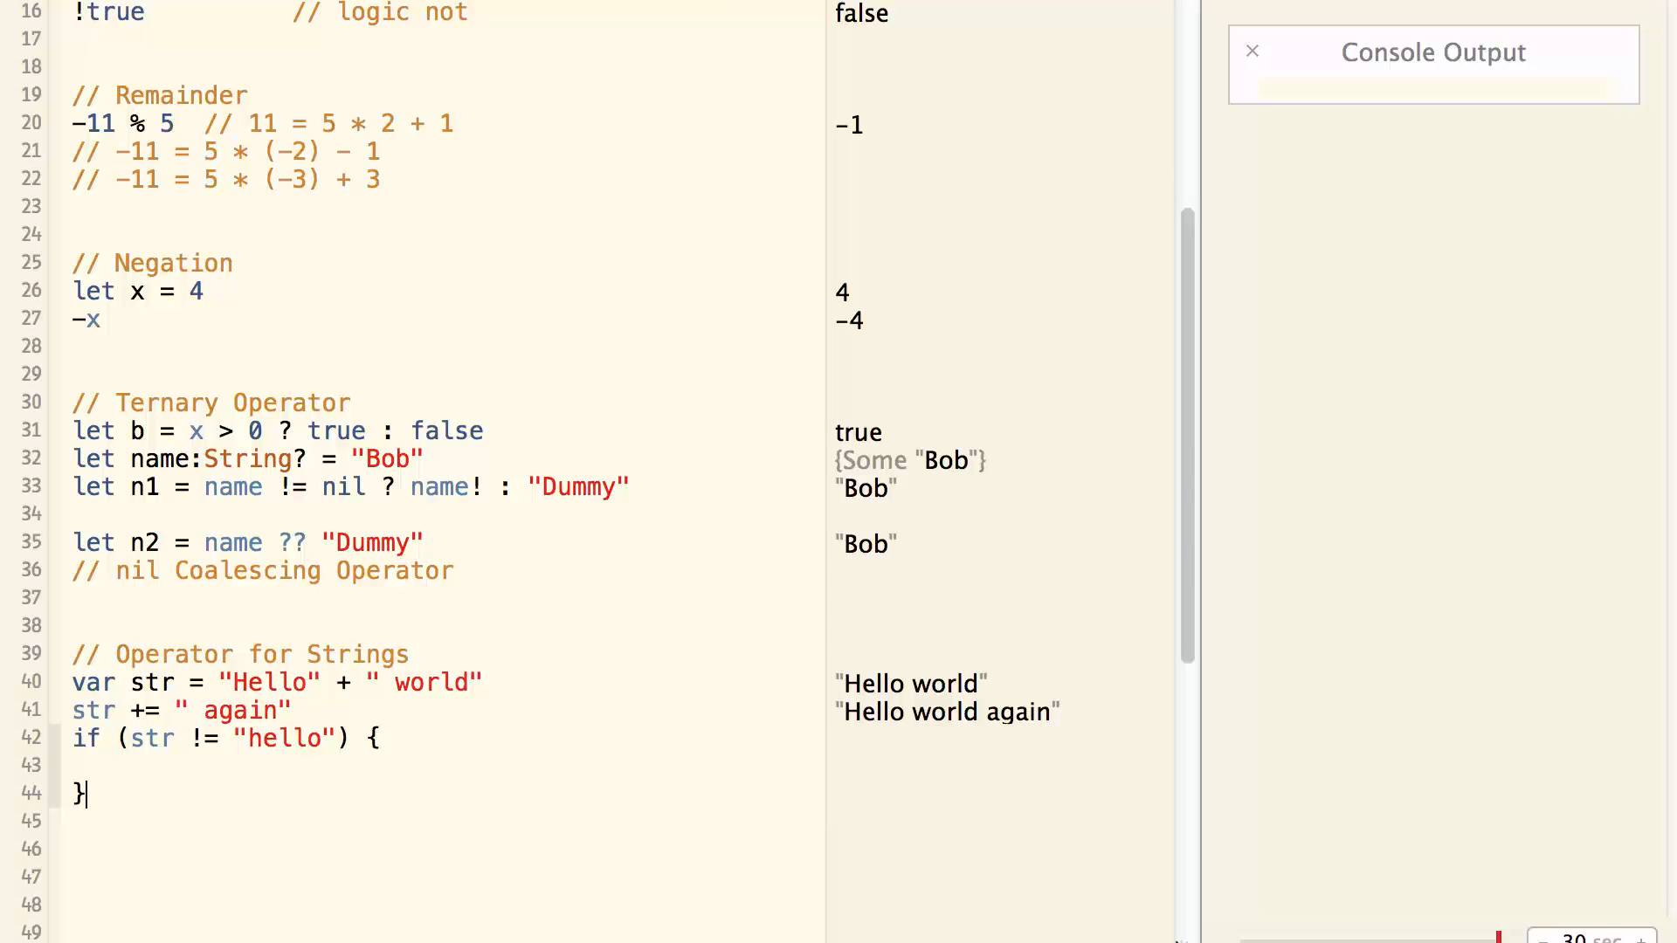
{"action": "type", "text": "str"}
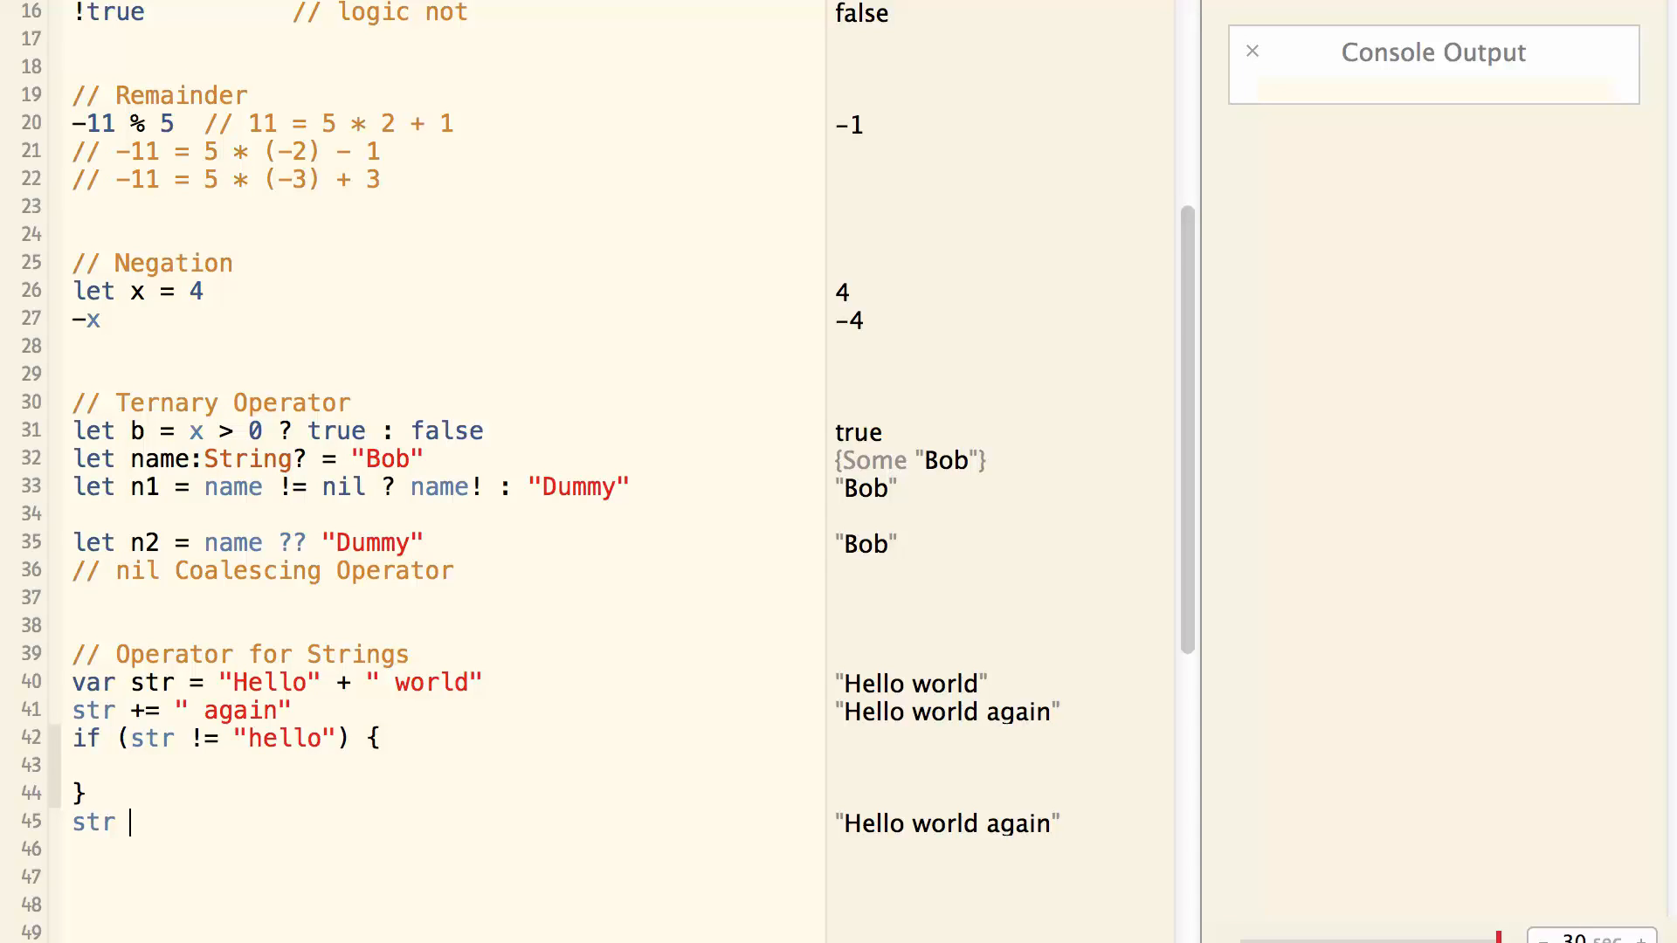
Assign str "Dont' count your chickens " + " before they are hatched", plus //str * 2.
{"action": "type", "text": "= \"Dont' count \""}
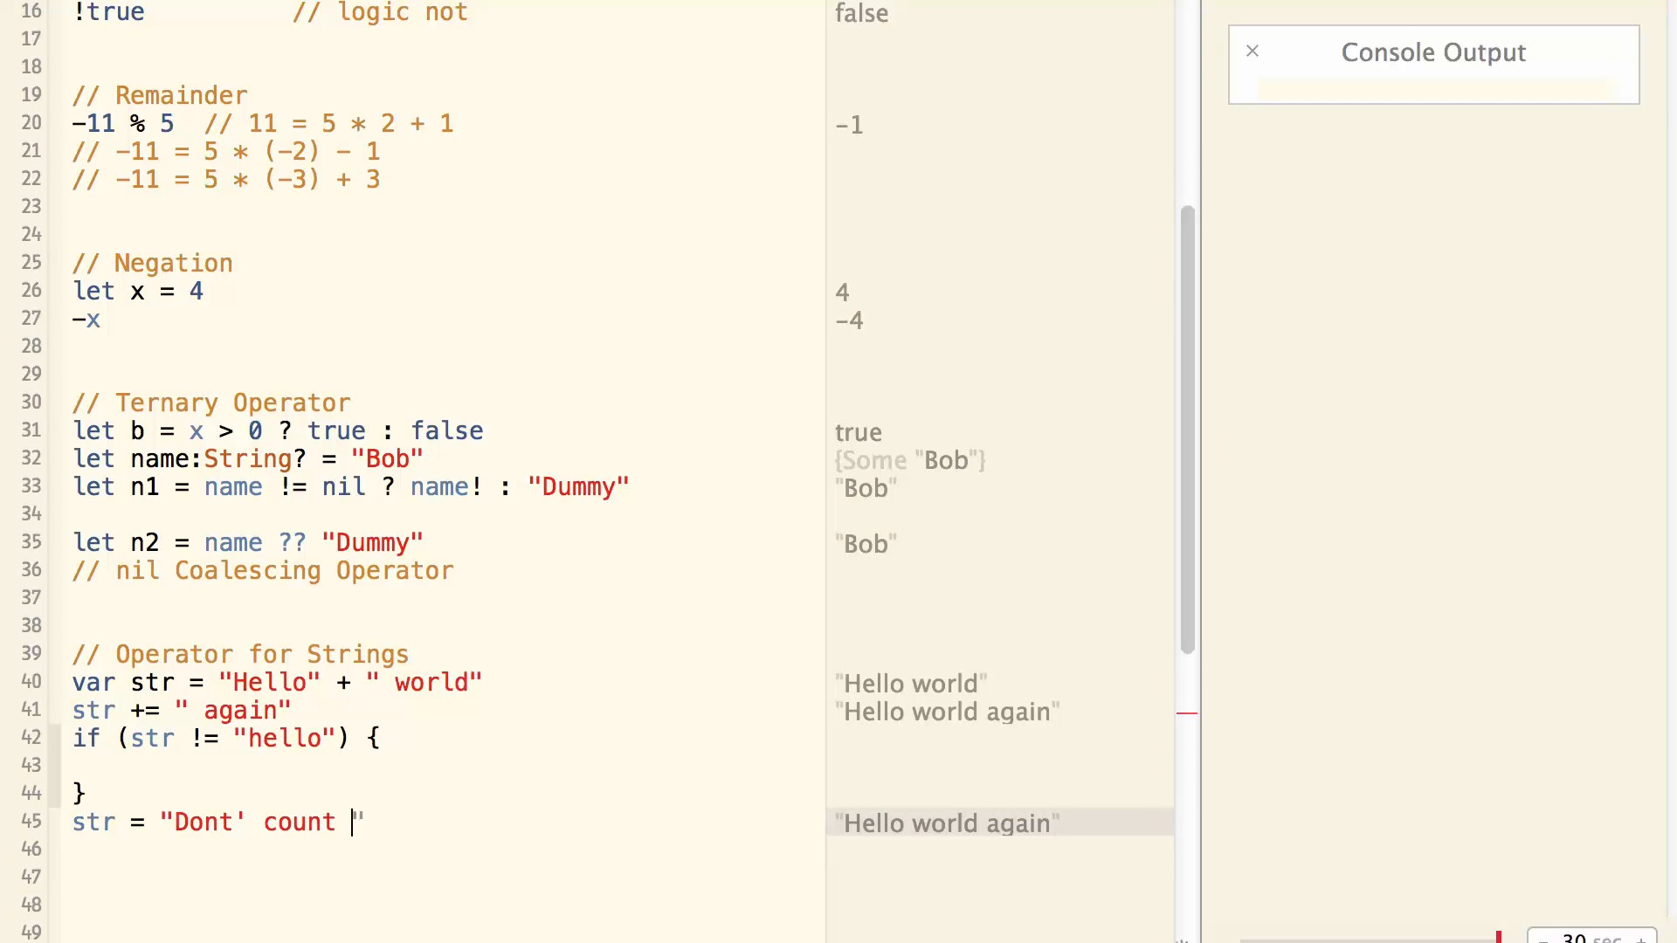
{"action": "type", "text": "your chickens"}
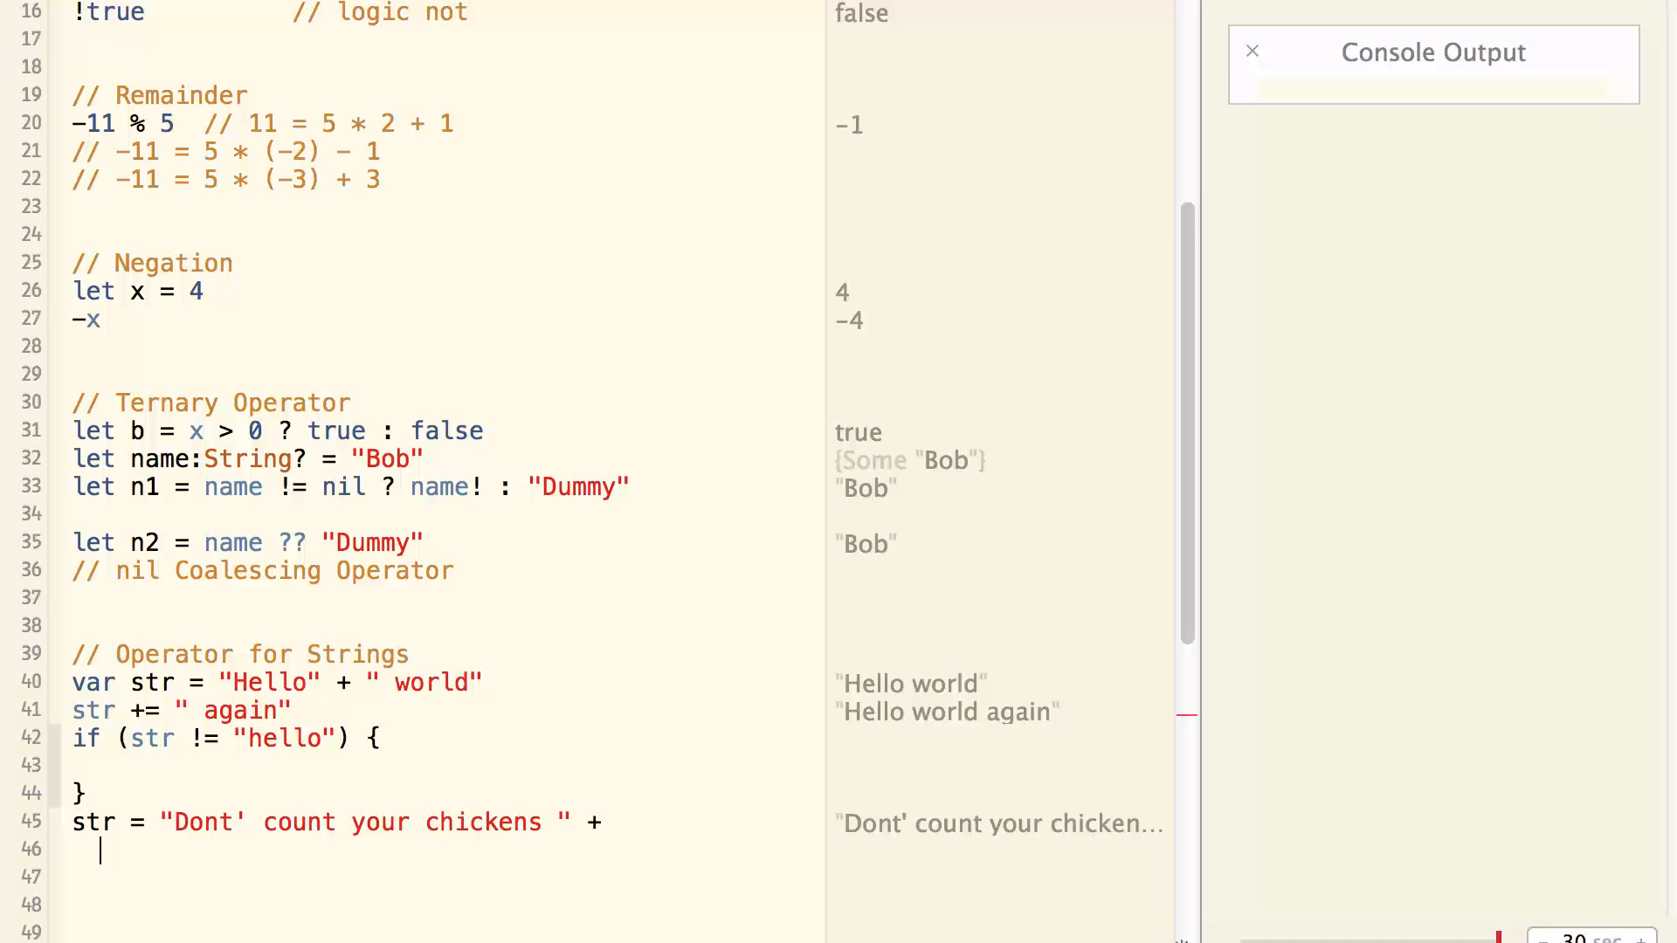
{"action": "type", "text": "\" b\""}
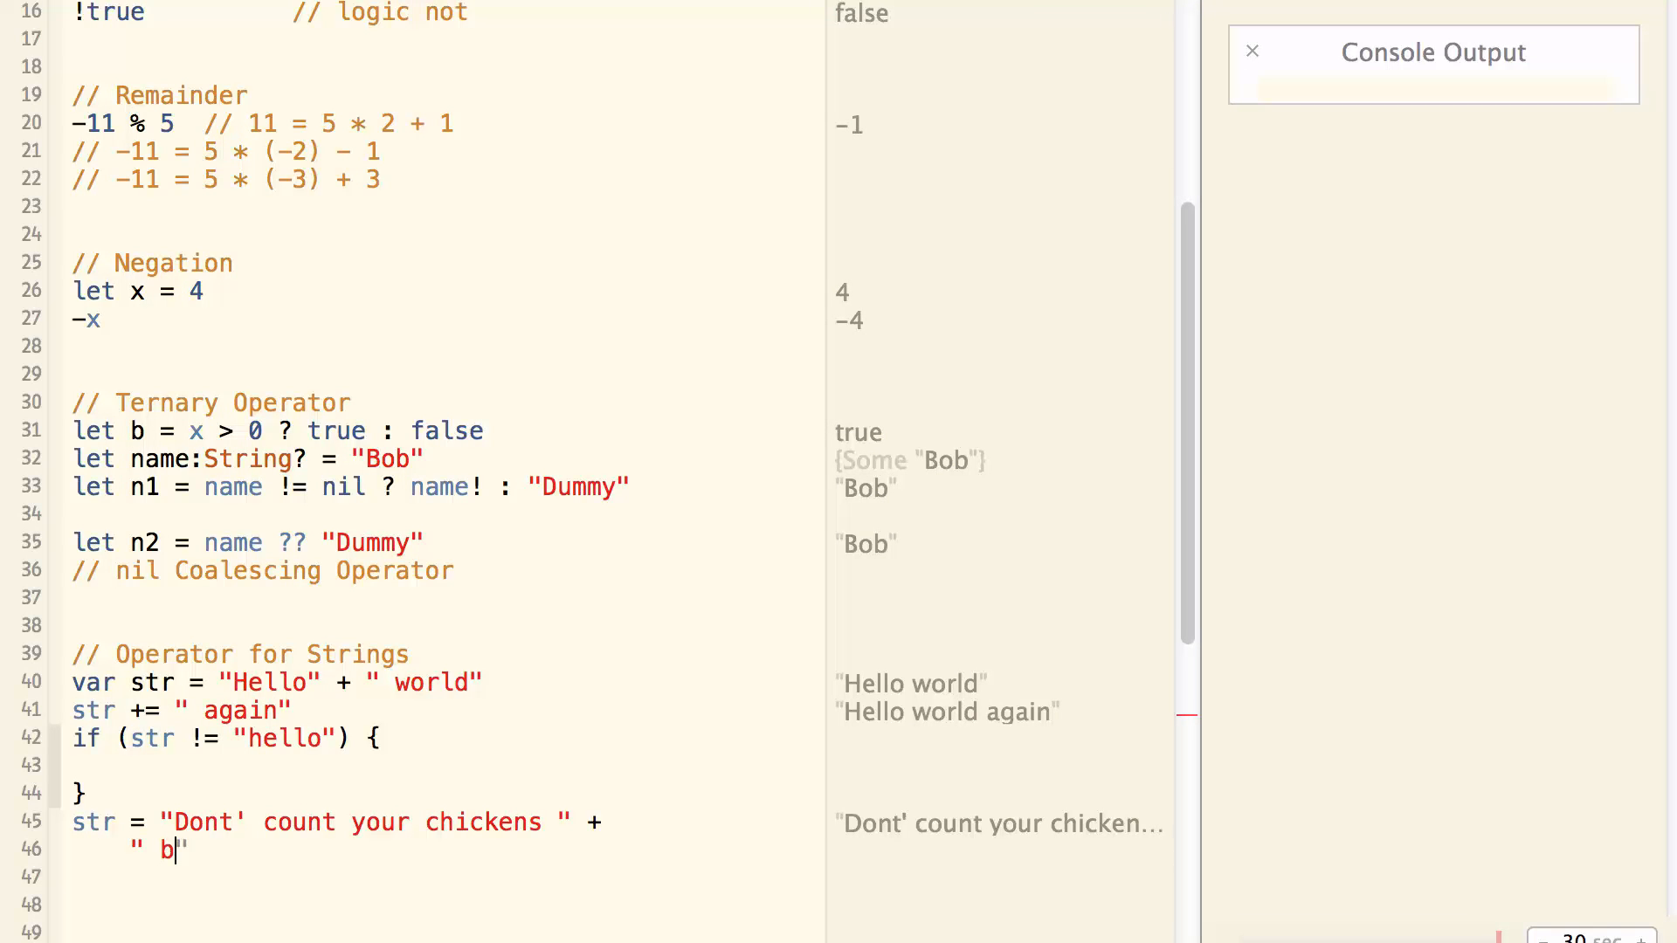
{"action": "type", "text": "efore they are hatc"}
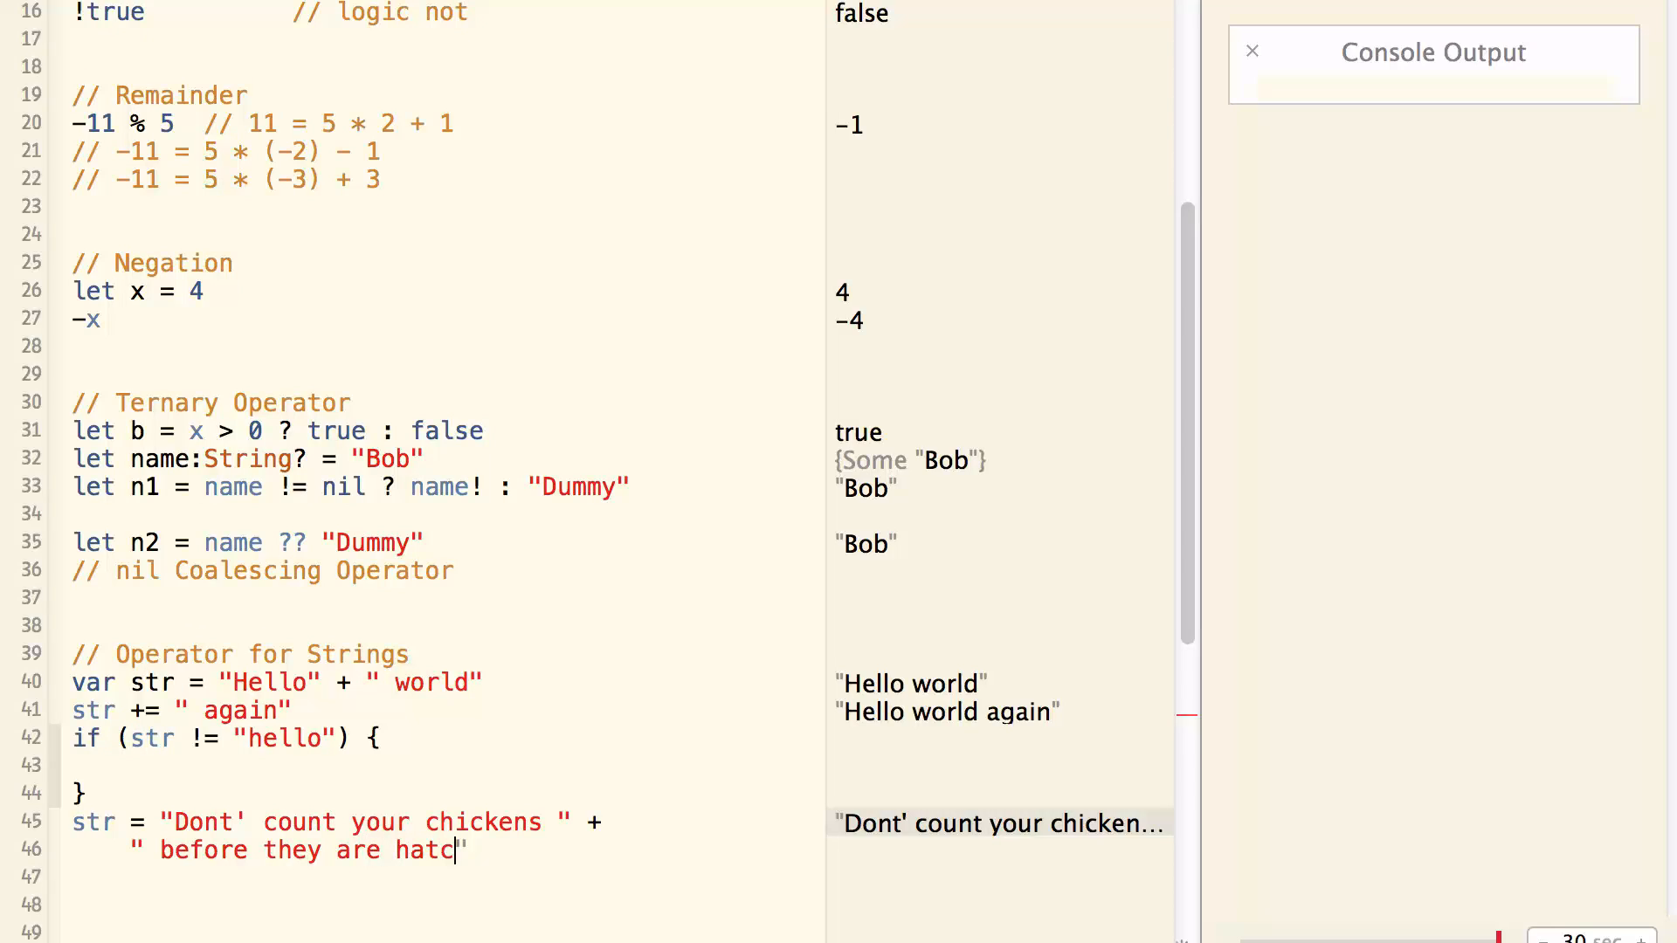
{"action": "type", "text": "hed\""}
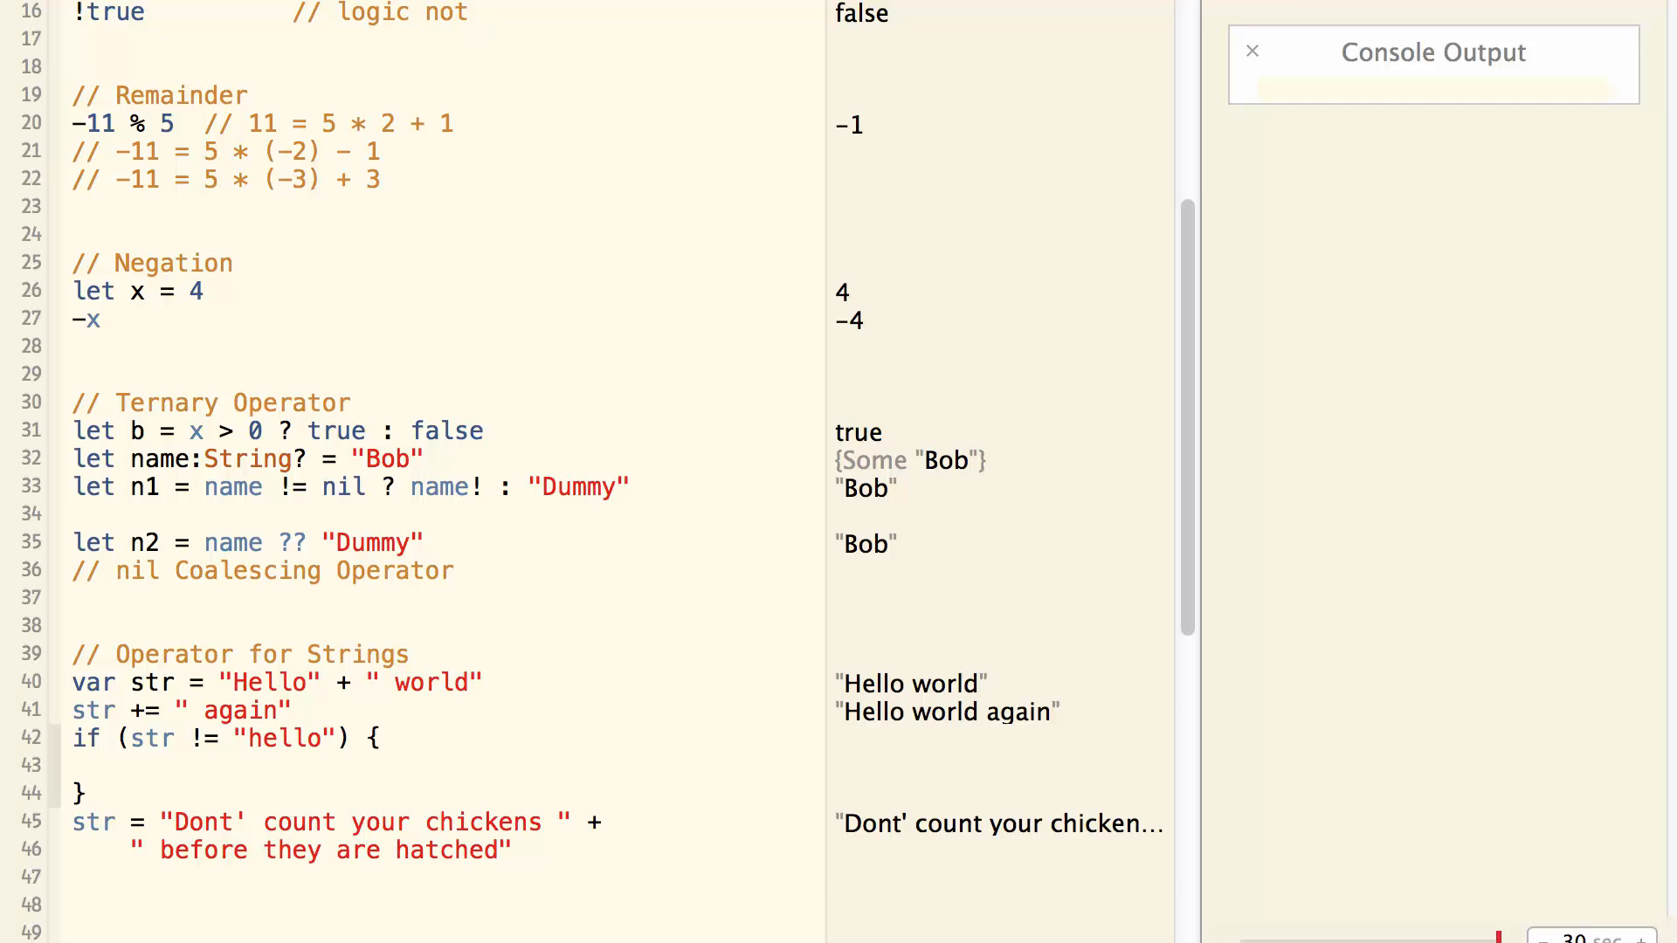
{"action": "type", "text": "str"}
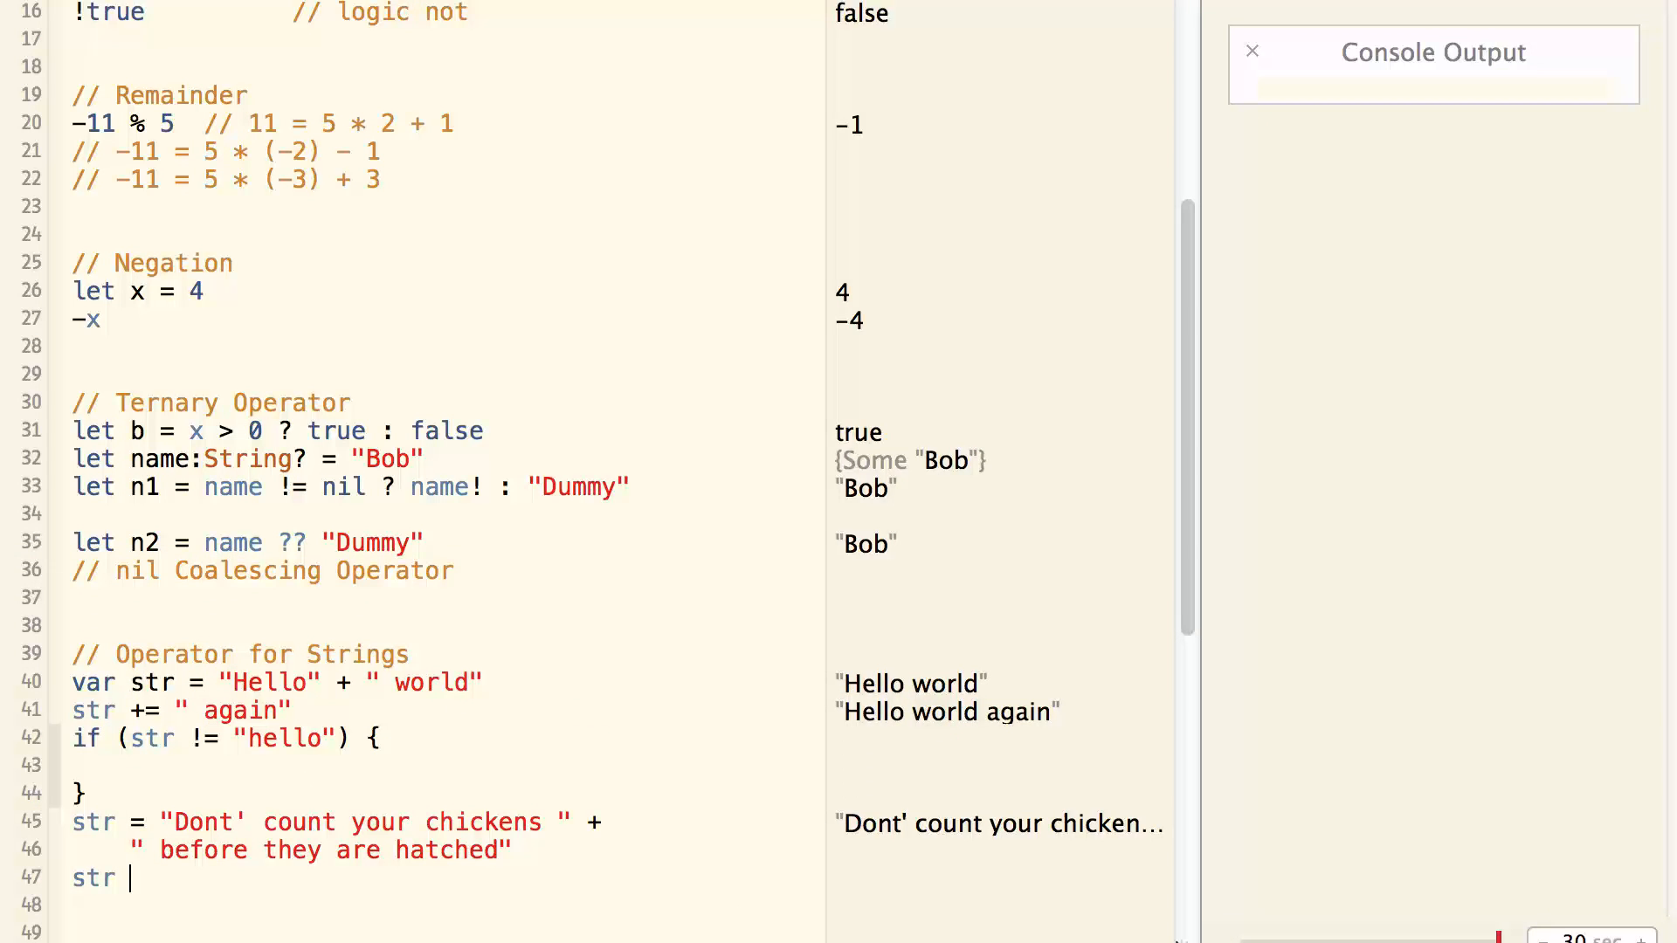
{"action": "type", "text": "* 2"}
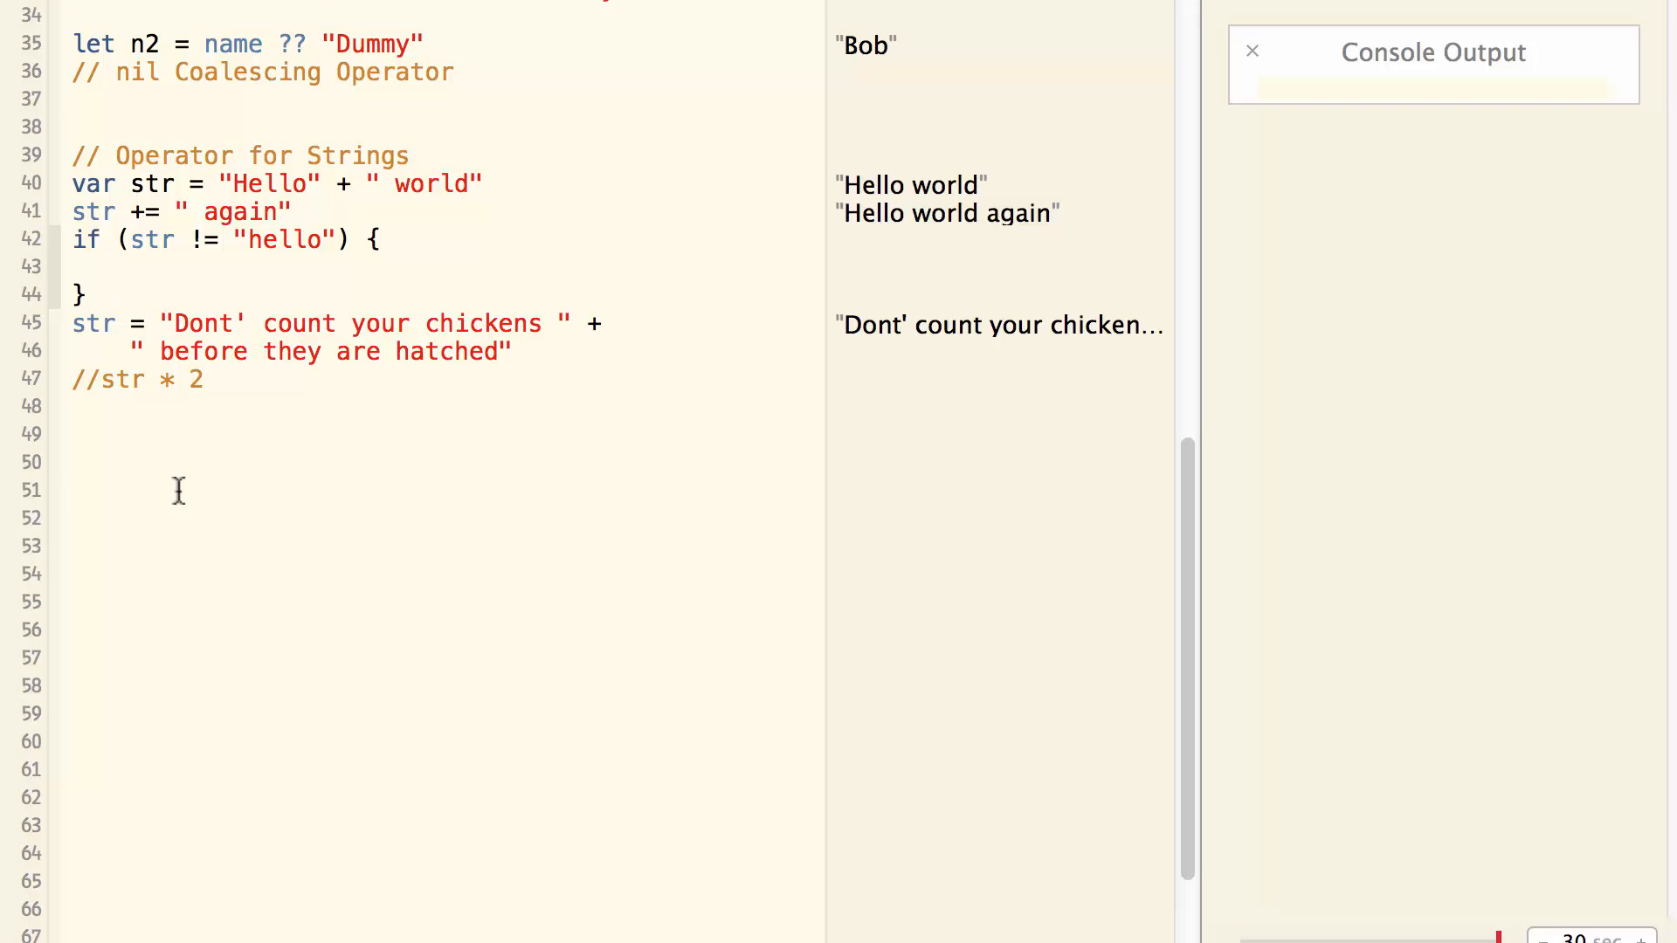
Declare var i = 0 followed by i++, ++i, i-- and --i lines.
{"action": "type", "text": "var i"}
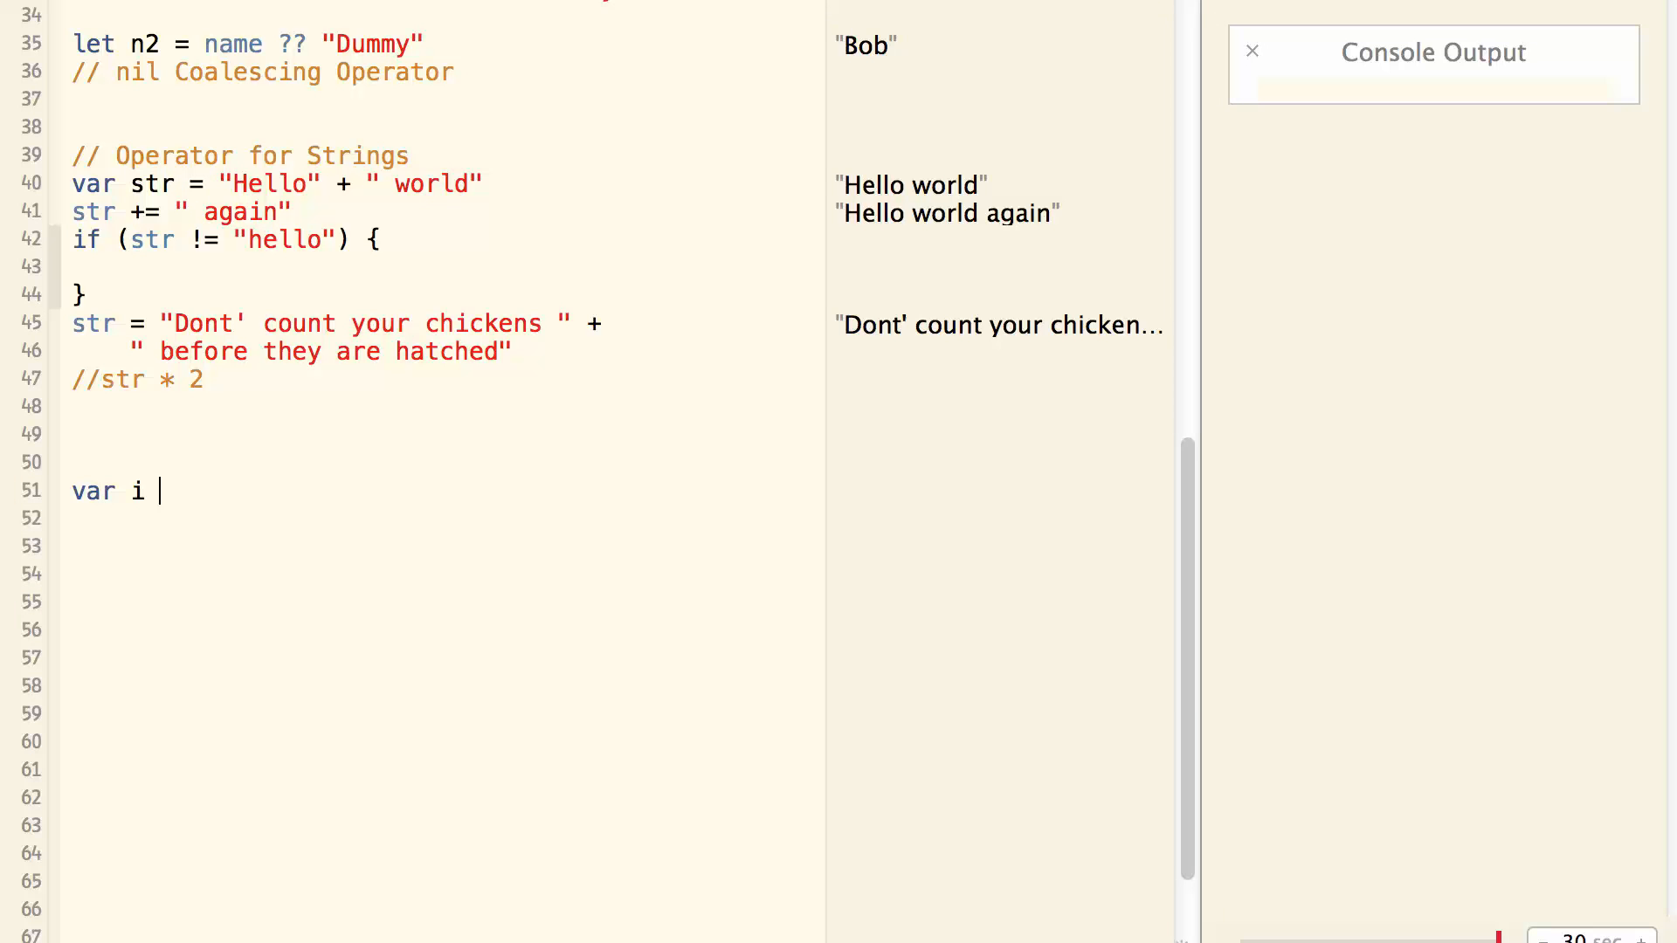
{"action": "type", "text": "= 0"}
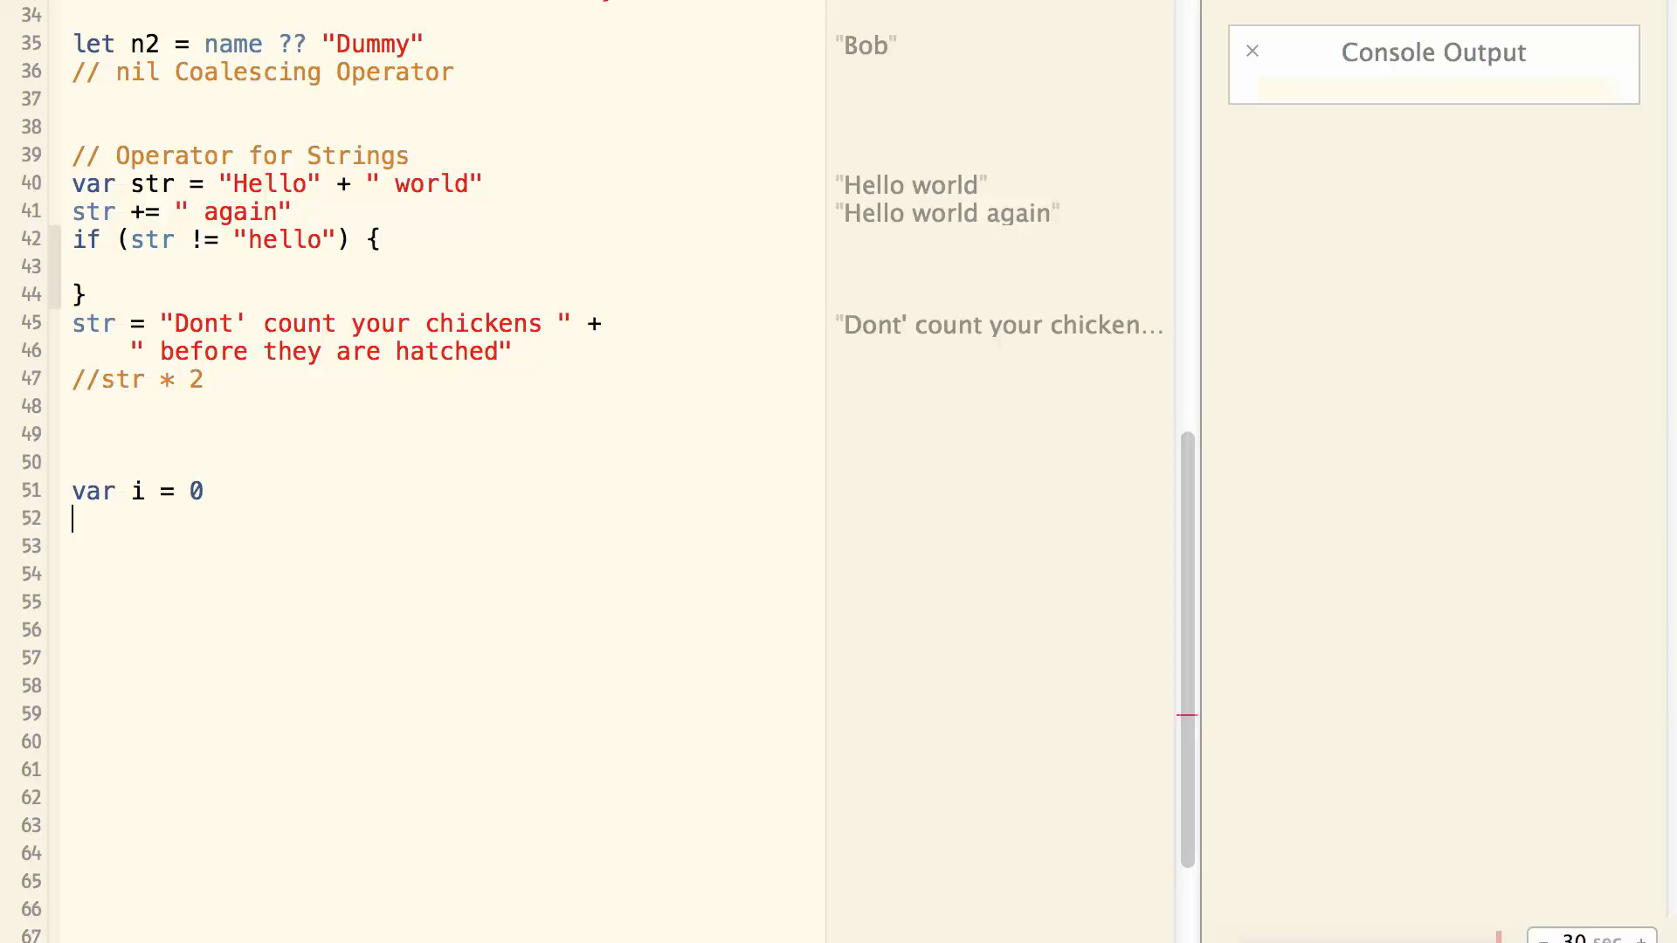
{"action": "type", "text": "i++"}
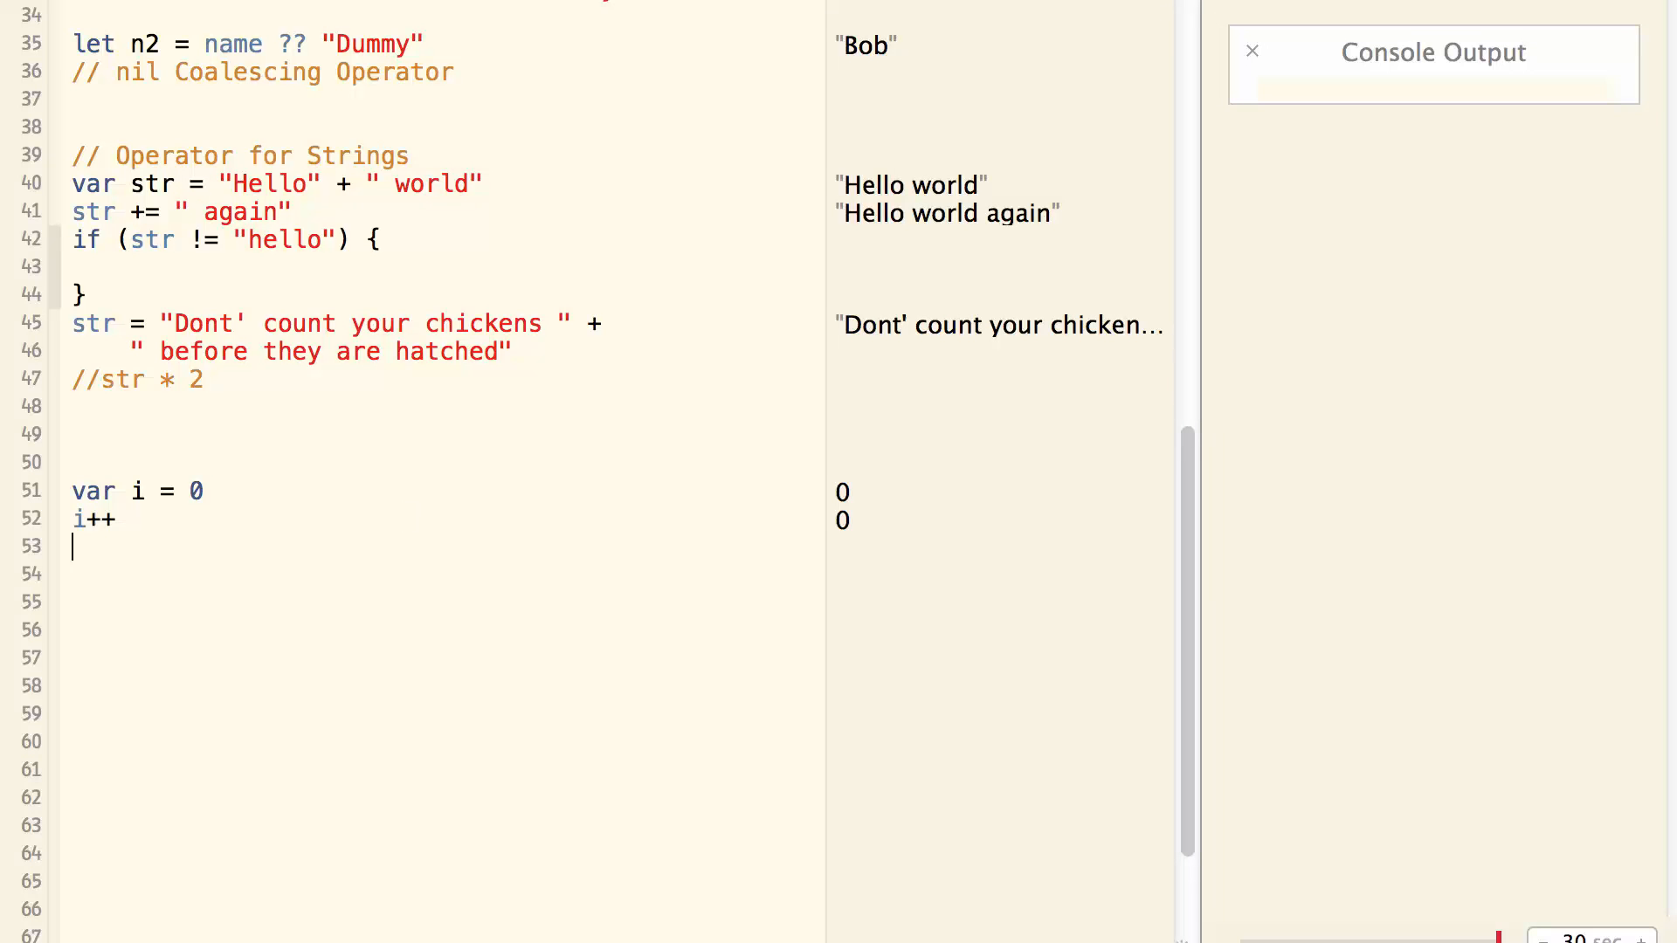
{"action": "type", "text": "++i"}
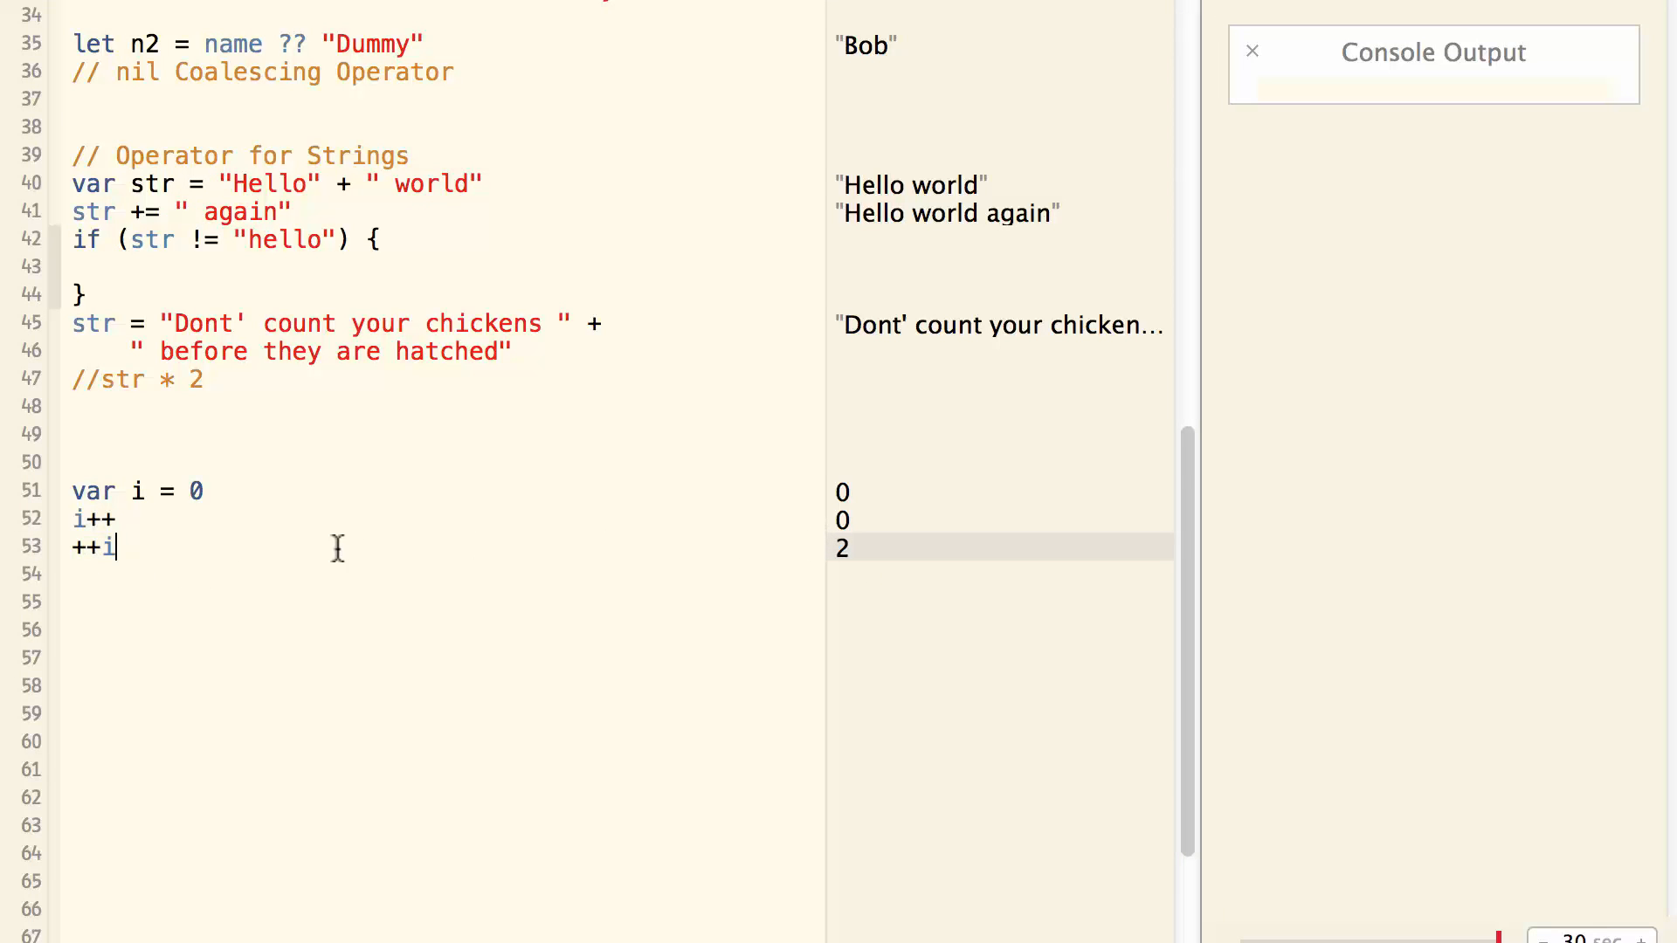
{"action": "type", "text": "i"}
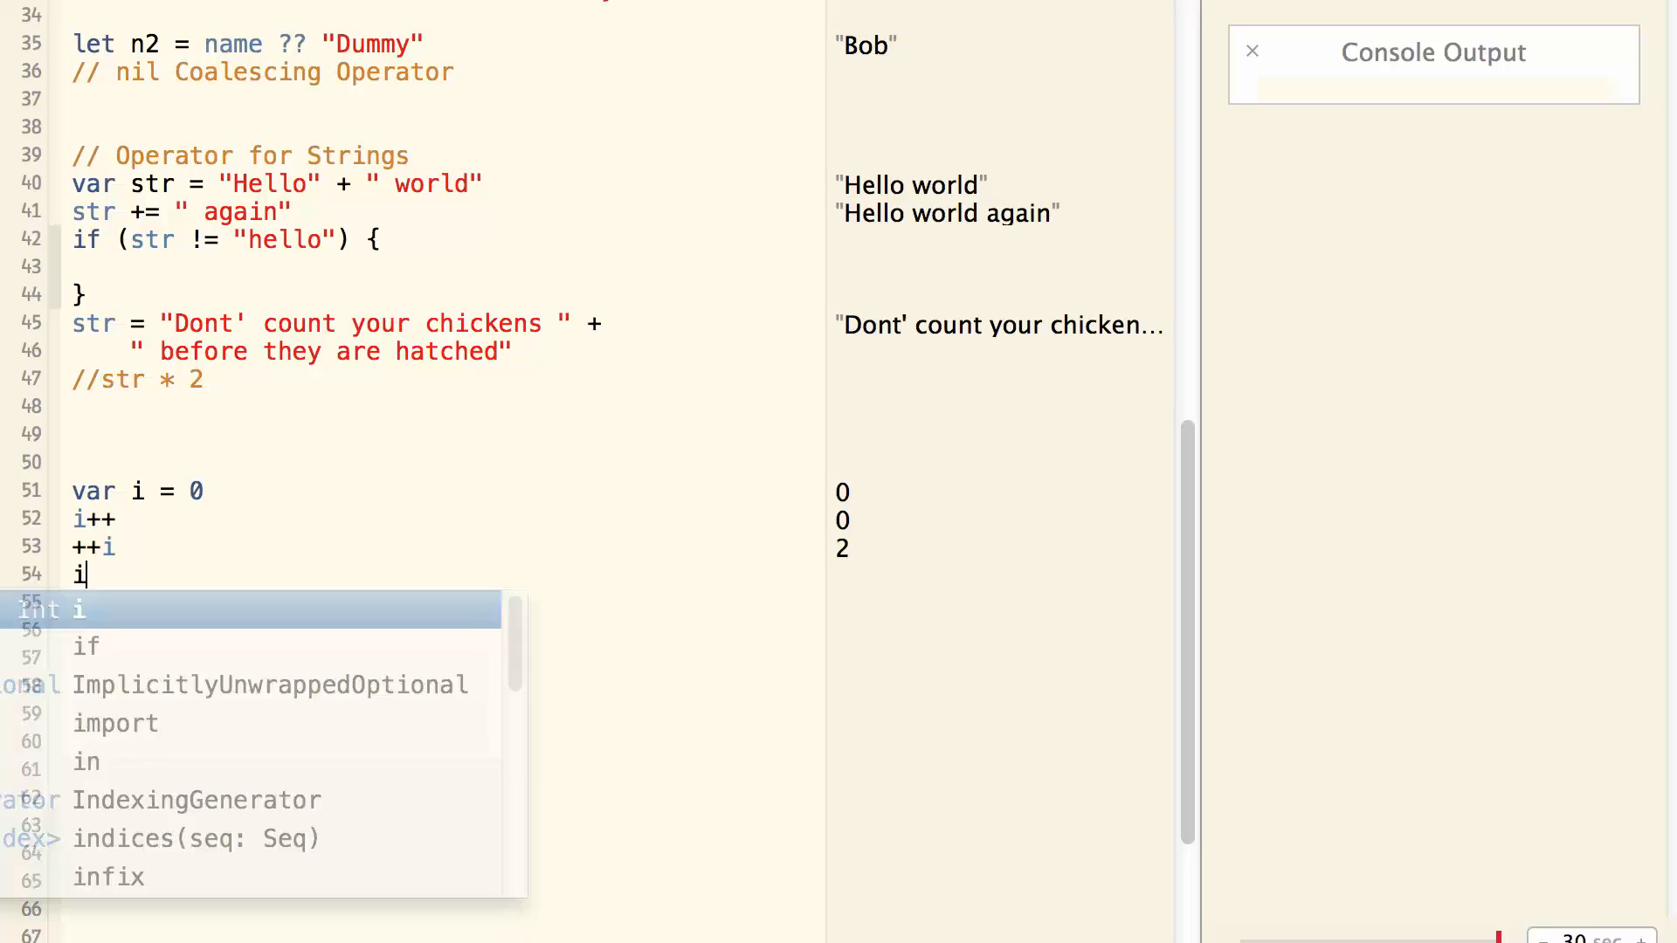
{"action": "type", "text": "--"}
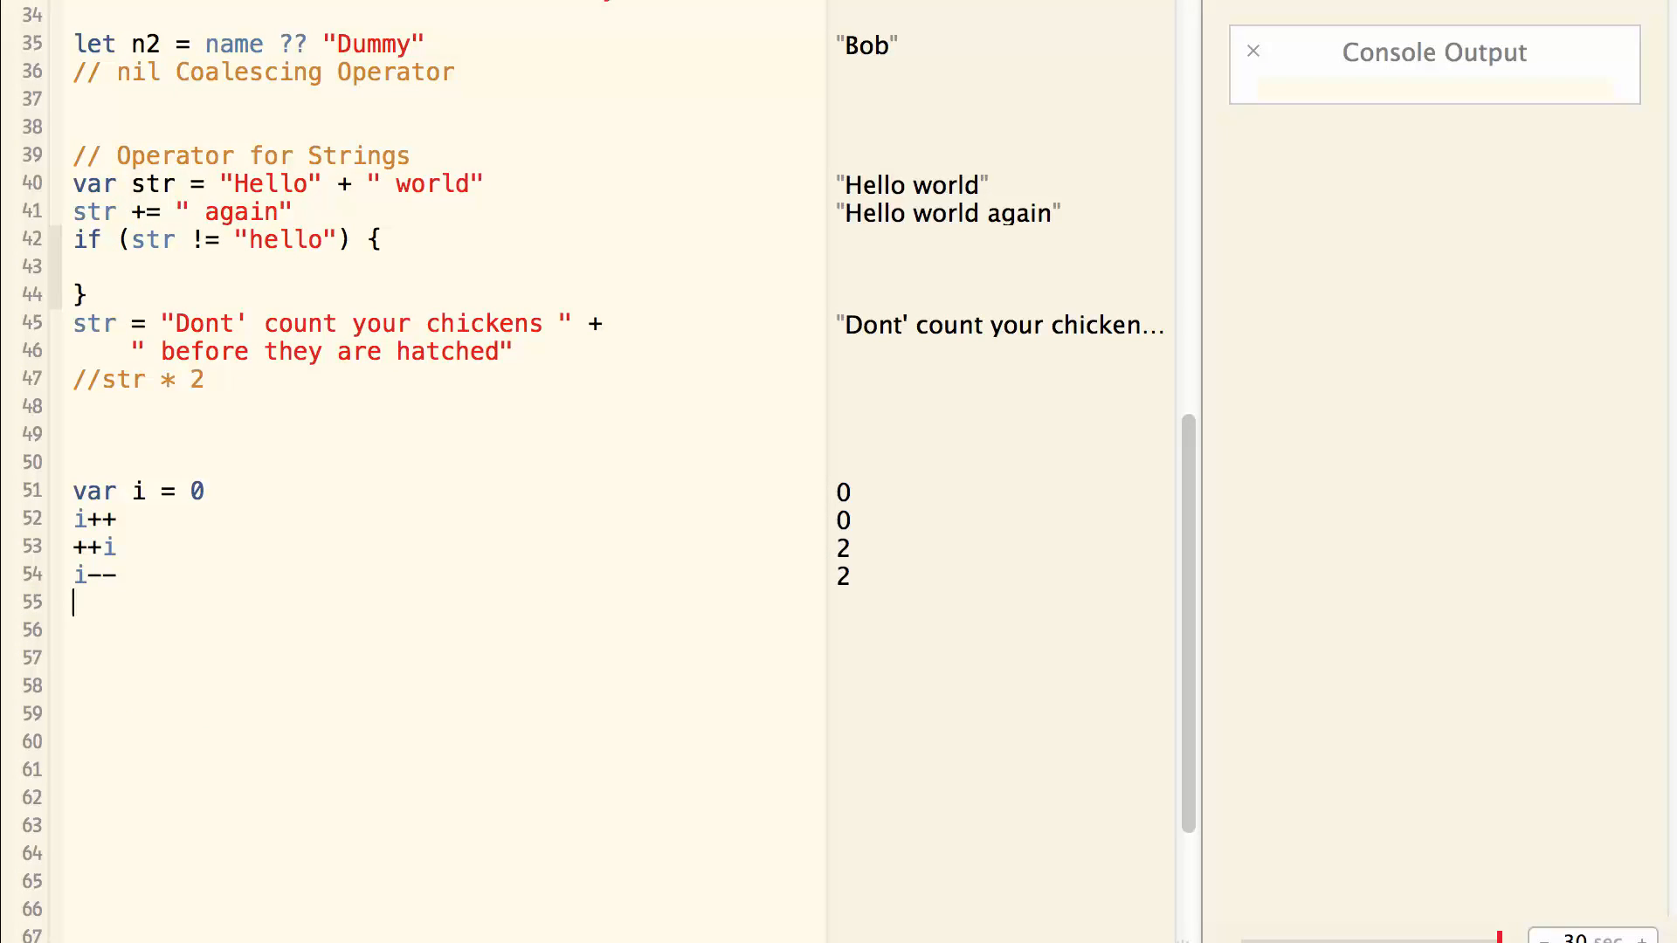
{"action": "type", "text": "--"}
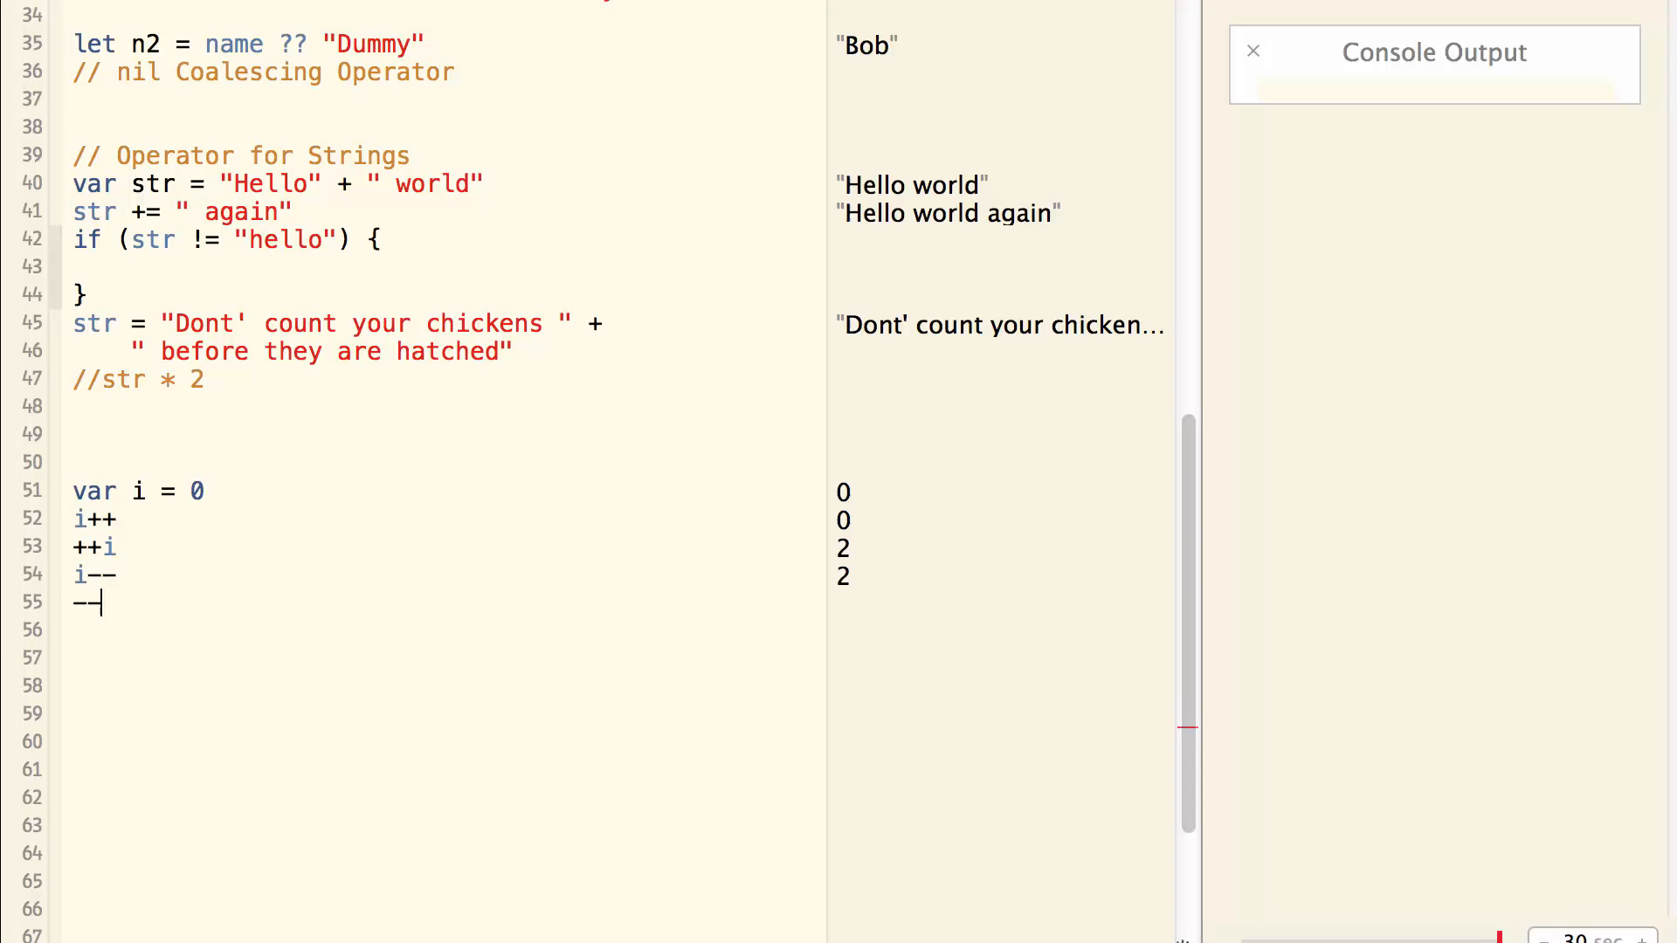
{"action": "type", "text": "i"}
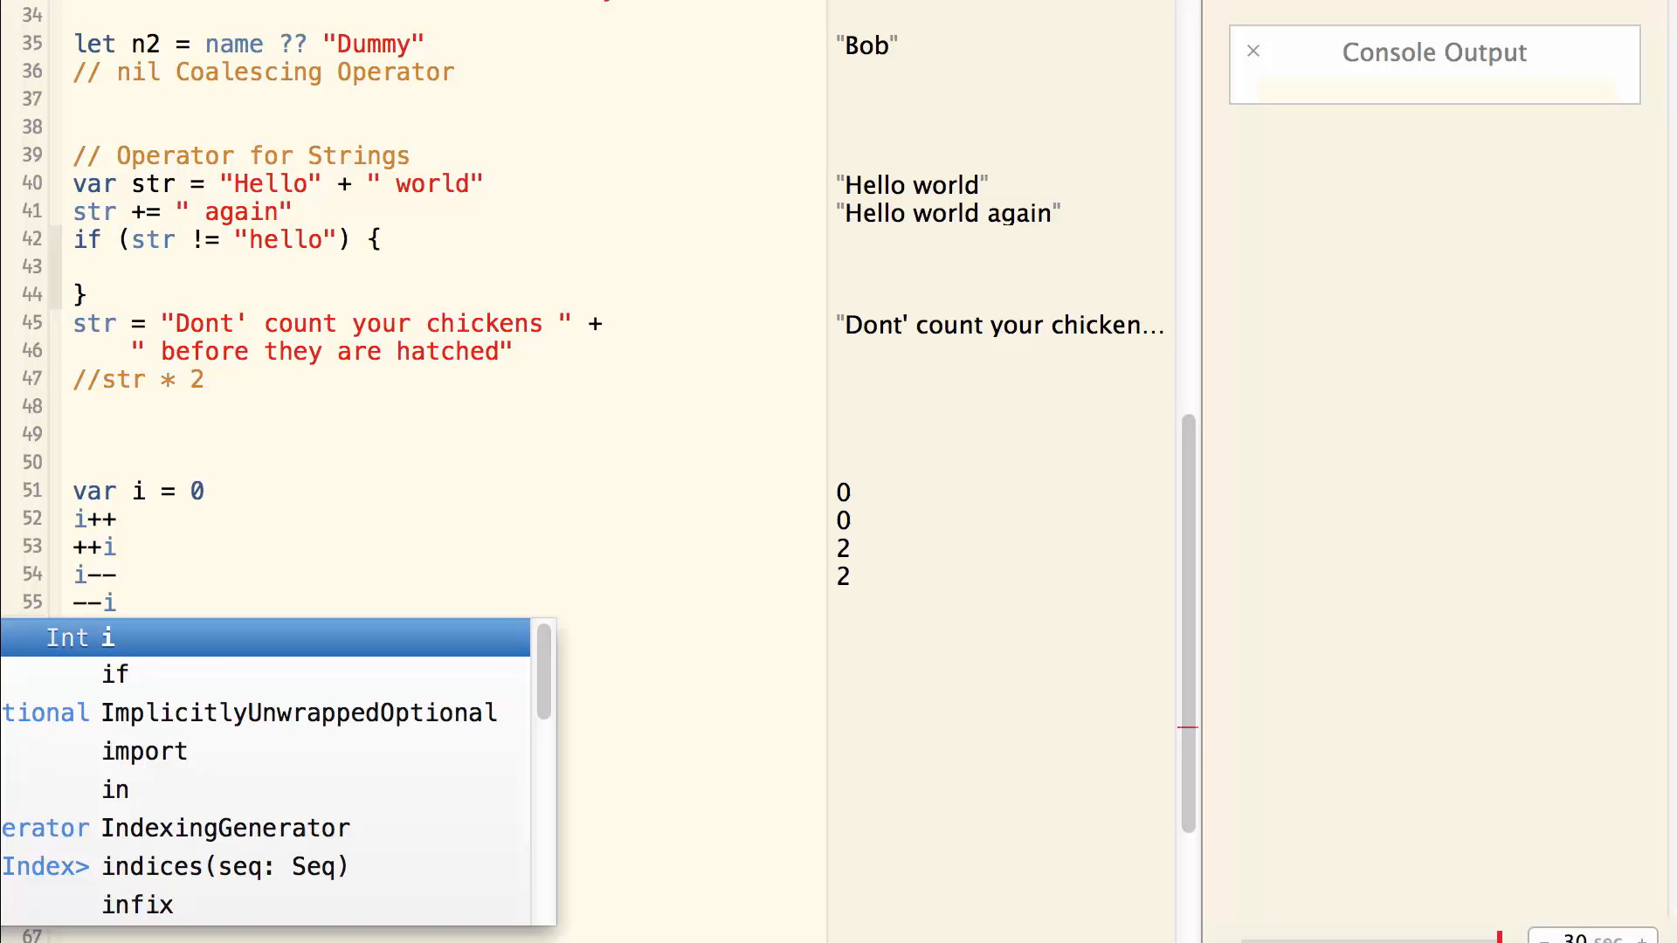